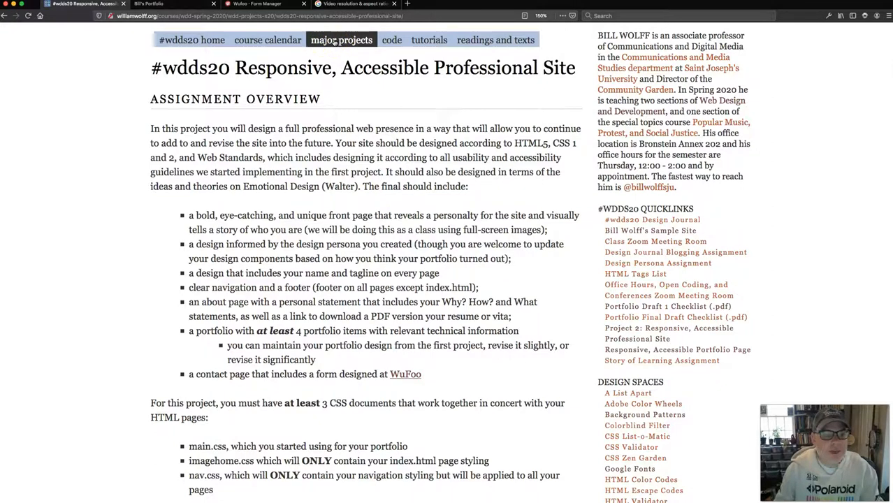
{"action": "mouse_move", "coordinate": [310, 200]}
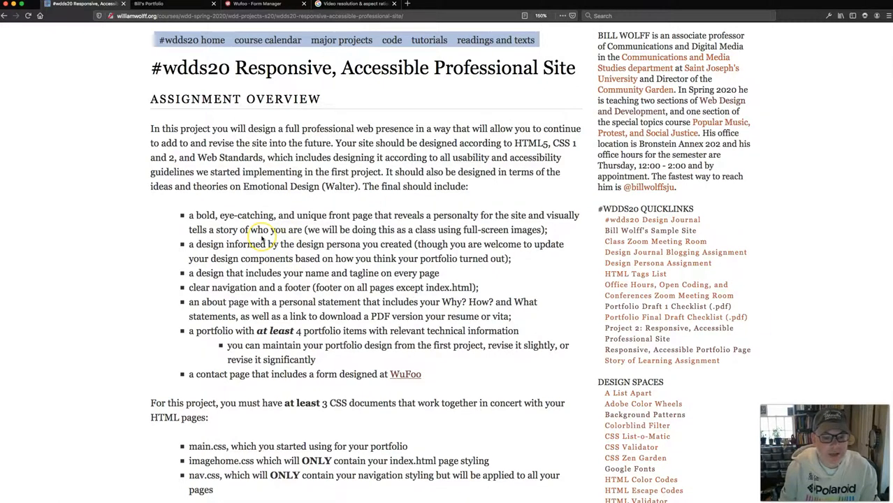
Scroll through the media query sizes, HTML5/CSS requirements, project goals and optional extras.
{"action": "scroll", "scroll_direction": "down", "scroll_amount": 3}
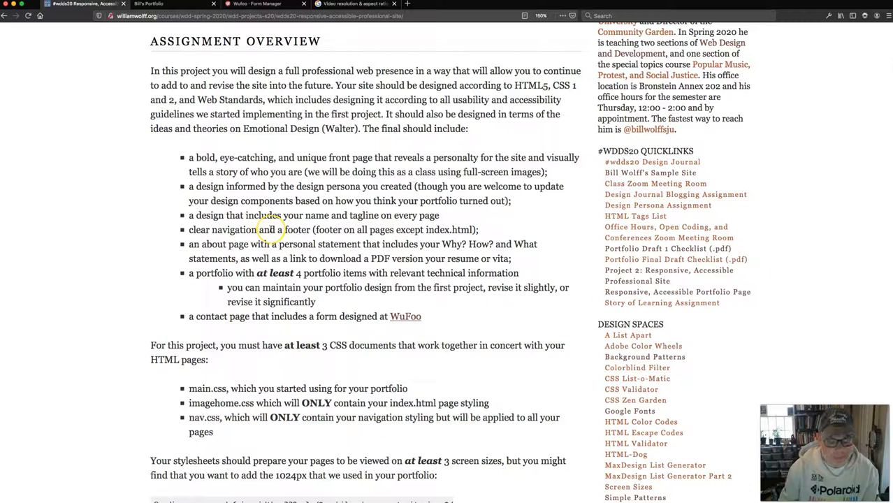
{"action": "scroll", "scroll_direction": "down", "scroll_amount": 3}
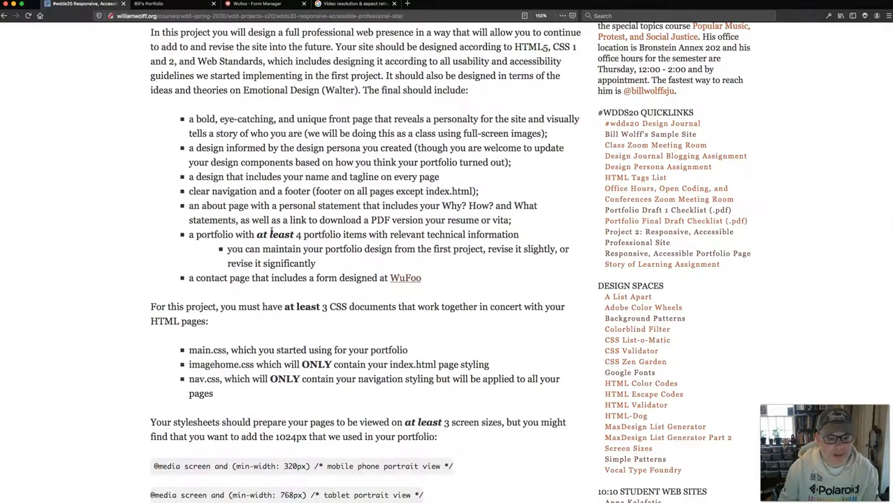
{"action": "scroll", "scroll_direction": "down", "scroll_amount": 3}
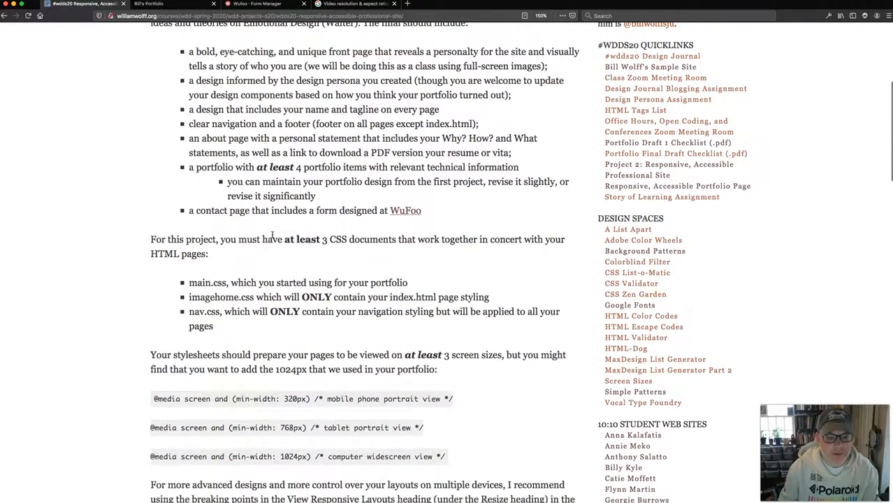
{"action": "scroll", "scroll_direction": "down", "scroll_amount": 3}
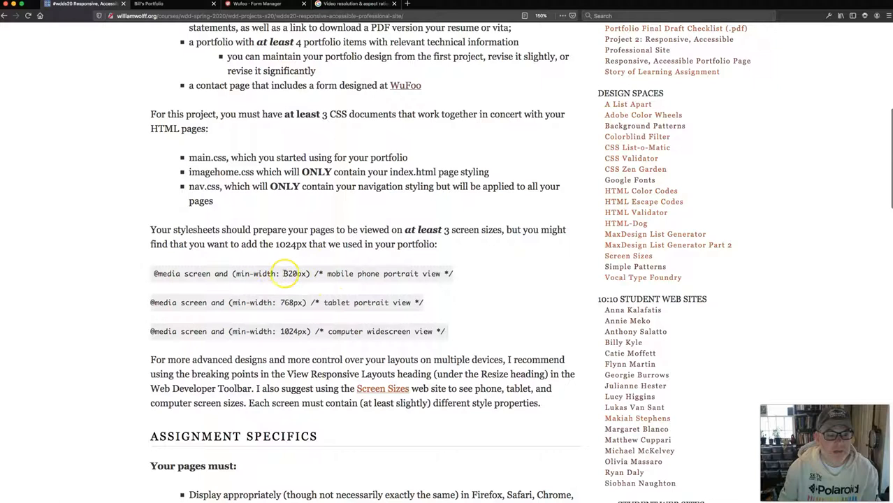
{"action": "mouse_move", "coordinate": [287, 331]}
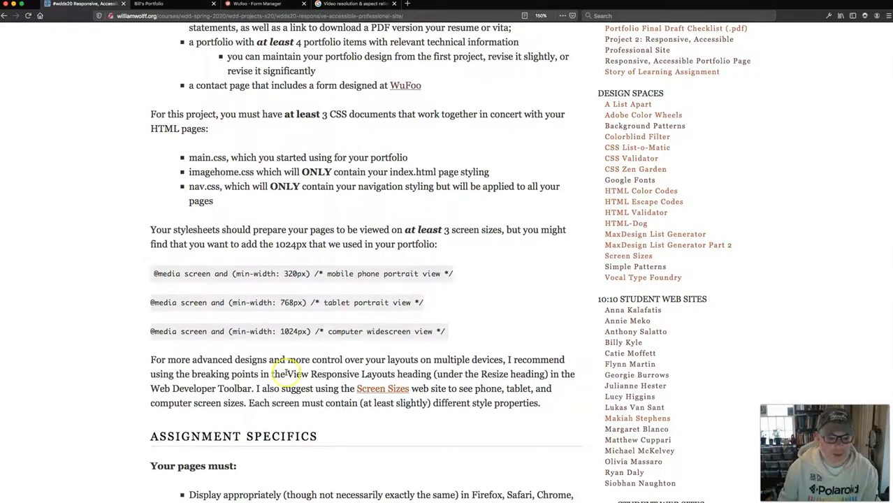
{"action": "scroll", "scroll_direction": "down", "scroll_amount": 3}
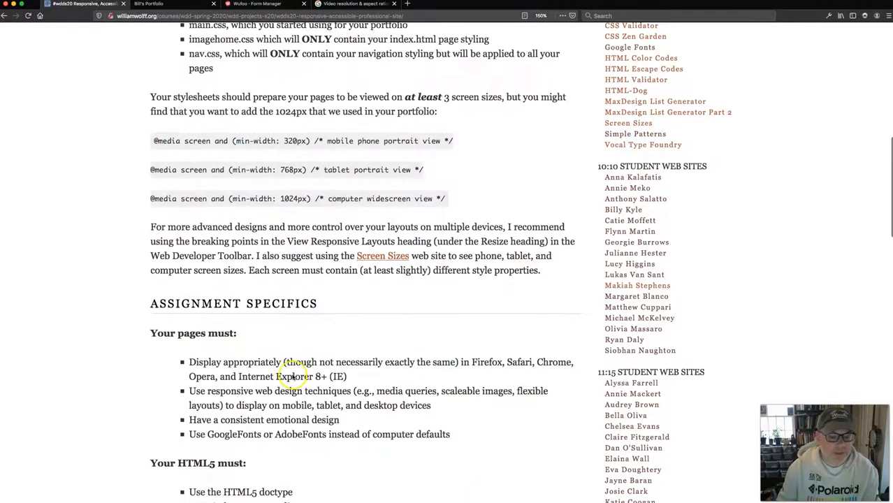
{"action": "scroll", "scroll_direction": "down", "scroll_amount": 3}
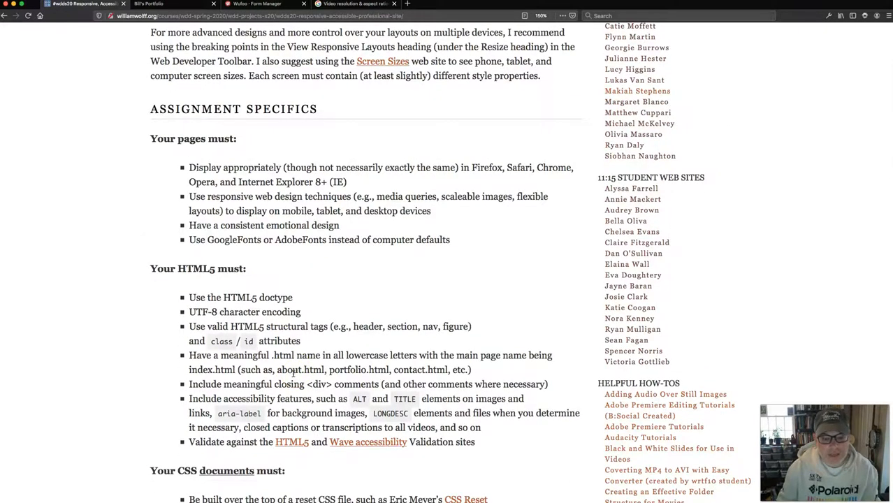
{"action": "scroll", "scroll_direction": "down", "scroll_amount": 3}
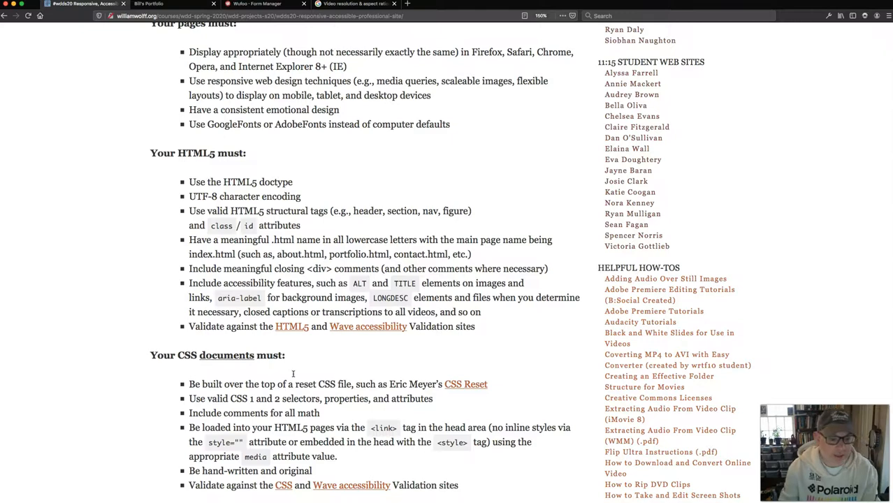
{"action": "scroll", "scroll_direction": "down", "scroll_amount": 3}
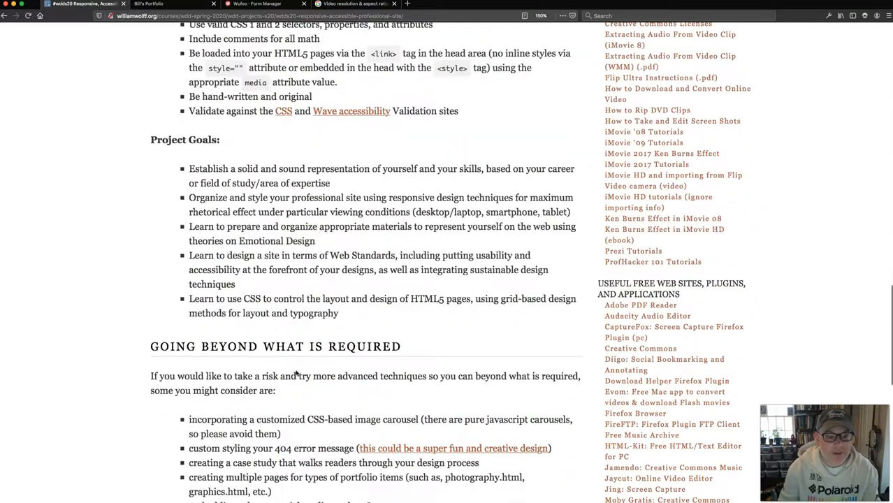
Scroll past the advanced-technique suggestions to the Due Dates and Reflection sections.
{"action": "scroll", "scroll_direction": "down", "scroll_amount": 3}
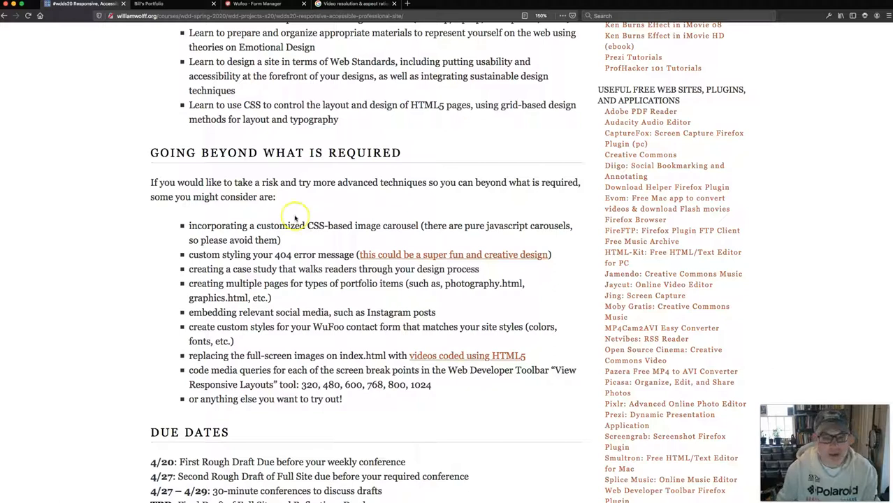
{"action": "scroll", "scroll_direction": "down", "scroll_amount": 3}
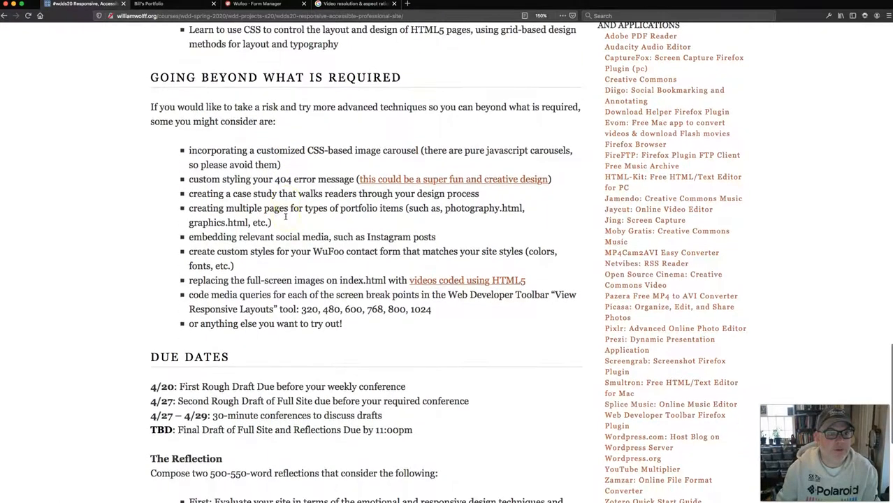
{"action": "scroll", "scroll_direction": "down", "scroll_amount": 3}
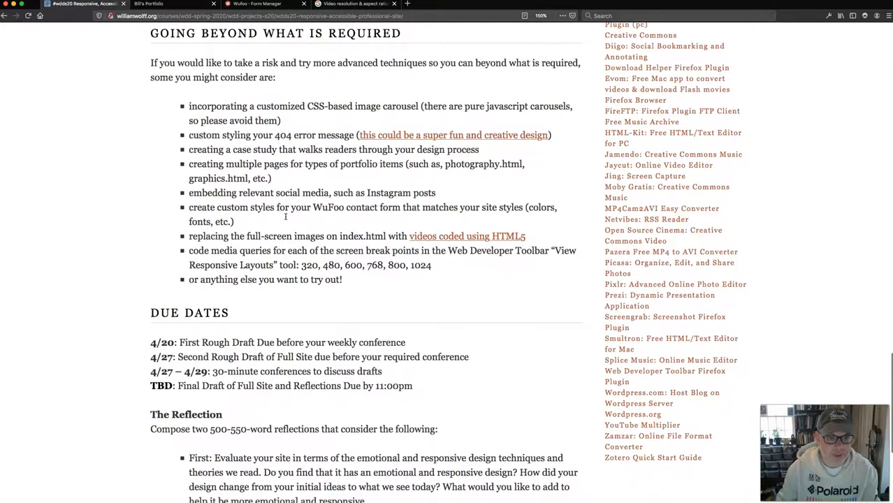
{"action": "scroll", "scroll_direction": "down", "scroll_amount": 3}
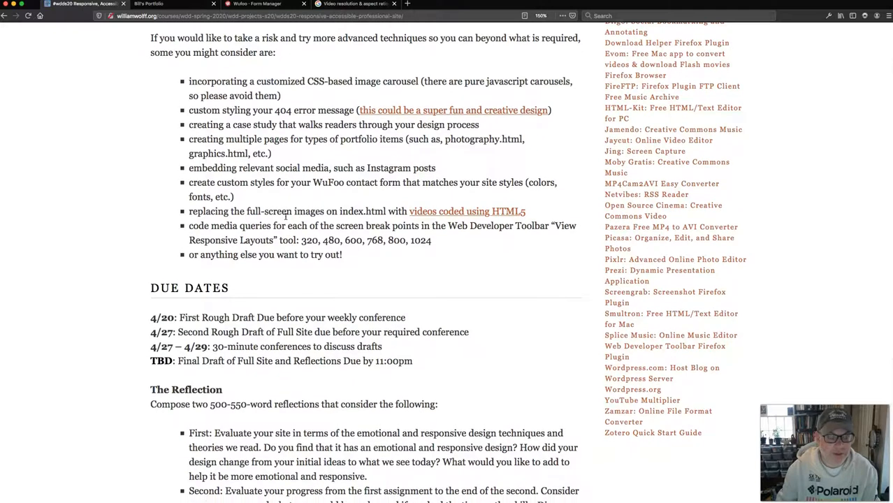
{"action": "scroll", "scroll_direction": "down", "scroll_amount": 3}
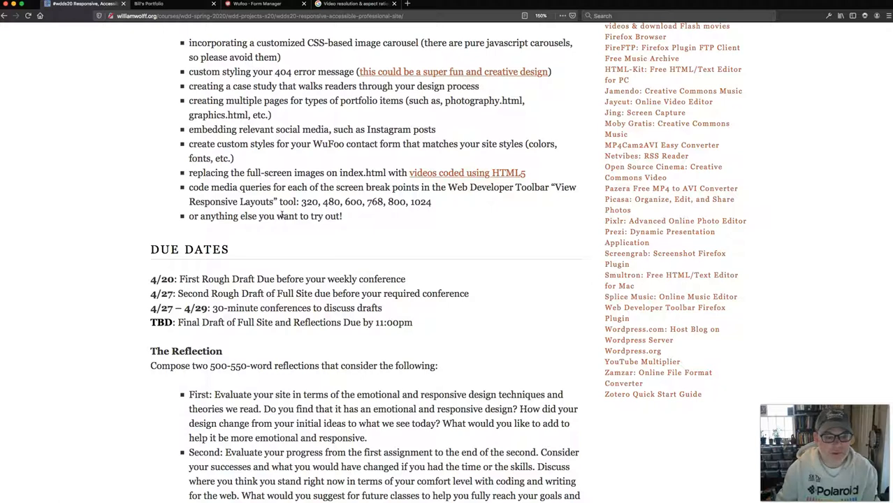
{"action": "scroll", "scroll_direction": "down", "scroll_amount": 3}
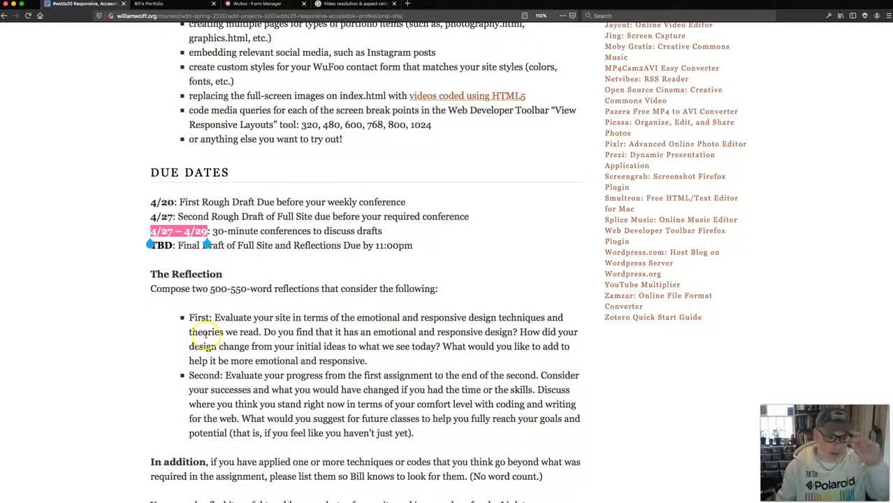
Scroll up to the assignment's title, overview and course quick links.
{"action": "scroll", "scroll_direction": "up", "scroll_amount": 3}
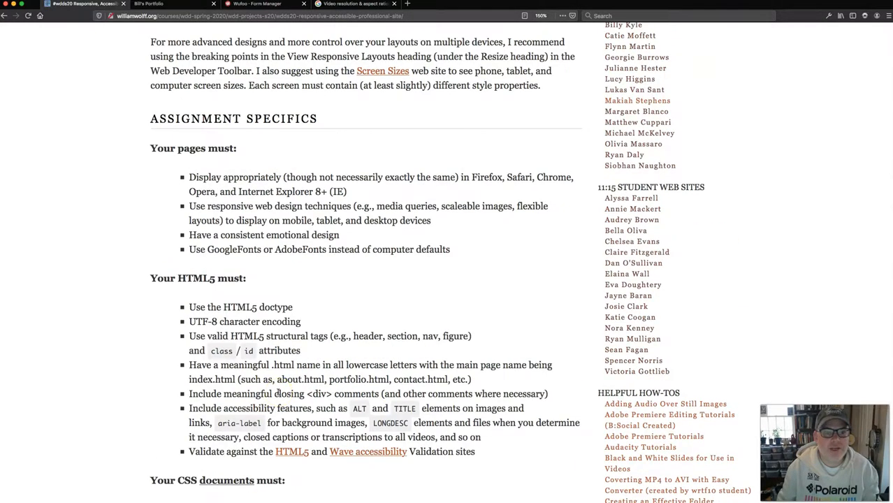
{"action": "scroll", "scroll_direction": "up", "scroll_amount": 3}
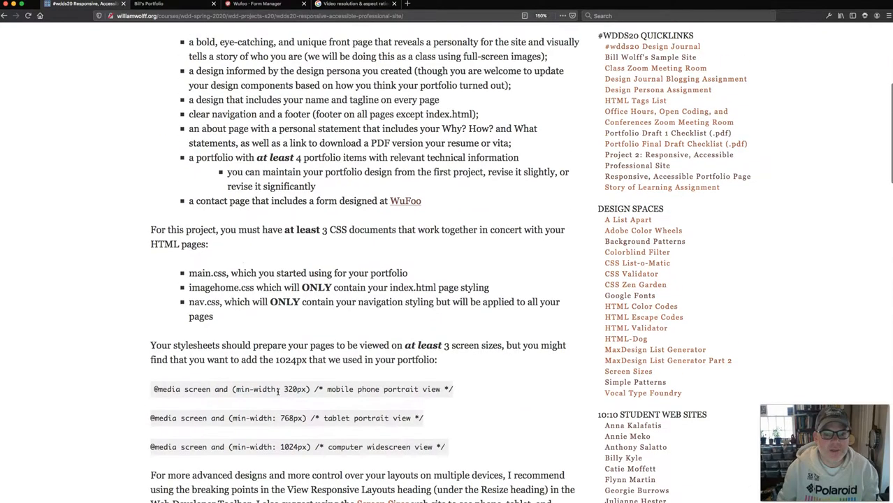
{"action": "scroll", "scroll_direction": "up", "scroll_amount": 3}
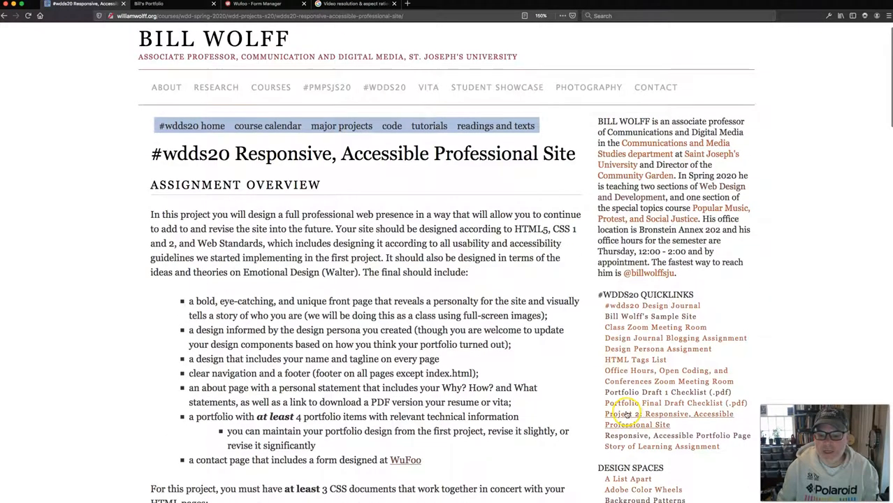
{"action": "scroll", "scroll_direction": "down", "scroll_amount": 3}
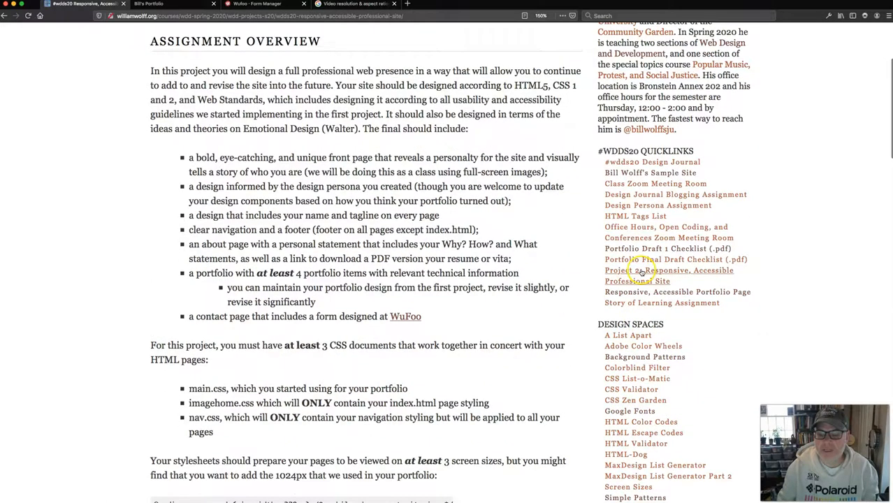
{"action": "scroll", "scroll_direction": "up", "scroll_amount": 3}
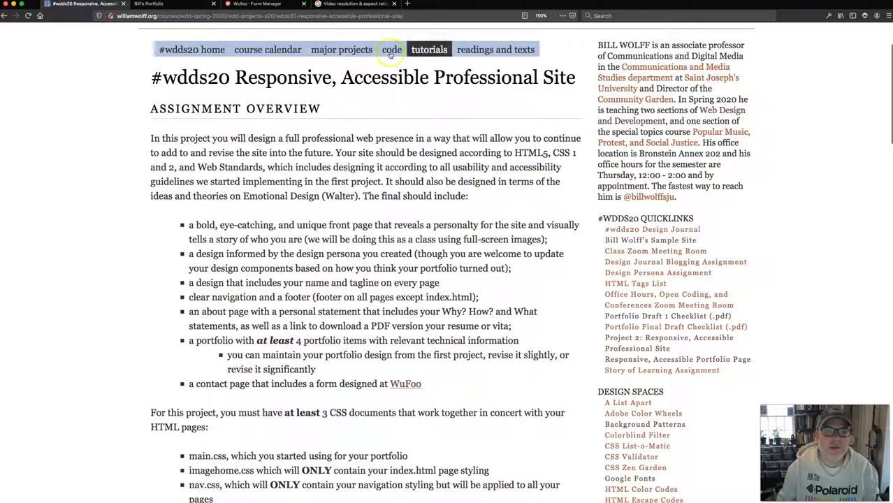
{"action": "mouse_move", "coordinate": [342, 49]}
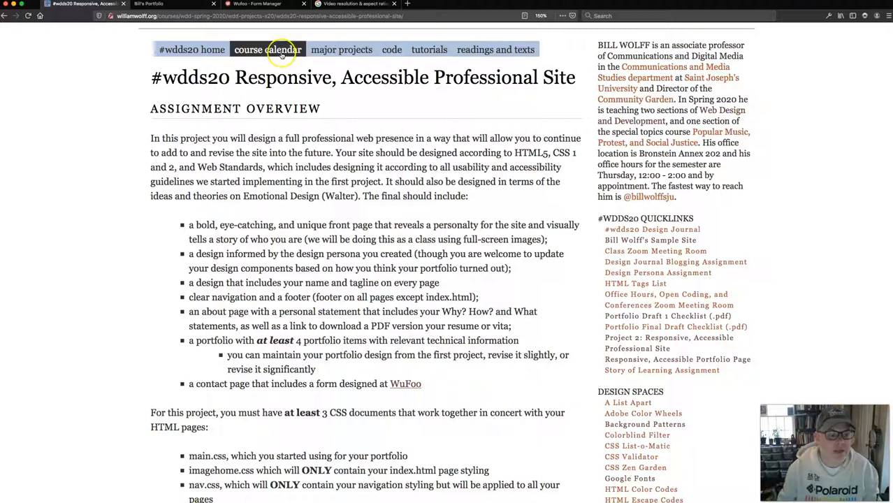
{"action": "mouse_move", "coordinate": [304, 112]}
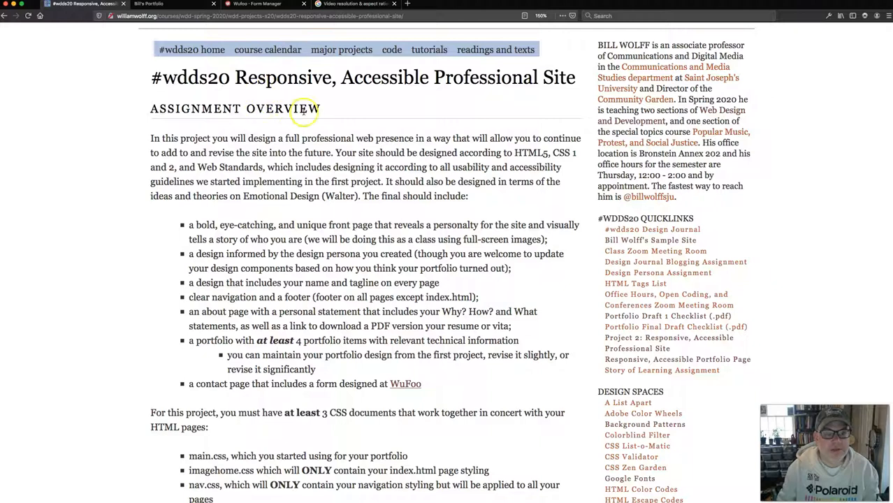
{"action": "mouse_move", "coordinate": [304, 112]}
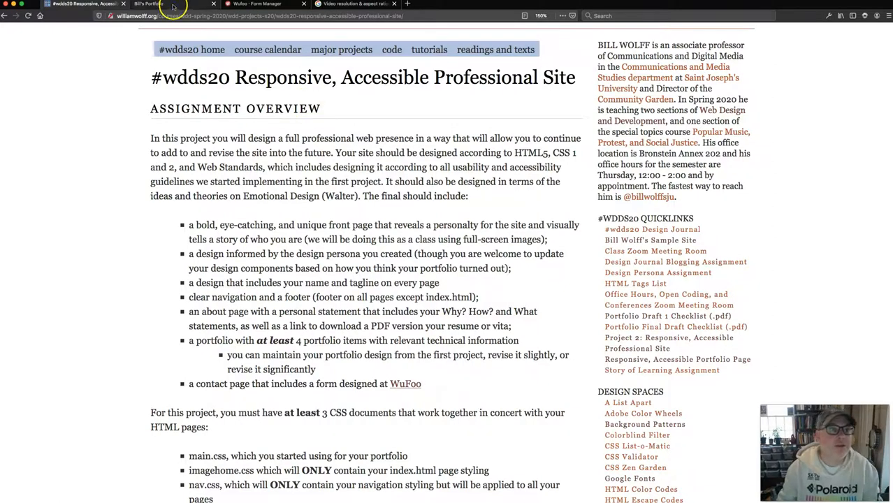
Switch to the second Firefox tab showing the sample portfolio page.
{"action": "left_click", "coordinate": [146, 4]}
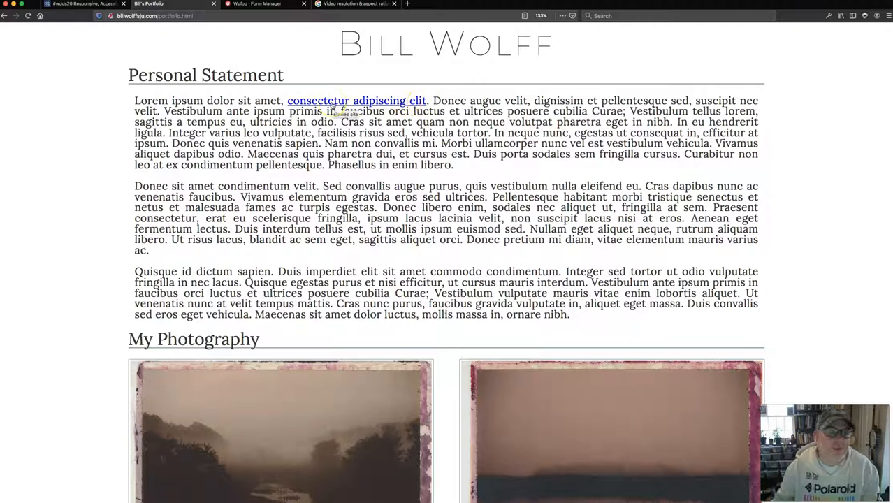
{"action": "mouse_move", "coordinate": [285, 120]}
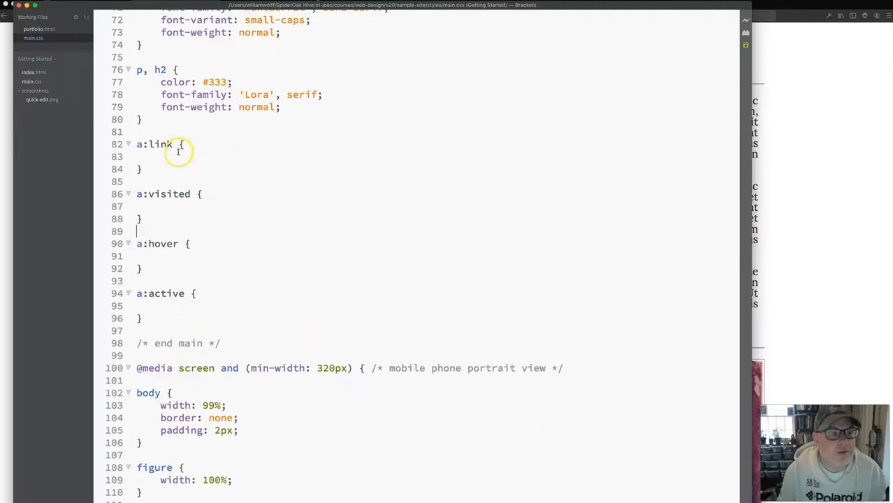
Check the a:link and a:visited selectors in main.css and add a 'LoVe HA' ordering note.
{"action": "double_click", "coordinate": [155, 144]}
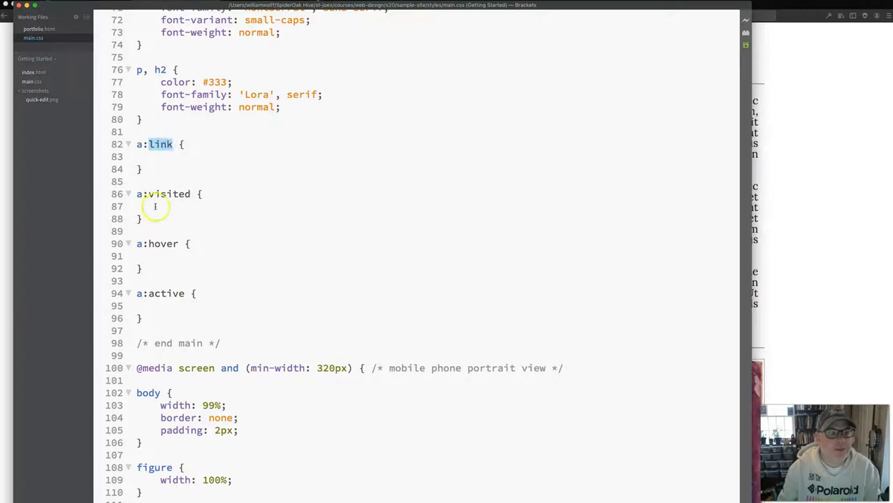
{"action": "double_click", "coordinate": [166, 194]}
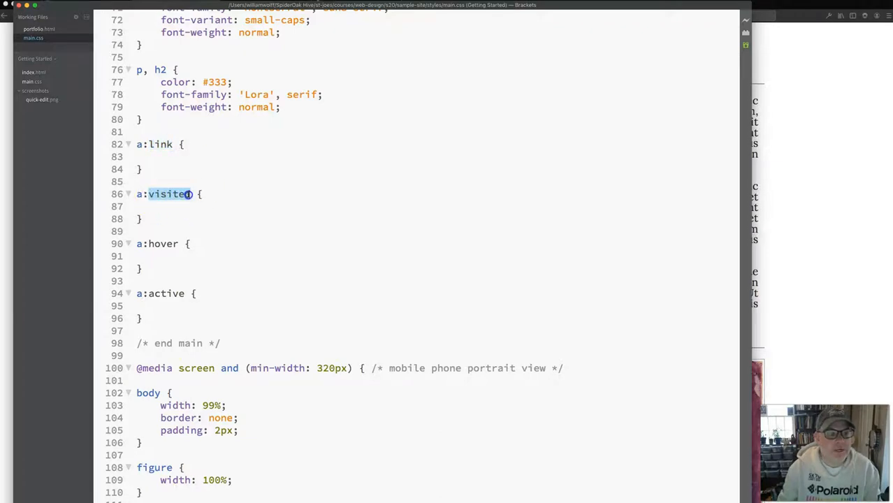
{"action": "left_click", "coordinate": [175, 206]}
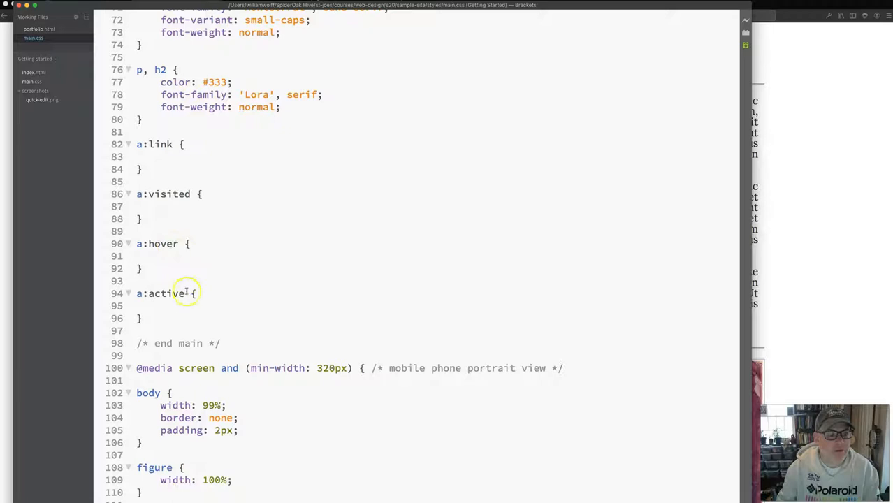
{"action": "left_click", "coordinate": [208, 194]}
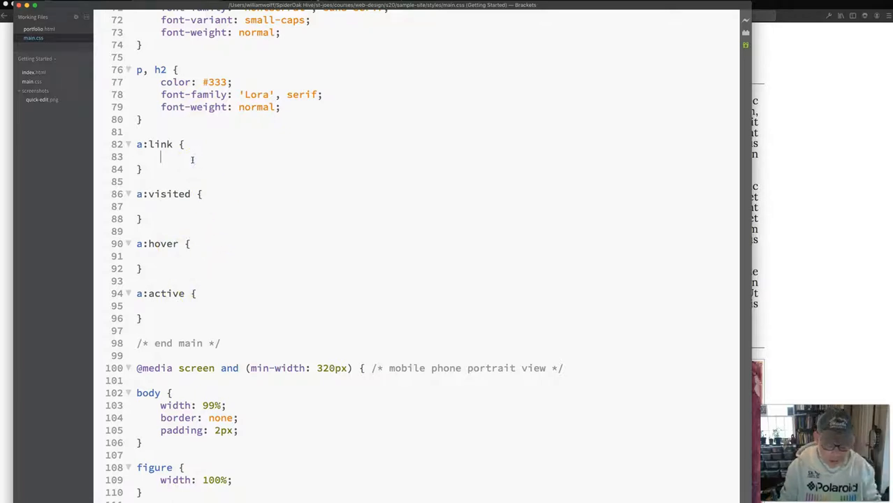
{"action": "type", "text": "LoVe HA"}
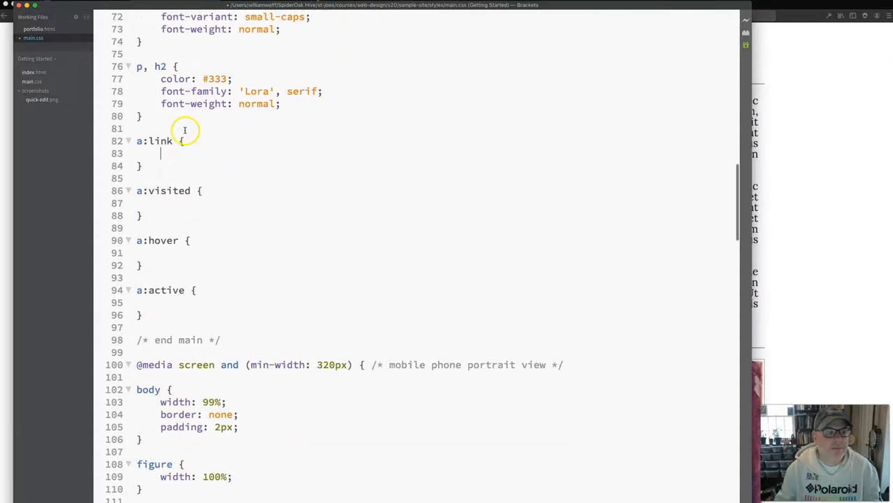
Give a:link color purple and text-decoration none.
{"action": "left_click", "coordinate": [164, 152]}
{"action": "type", "text": "color:"}
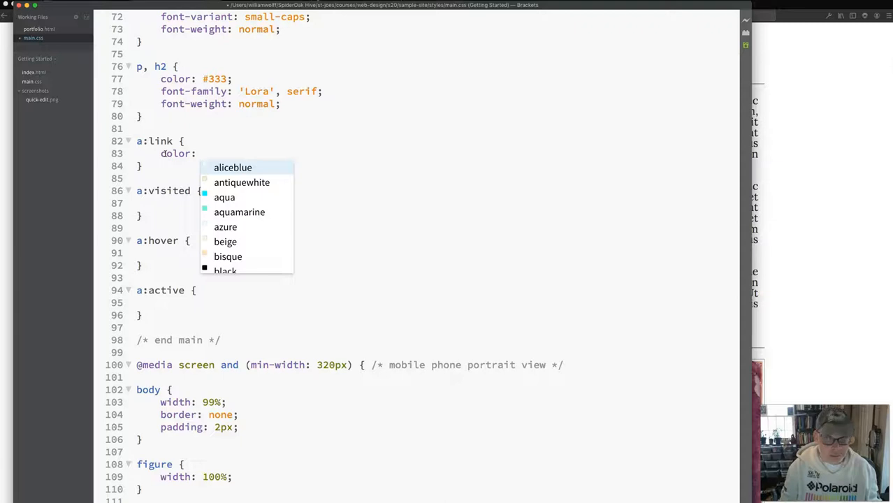
{"action": "type", "text": "purple"}
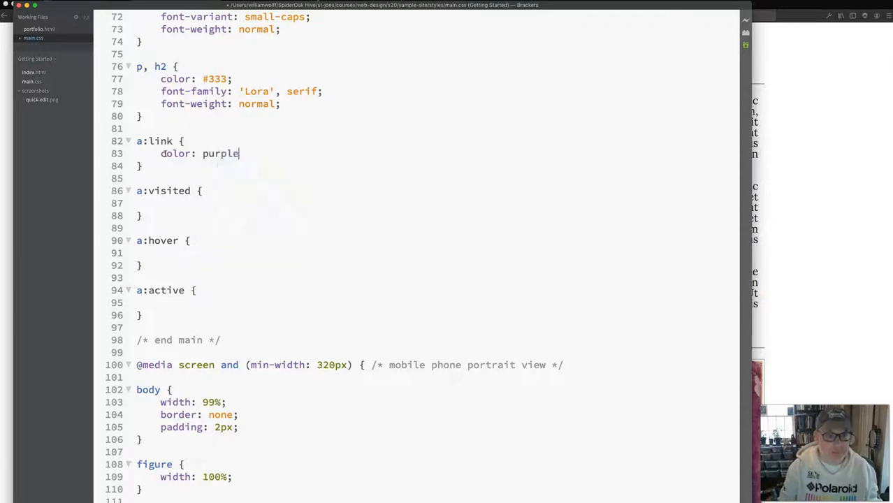
{"action": "type", "text": ";"}
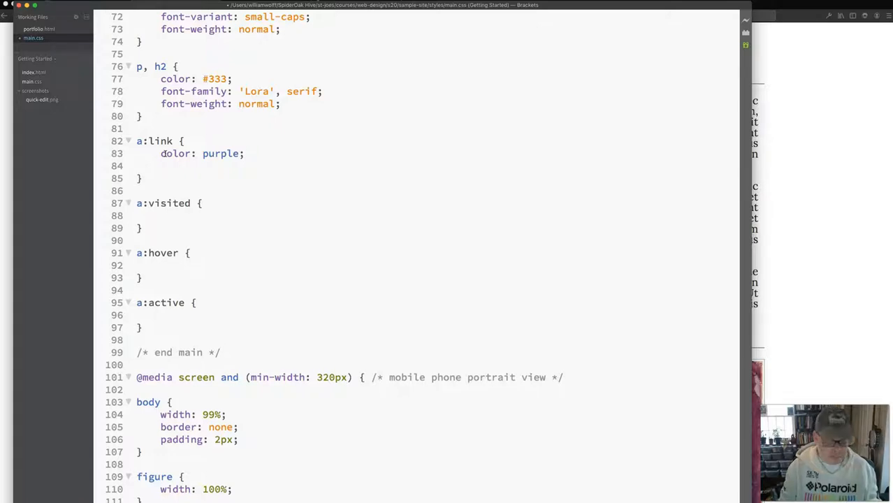
{"action": "type", "text": "text-decoration:"}
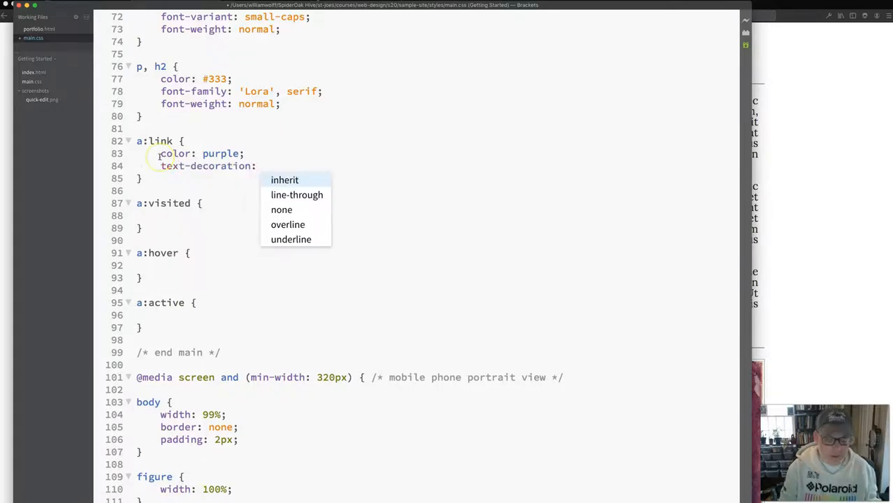
{"action": "type", "text": "n"}
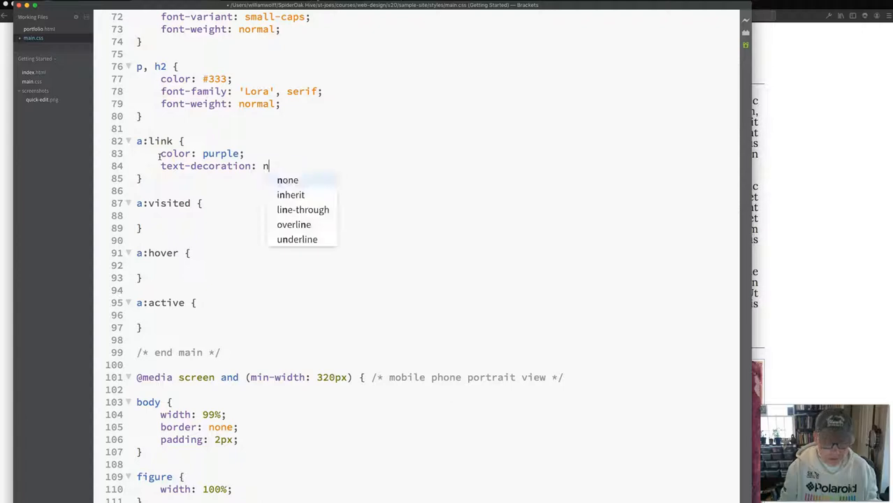
Give a:hover color cornflowerblue with an underline text-decoration.
{"action": "left_click", "coordinate": [287, 180]}
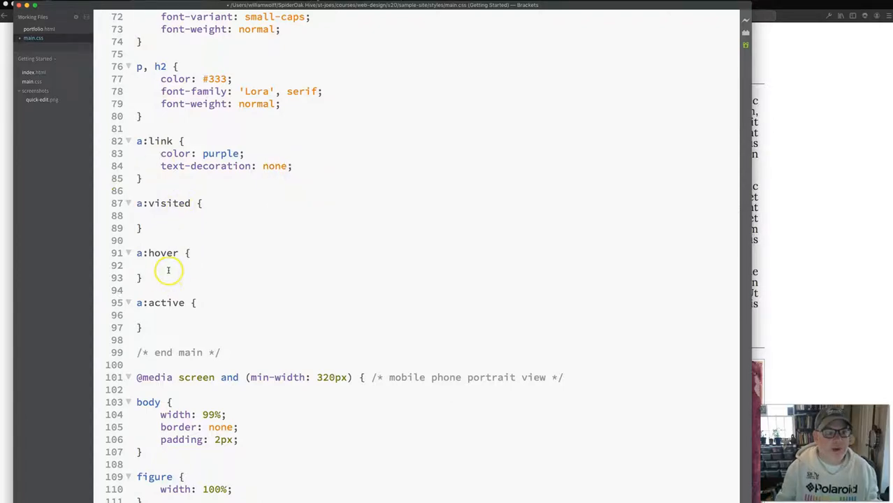
{"action": "mouse_move", "coordinate": [166, 266]}
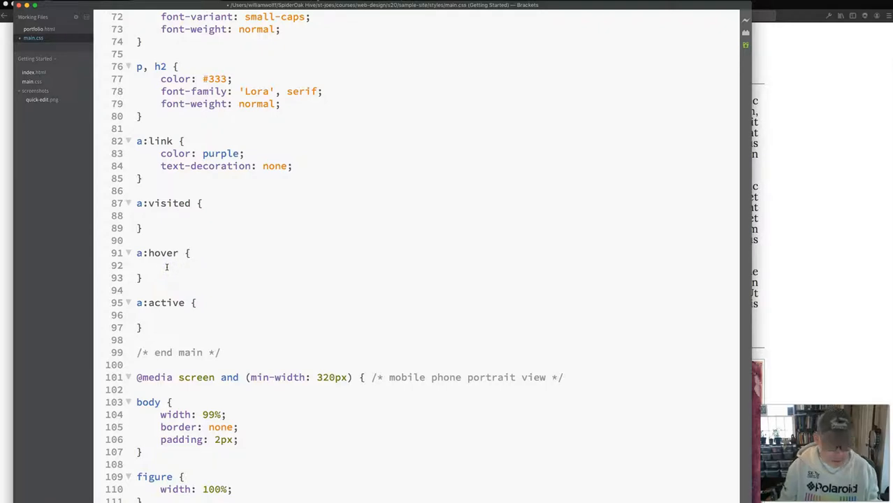
{"action": "left_click", "coordinate": [161, 266]}
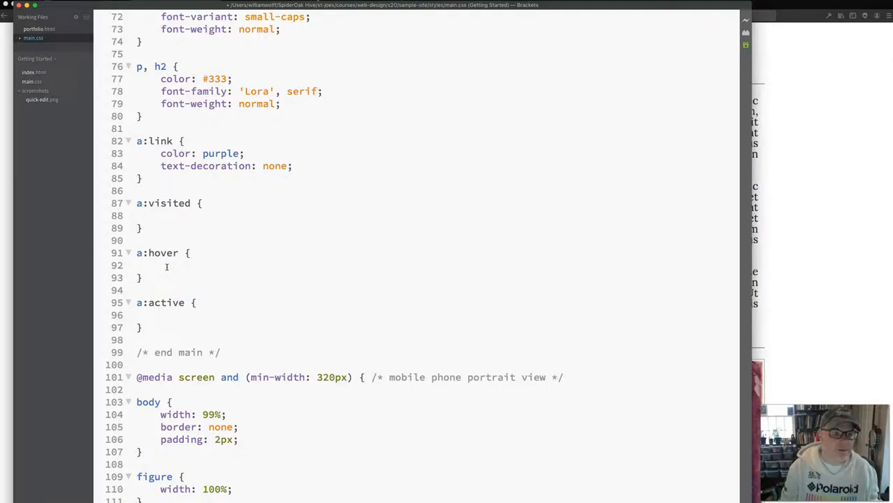
{"action": "type", "text": "color: cornflowerblue;"}
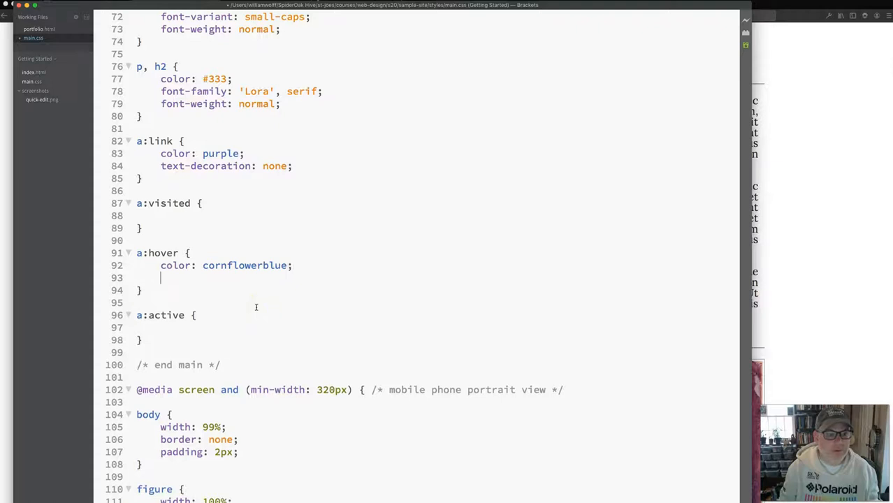
{"action": "type", "text": "text-decoration: underline;"}
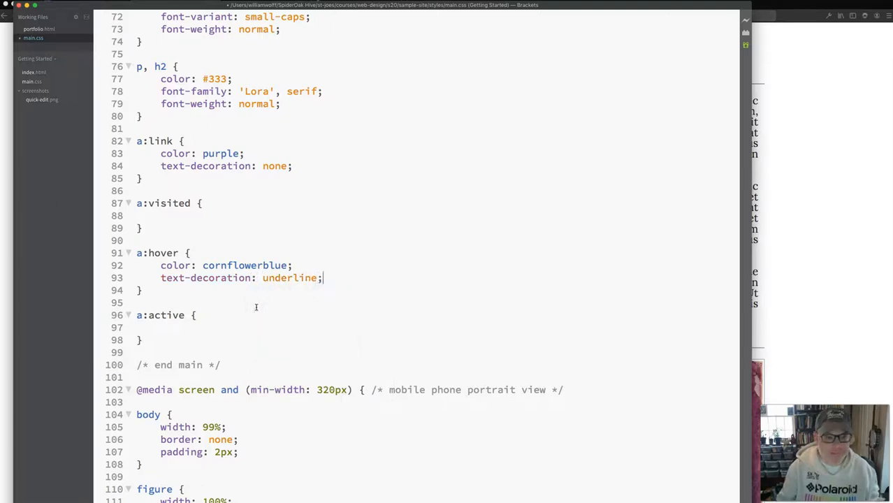
Give a:active an antiquewhite background and no text-decoration.
{"action": "left_click", "coordinate": [160, 326]}
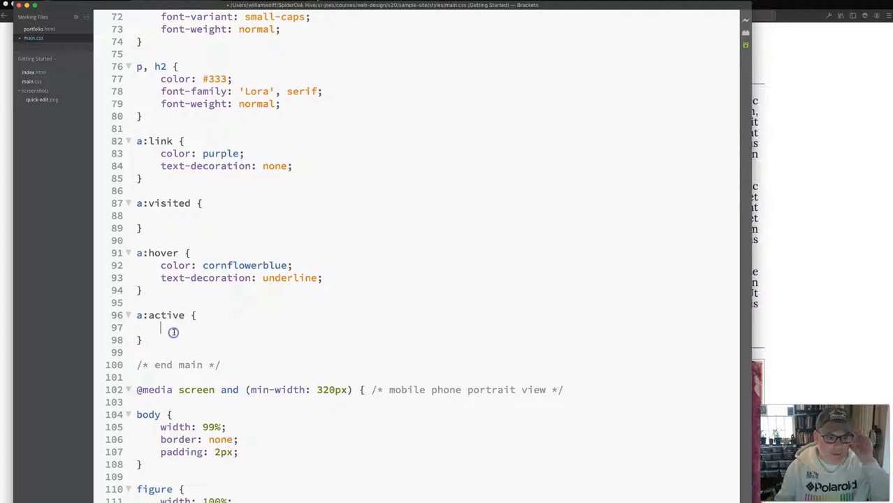
{"action": "type", "text": "color:"}
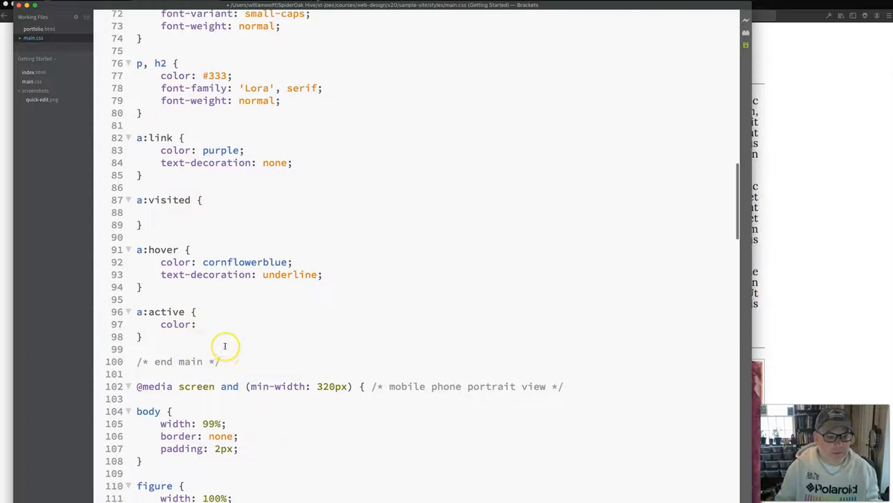
{"action": "double_click", "coordinate": [175, 324]}
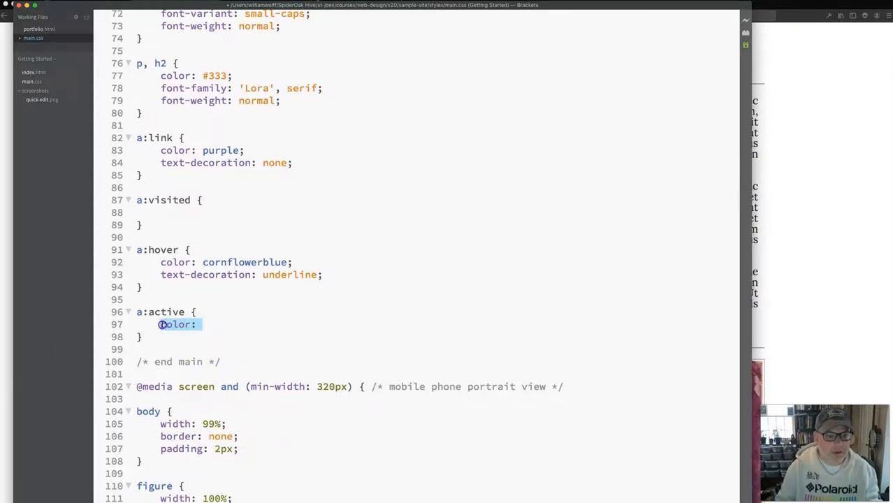
{"action": "type", "text": "background-"}
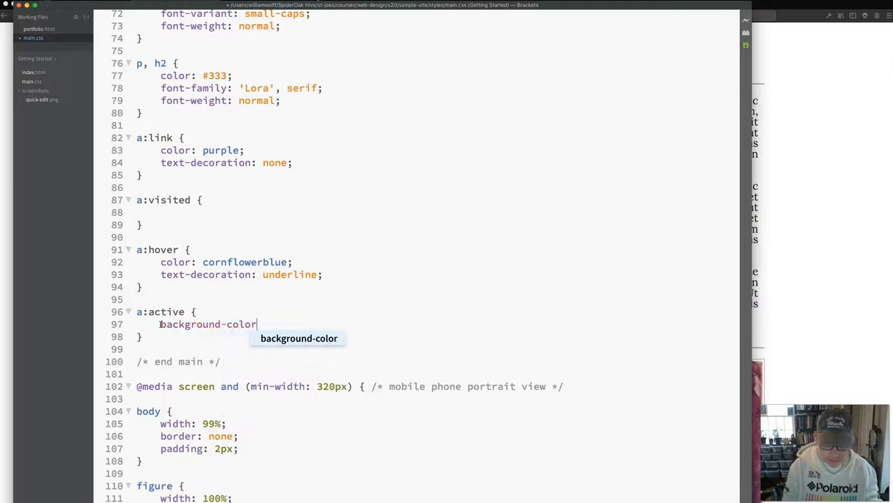
{"action": "type", "text": ":"}
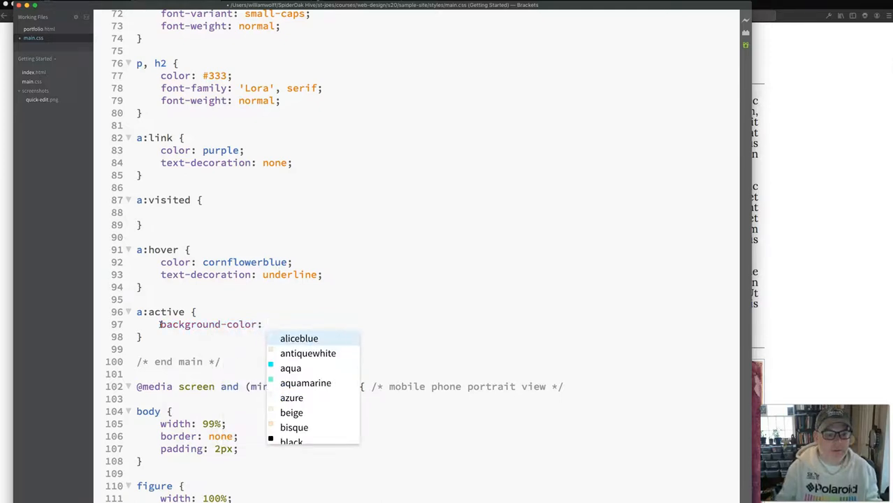
{"action": "mouse_move", "coordinate": [308, 353]}
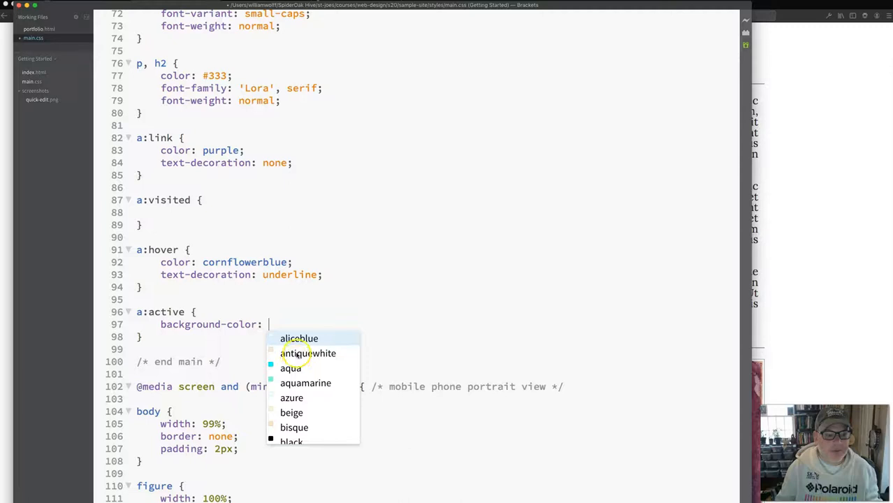
{"action": "left_click", "coordinate": [308, 352]}
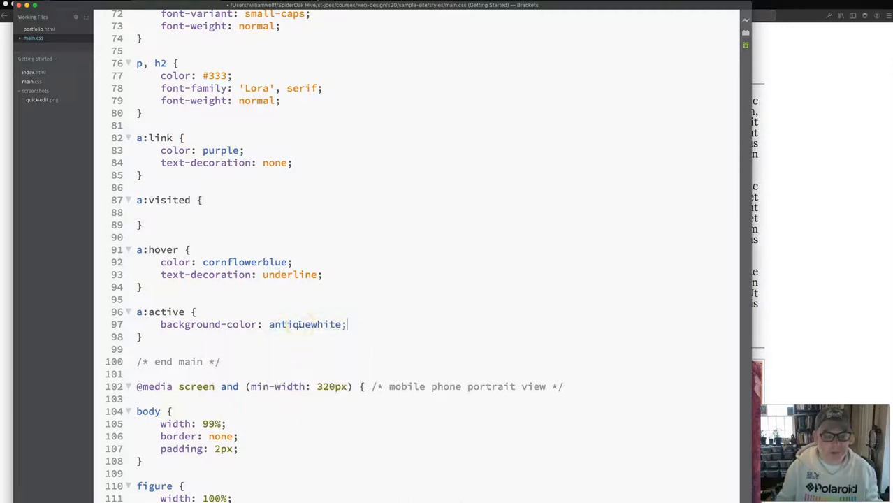
{"action": "type", "text": "text-decoration: none;"}
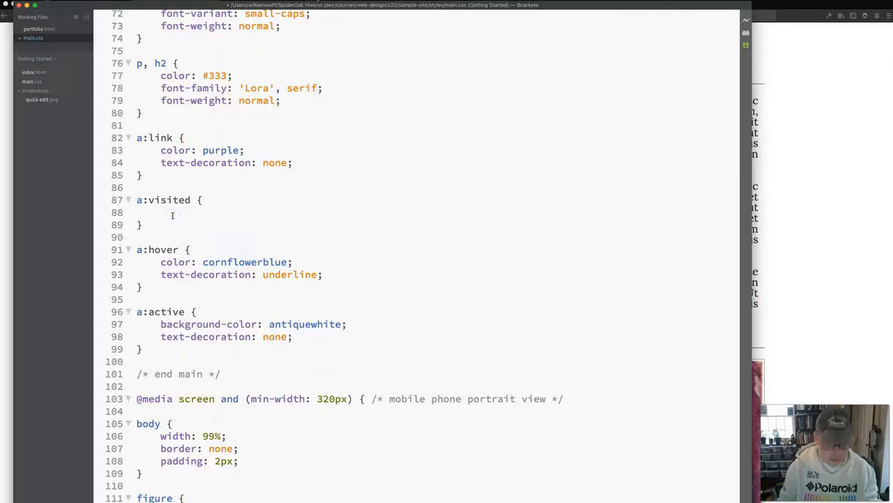
Set the a:visited color to darkorange.
{"action": "type", "text": "color:"}
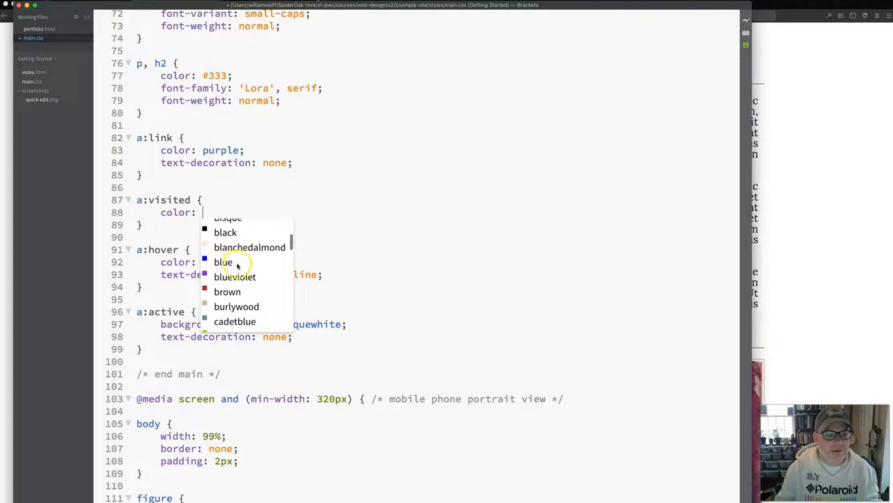
{"action": "type", "text": "darkorange"}
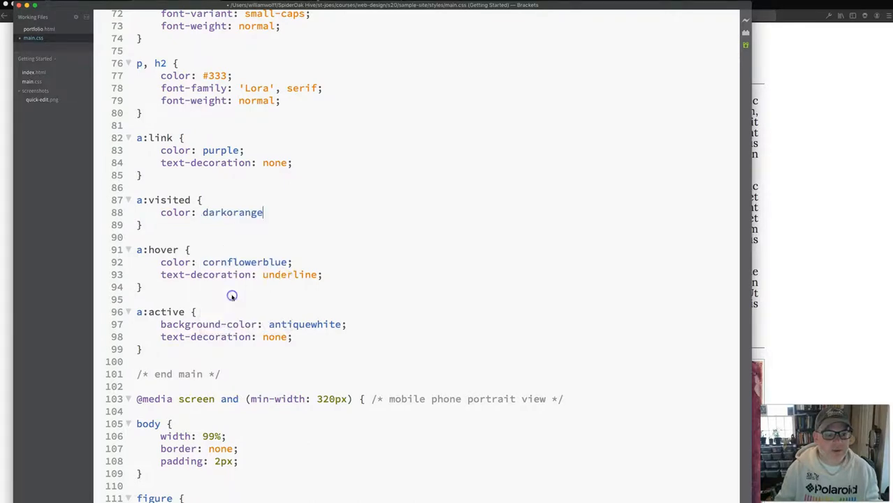
{"action": "type", "text": ";"}
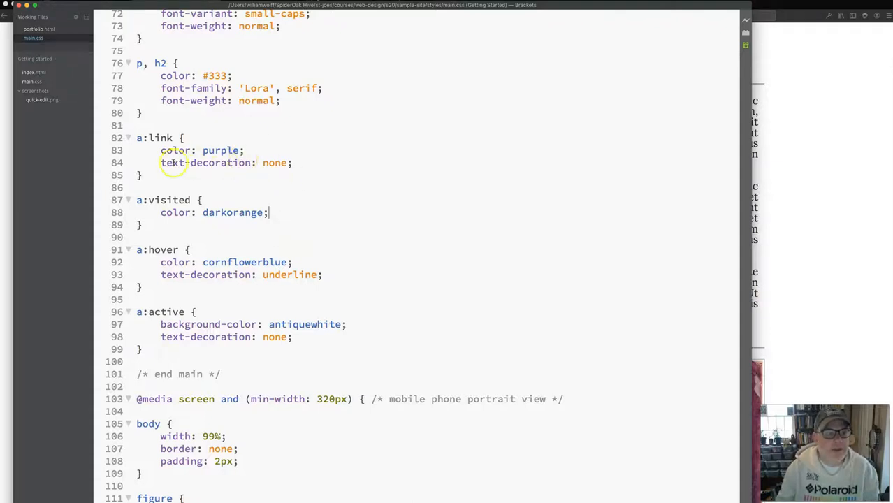
{"action": "double_click", "coordinate": [220, 150]}
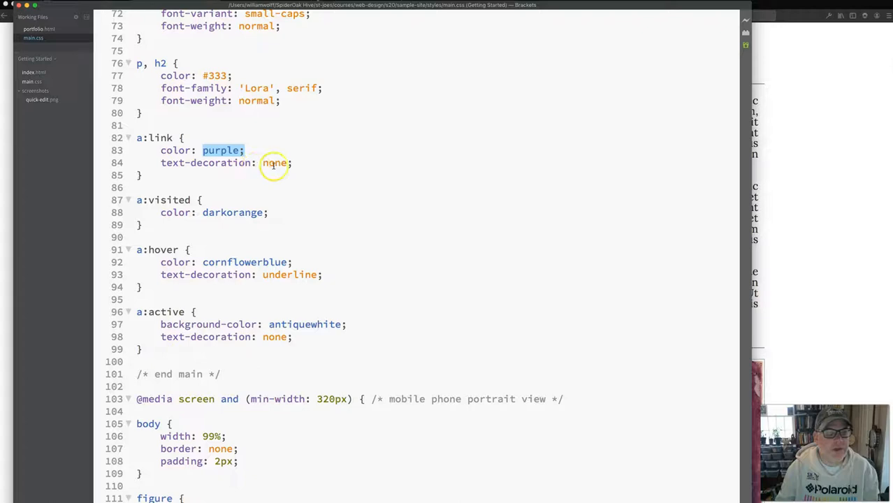
{"action": "mouse_move", "coordinate": [208, 183]}
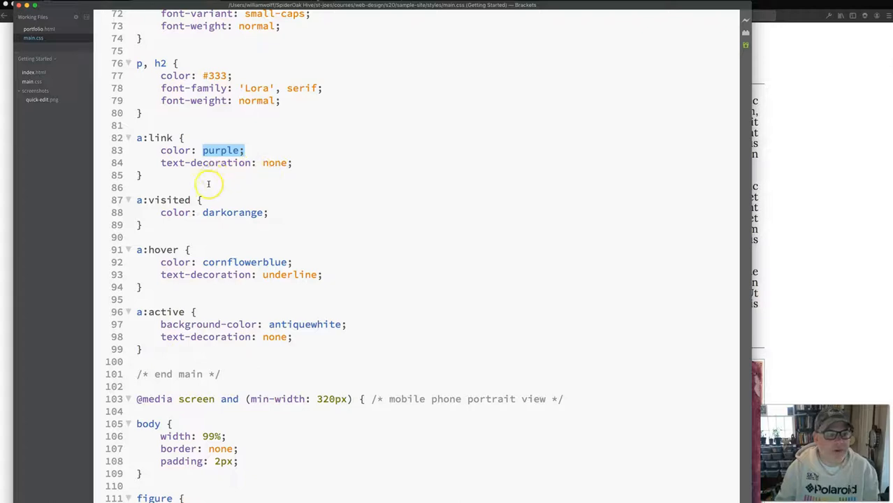
{"action": "mouse_move", "coordinate": [160, 212]}
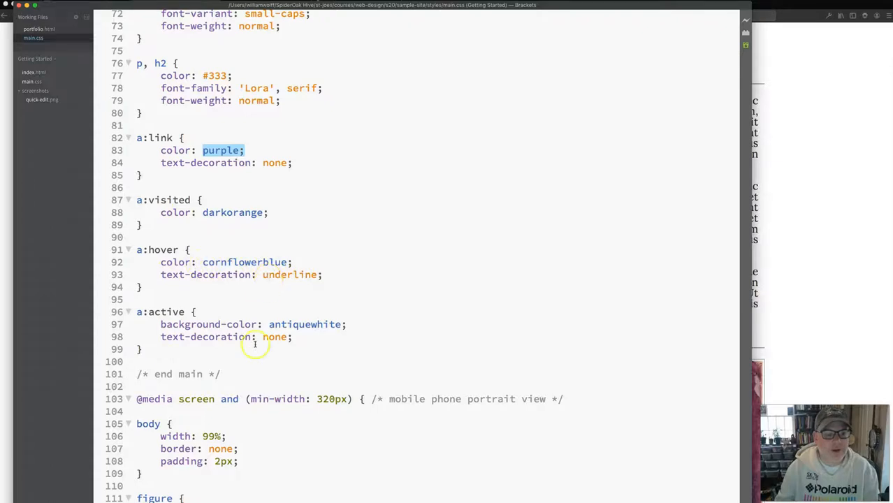
{"action": "mouse_move", "coordinate": [271, 356]}
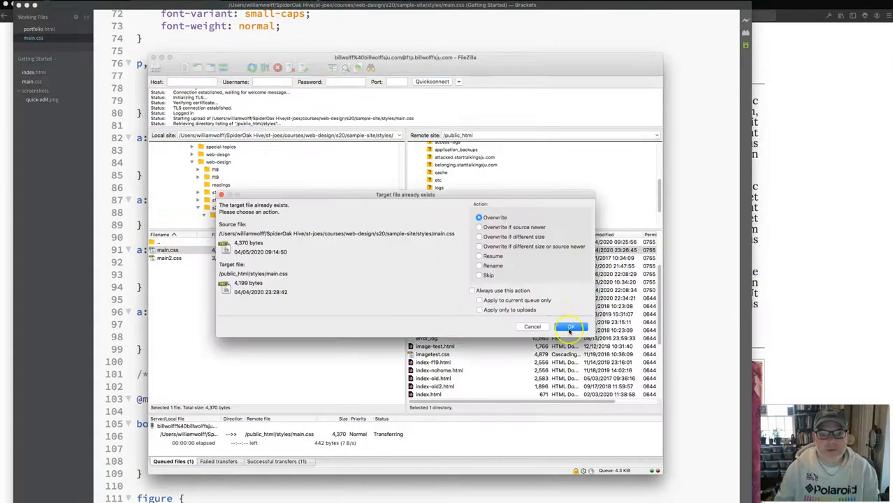
Overwrite the server's main.css in /public_html/styles with the updated copy.
{"action": "left_click", "coordinate": [570, 326]}
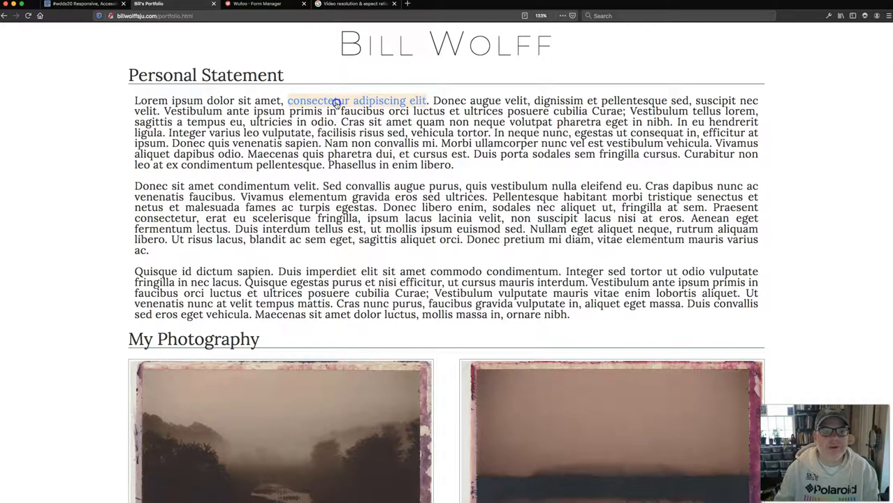
Follow the 'consectetur adipiscing elit' link, return, and click it again to check its visited color.
{"action": "left_click", "coordinate": [357, 100]}
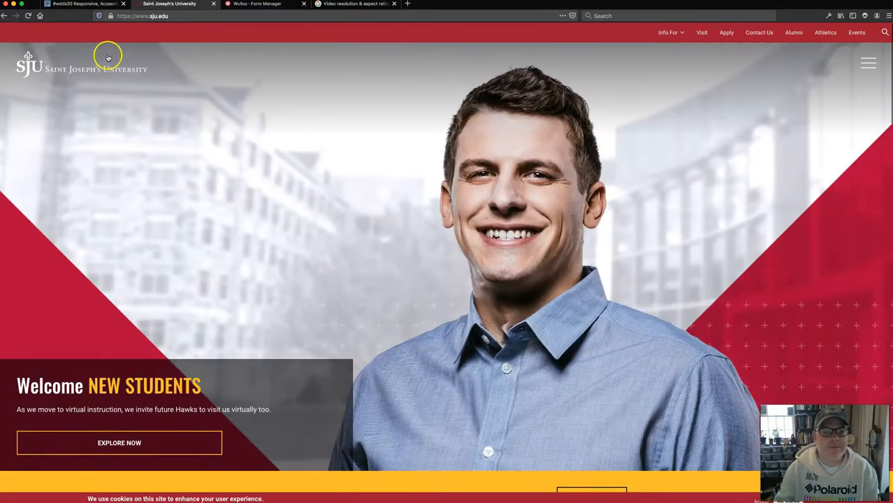
{"action": "left_click", "coordinate": [154, 16]}
{"action": "type", "text": "billwolffsju.com/portfolio.html"}
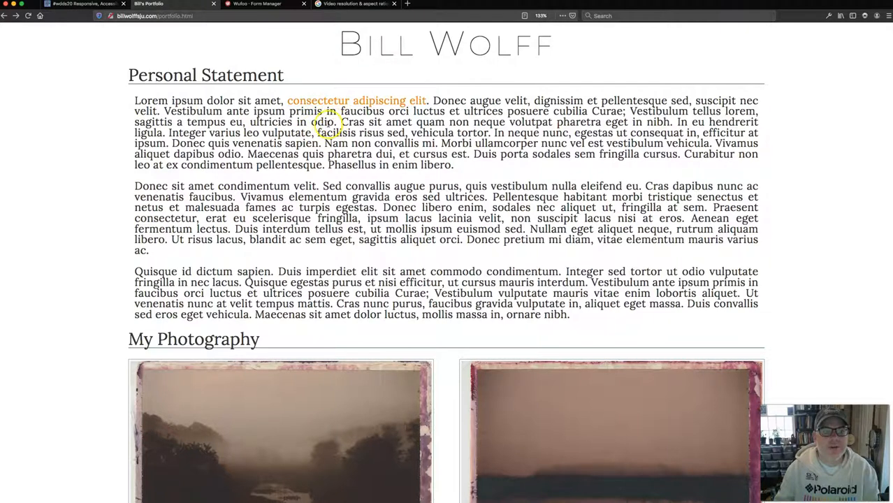
{"action": "mouse_move", "coordinate": [244, 126]}
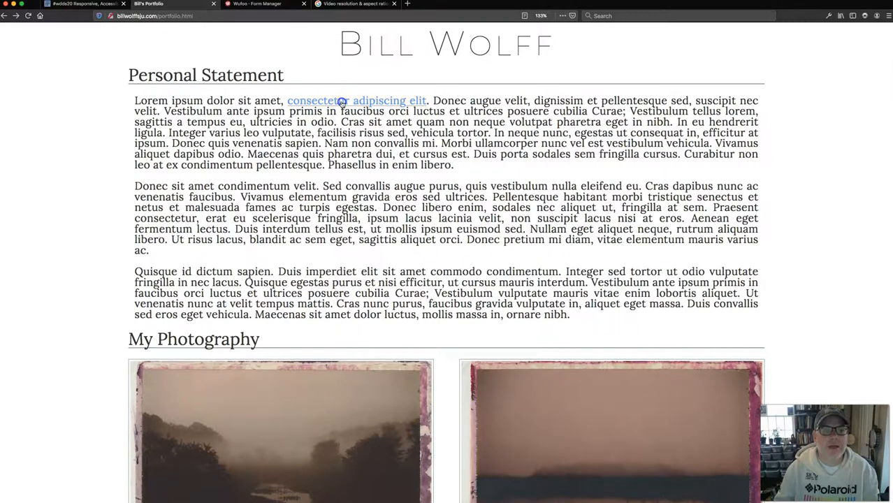
{"action": "left_click", "coordinate": [355, 100]}
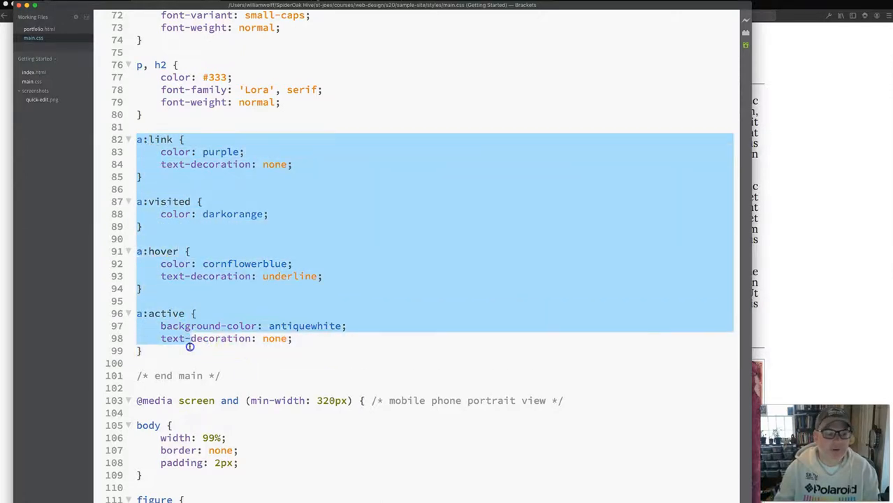
{"action": "left_click", "coordinate": [190, 350]}
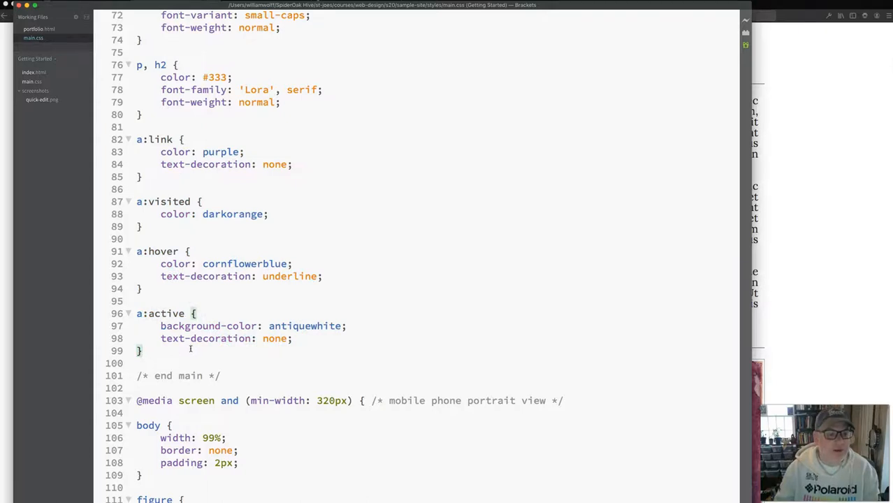
{"action": "left_click", "coordinate": [143, 289]}
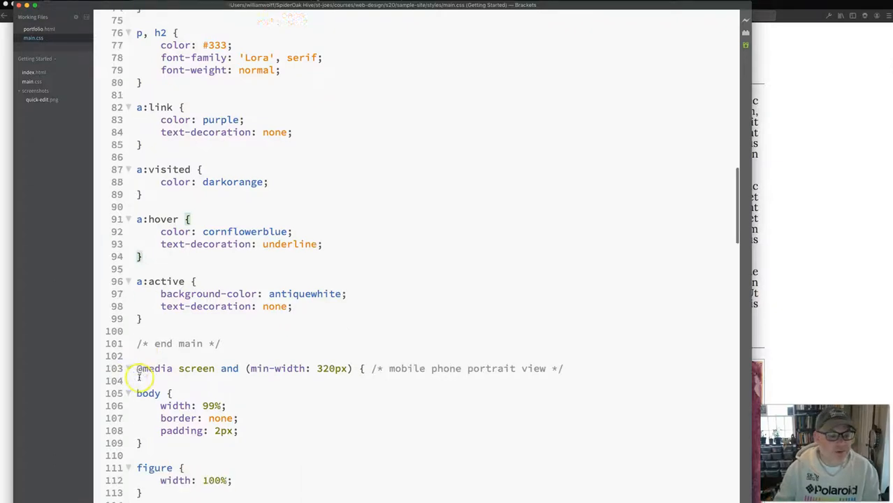
{"action": "scroll", "scroll_direction": "down", "scroll_amount": 3}
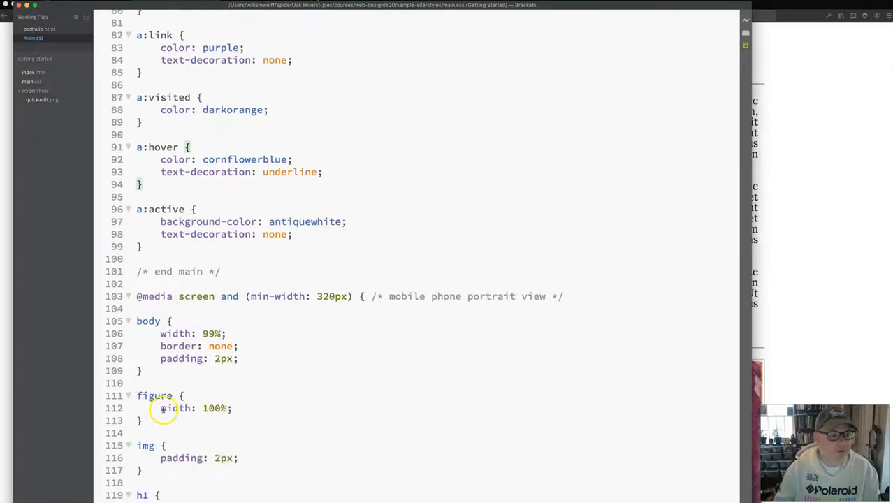
{"action": "scroll", "scroll_direction": "up", "scroll_amount": 3}
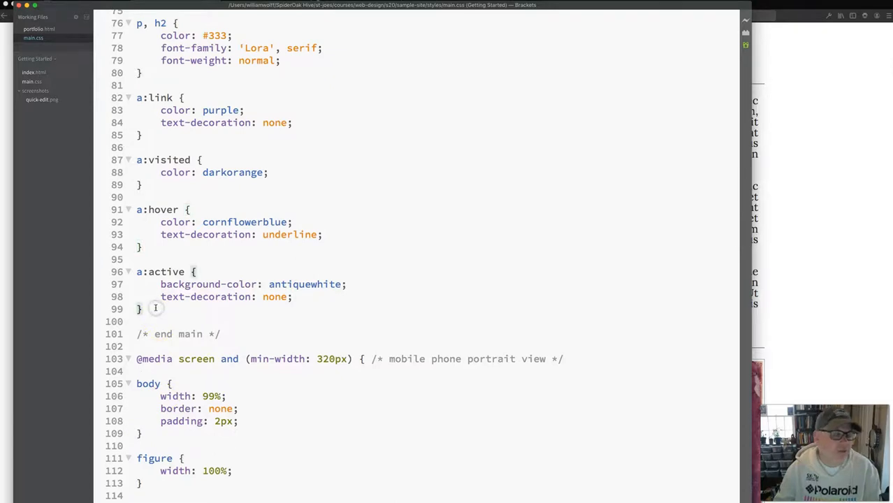
{"action": "scroll", "scroll_direction": "up", "scroll_amount": 3}
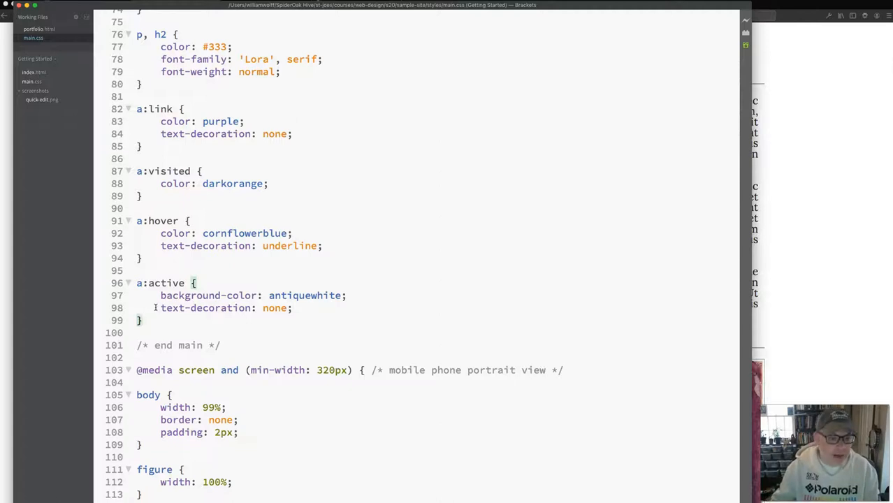
{"action": "mouse_move", "coordinate": [216, 280]}
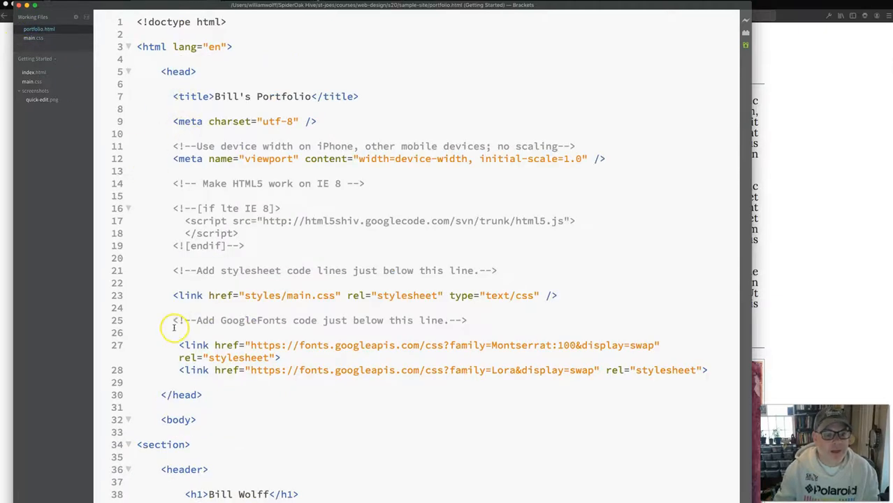
Highlight the 'main' file name in portfolio.html's stylesheet link.
{"action": "double_click", "coordinate": [297, 295]}
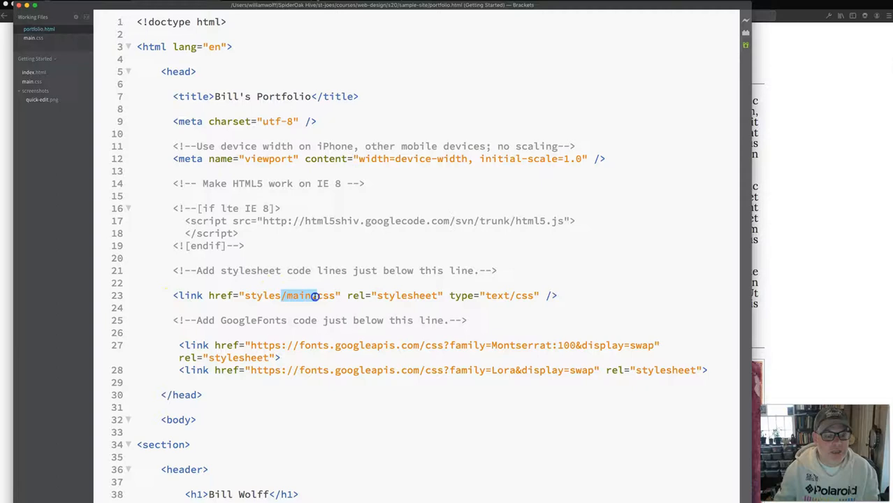
{"action": "mouse_move", "coordinate": [252, 307]}
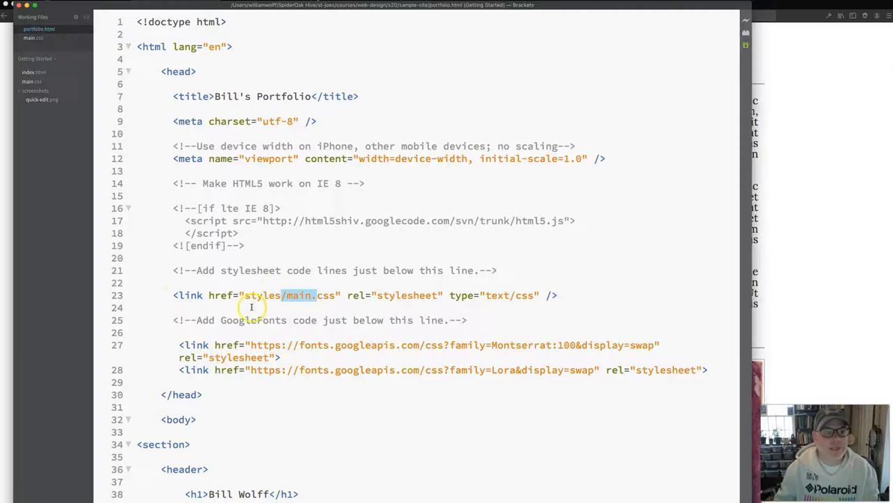
{"action": "mouse_move", "coordinate": [248, 345]}
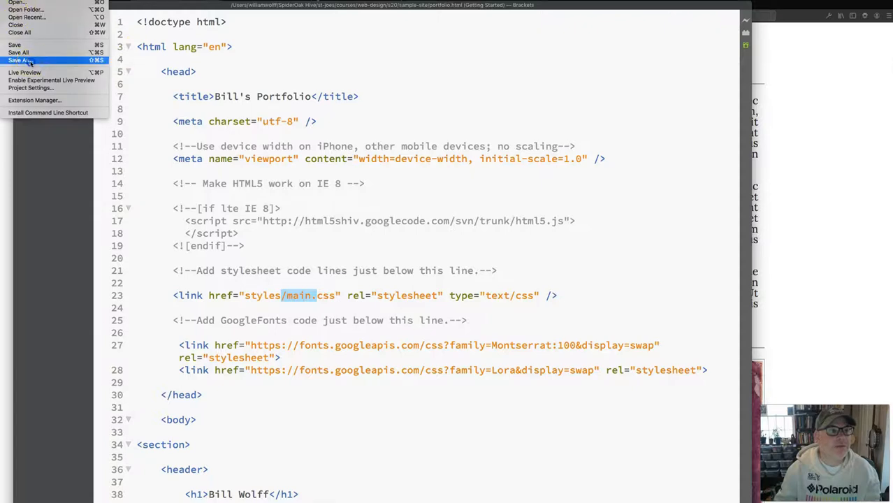
Save portfolio.html as about.html and change its title to 'About Bill Wolff'.
{"action": "left_click", "coordinate": [19, 60]}
{"action": "type", "text": "about.html"}
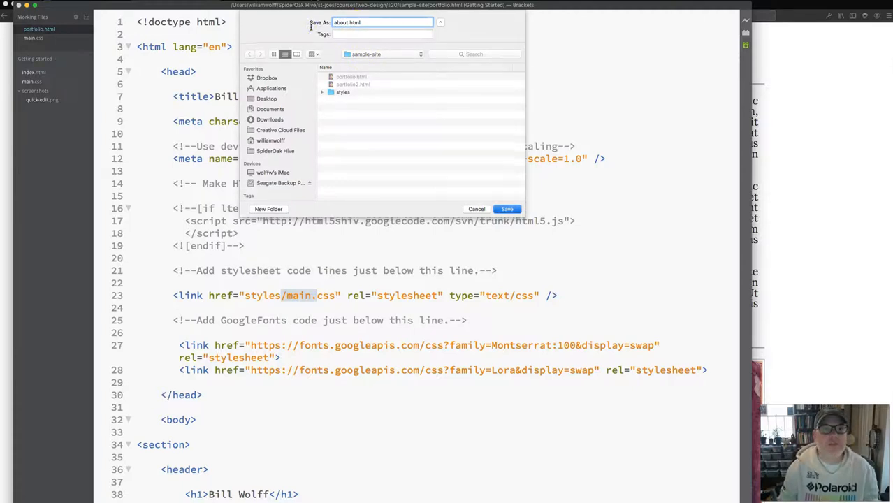
{"action": "left_click", "coordinate": [506, 209]}
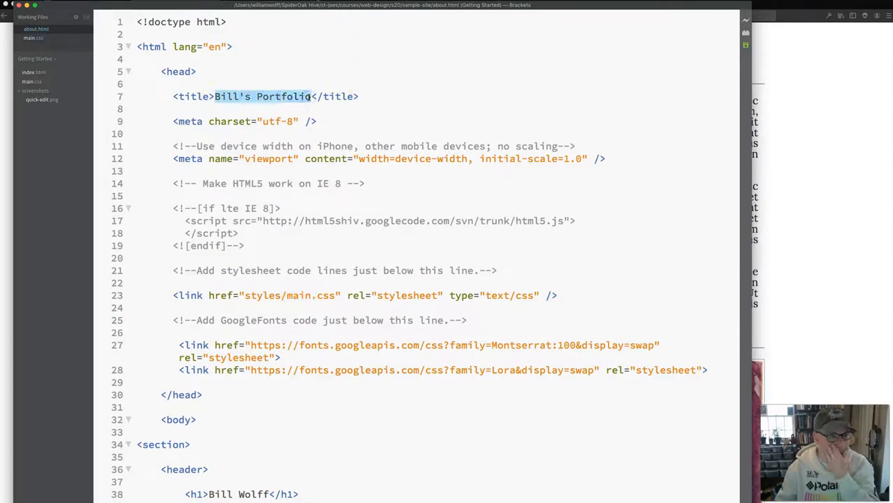
{"action": "type", "text": "A</title>"}
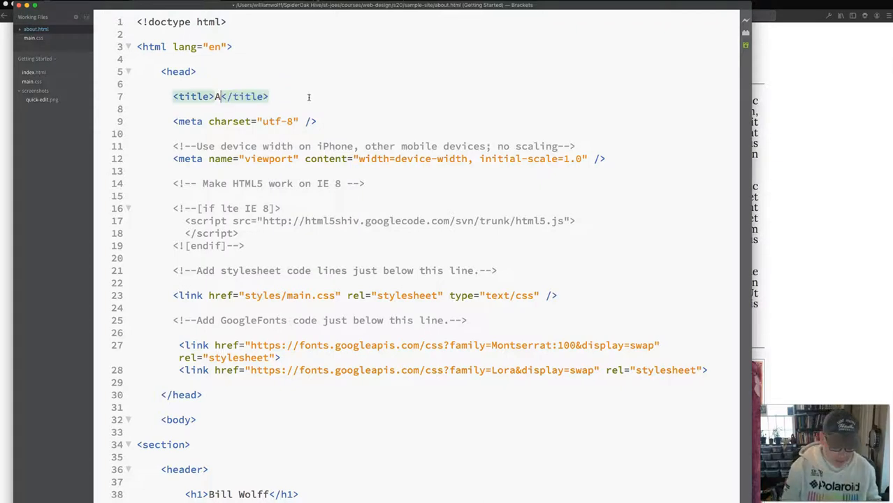
{"action": "type", "text": "bout Bill W"}
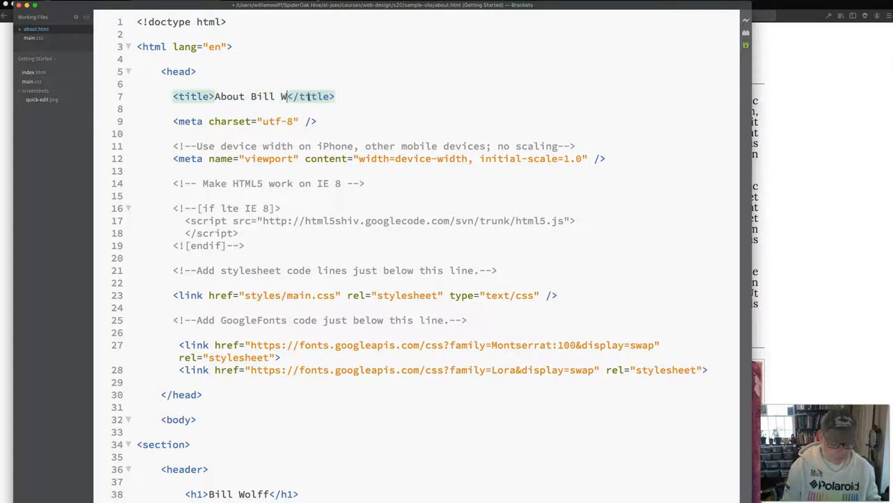
{"action": "type", "text": "olff"}
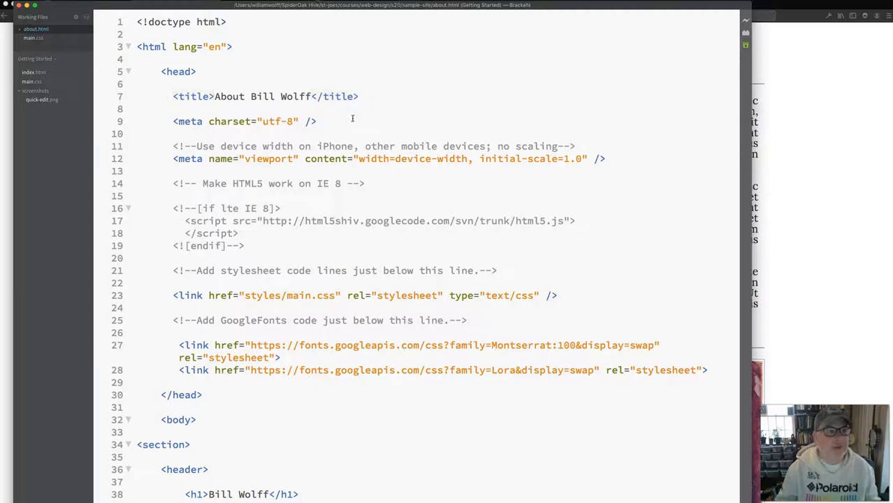
{"action": "left_click", "coordinate": [14, 5]}
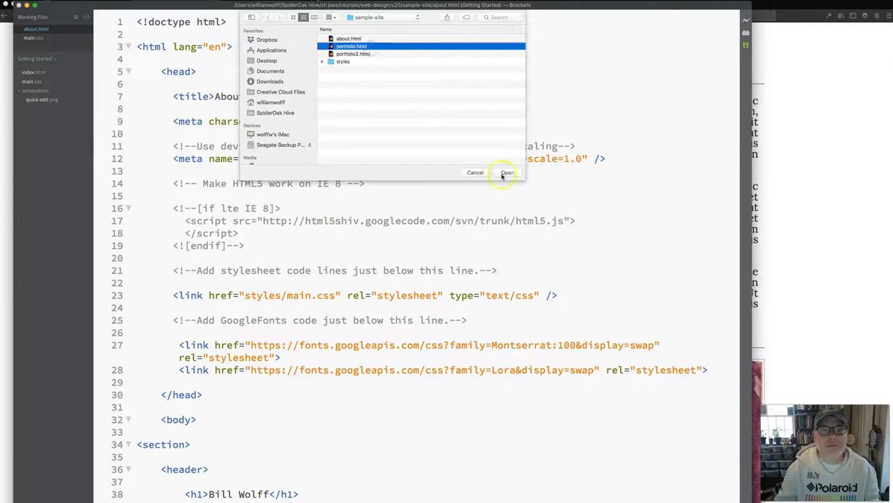
Reopen the original portfolio.html, then bring about.html back to the front.
{"action": "left_click", "coordinate": [507, 173]}
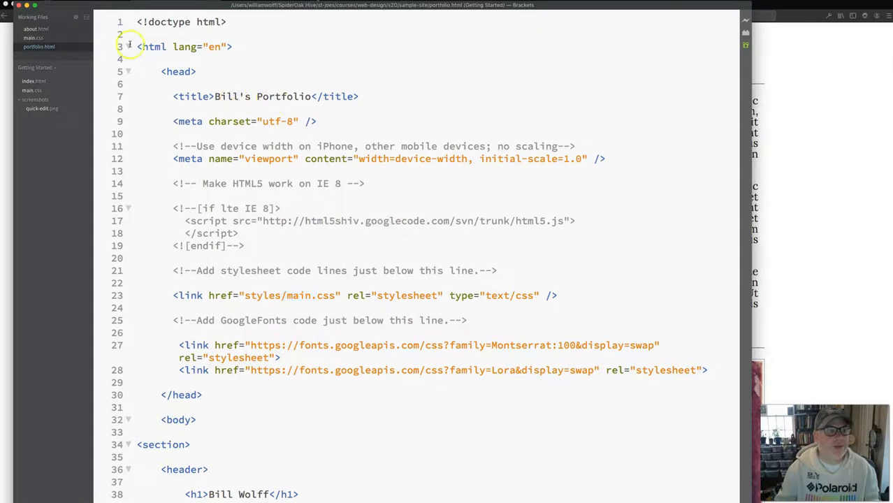
{"action": "left_click", "coordinate": [31, 29]}
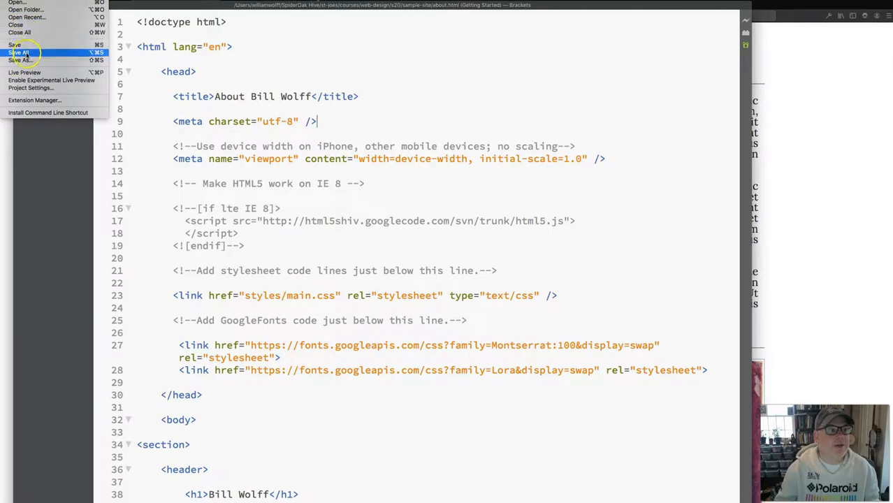
Save about.html as contact.html and change its title to 'Contact'.
{"action": "left_click", "coordinate": [19, 59]}
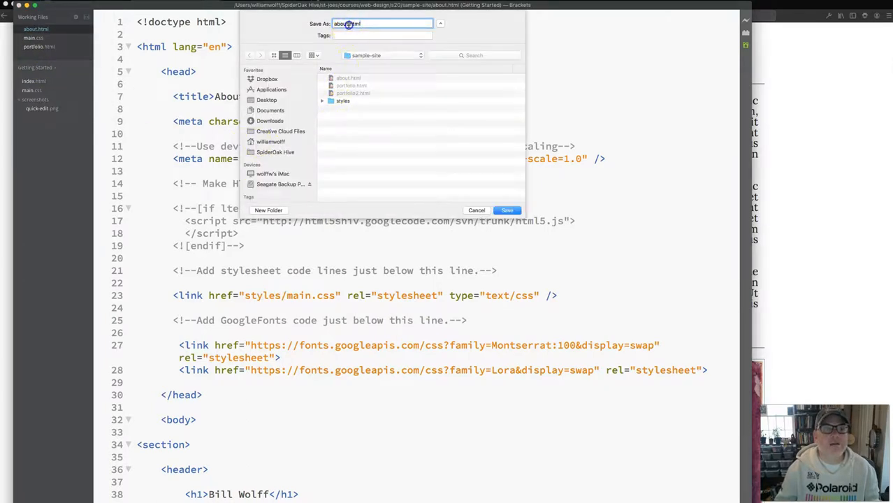
{"action": "type", "text": "contact.html"}
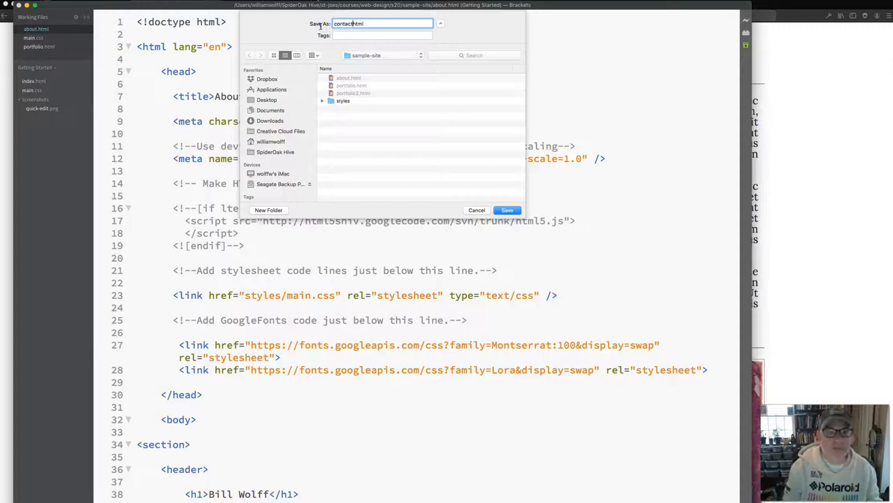
{"action": "left_click", "coordinate": [506, 210]}
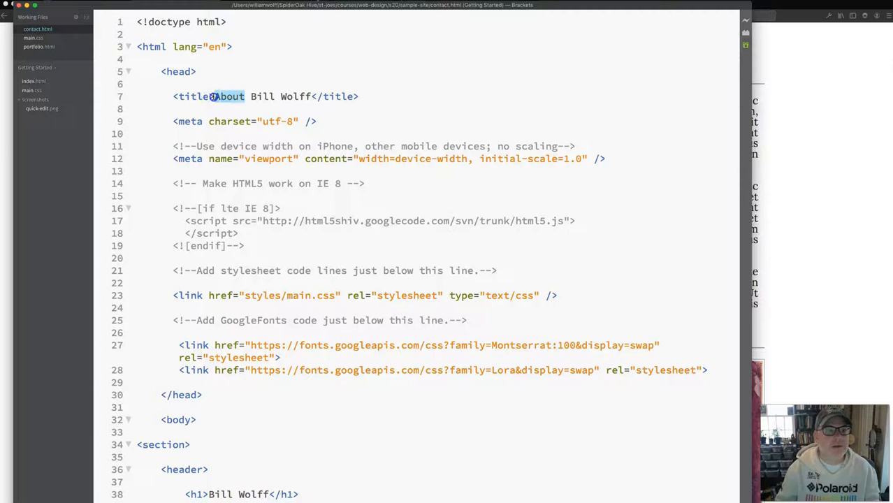
{"action": "type", "text": "Contact"}
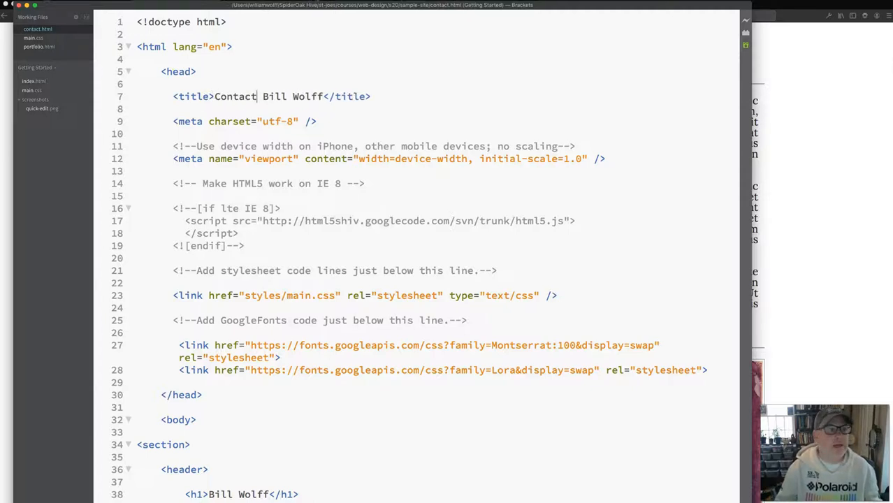
Reopen about.html alongside contact.html.
{"action": "left_click", "coordinate": [11, 3]}
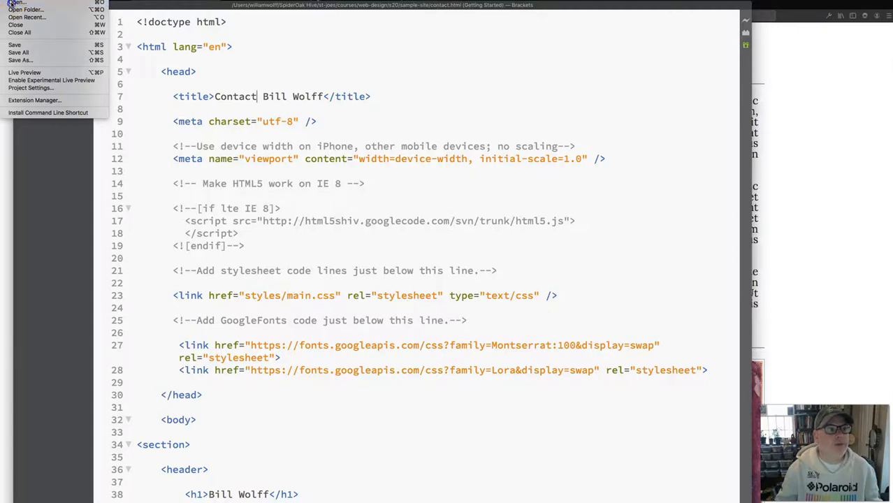
{"action": "left_click", "coordinate": [21, 9]}
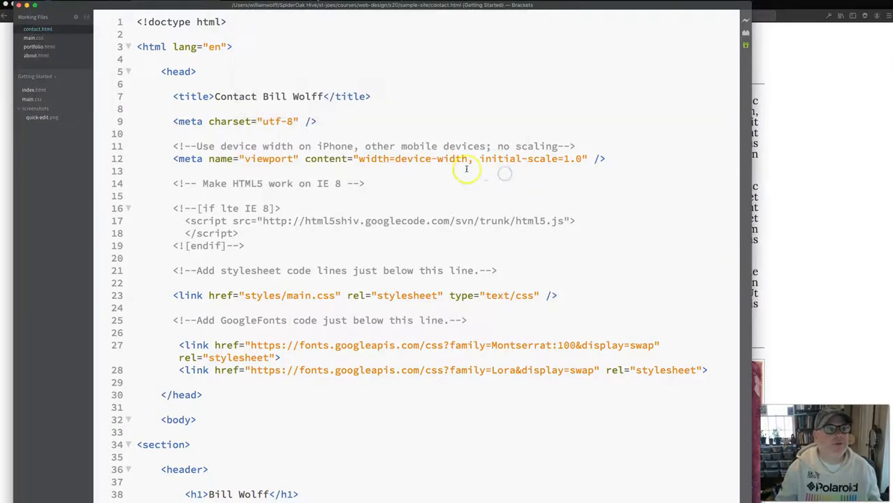
{"action": "left_click", "coordinate": [37, 39]}
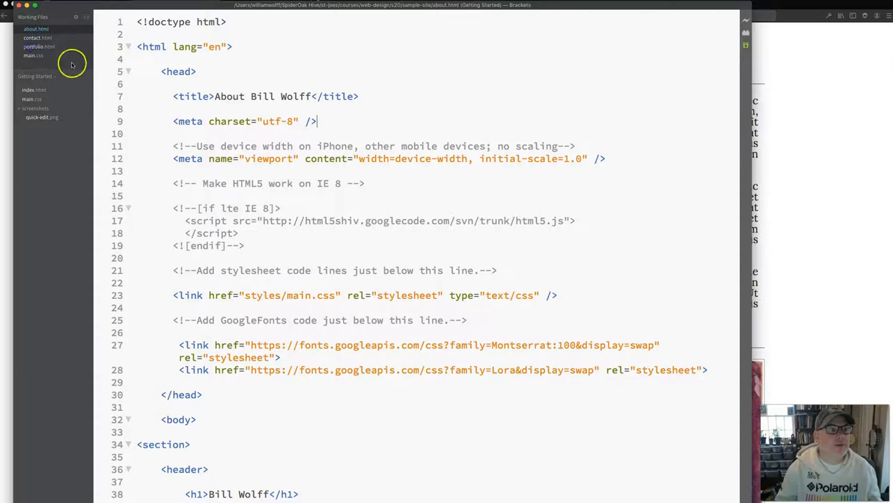
{"action": "mouse_move", "coordinate": [202, 96]}
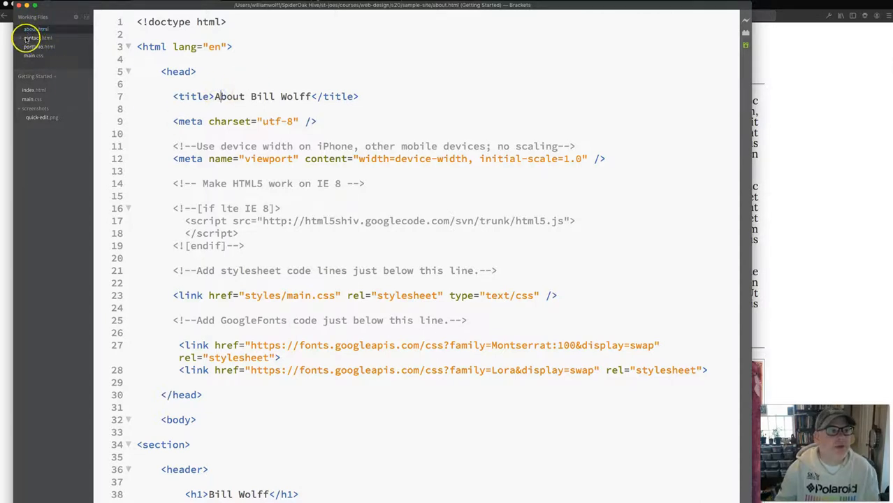
Compare the styles link in contact.html, portfolio.html and about.html, ending in about.html.
{"action": "left_click", "coordinate": [38, 38]}
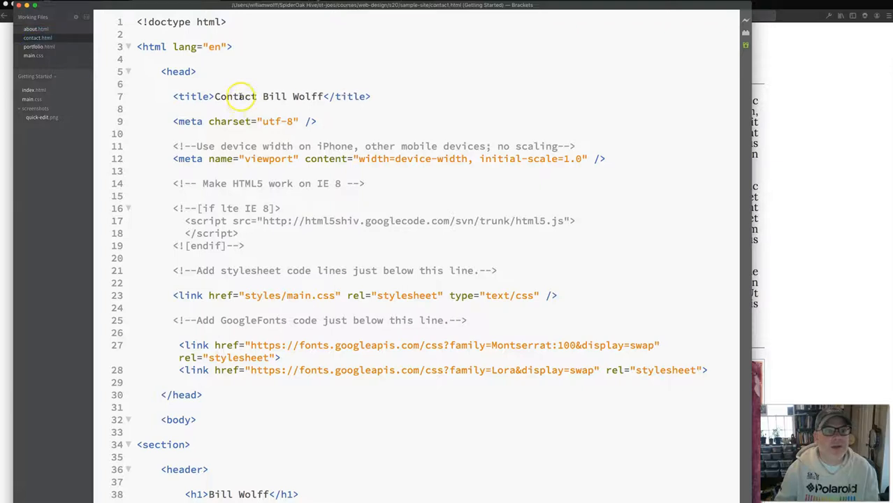
{"action": "left_click", "coordinate": [39, 46]}
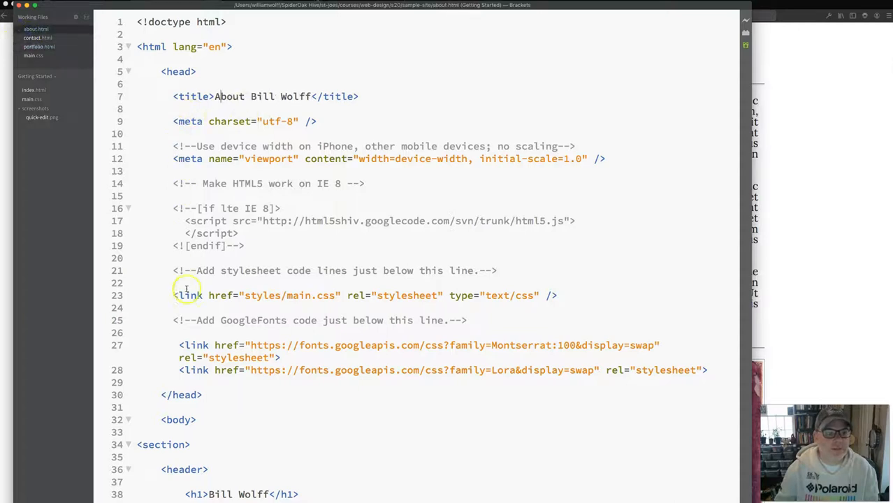
{"action": "mouse_move", "coordinate": [162, 176]}
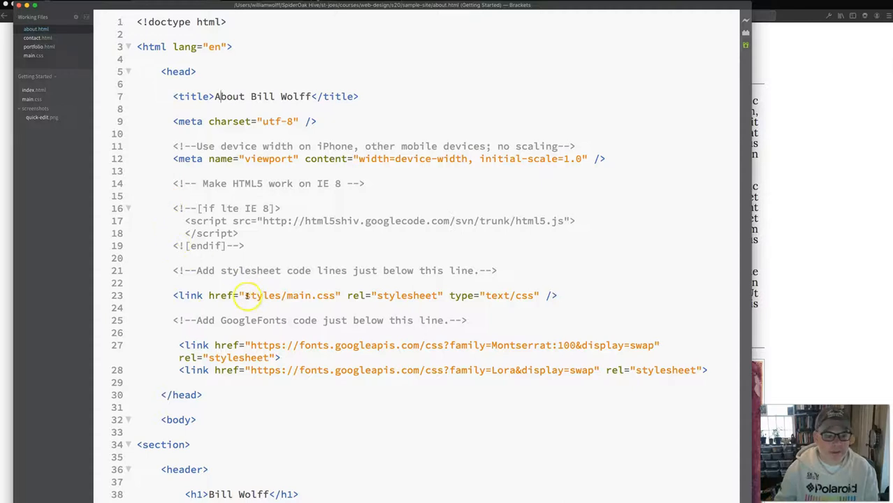
{"action": "double_click", "coordinate": [290, 295]}
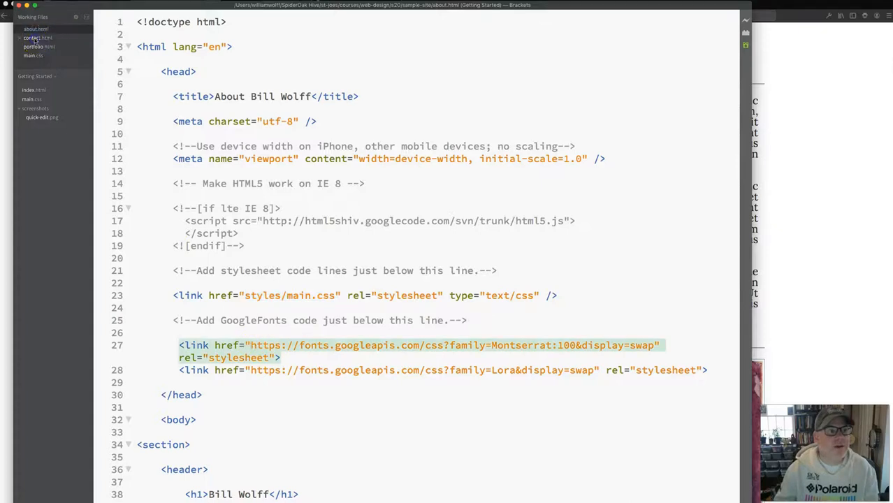
{"action": "left_click", "coordinate": [38, 37]}
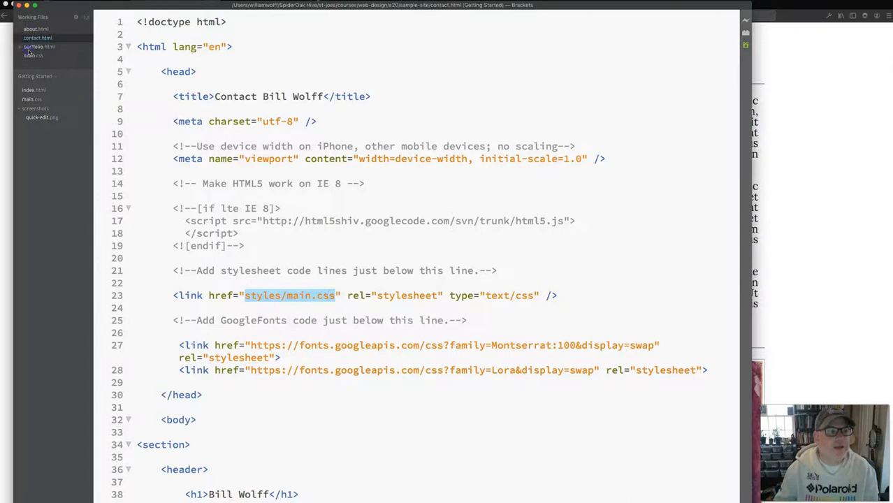
{"action": "left_click", "coordinate": [39, 46]}
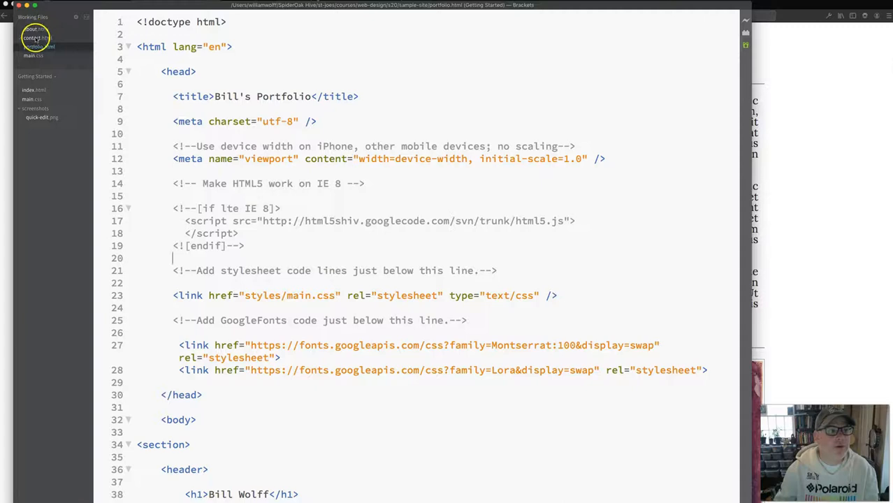
{"action": "left_click", "coordinate": [36, 29]}
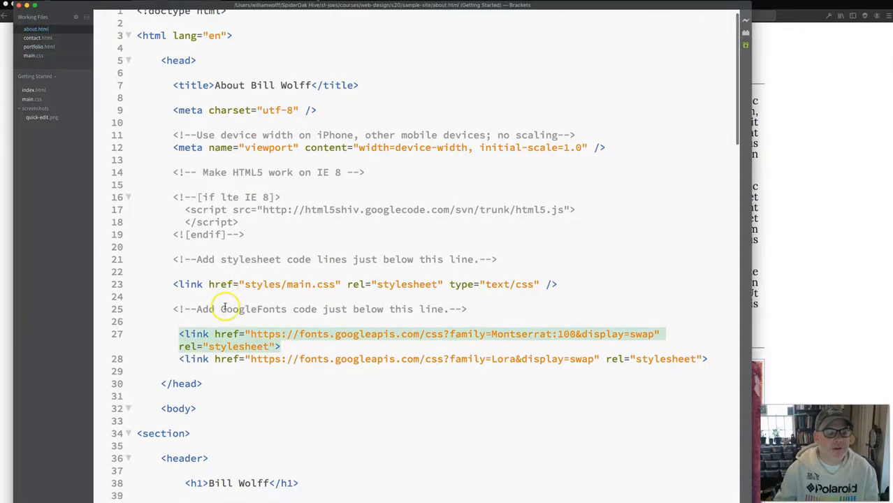
{"action": "scroll", "scroll_direction": "down", "scroll_amount": 3}
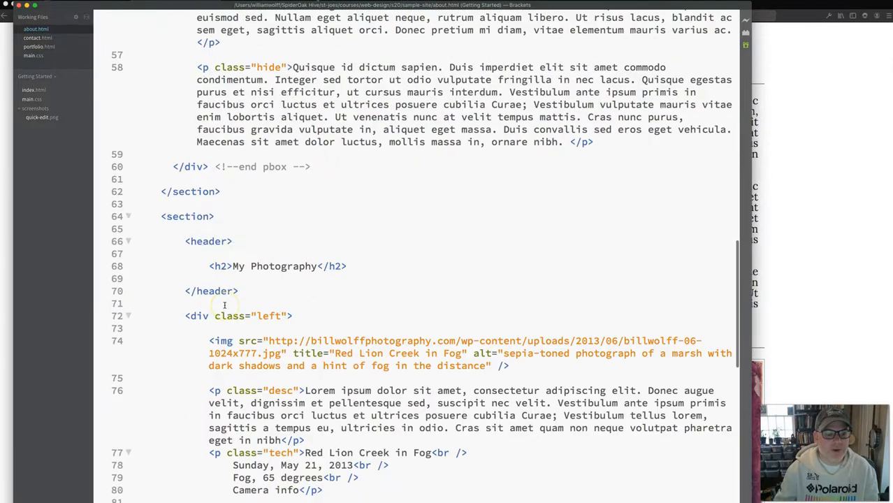
{"action": "scroll", "scroll_direction": "down", "scroll_amount": 3}
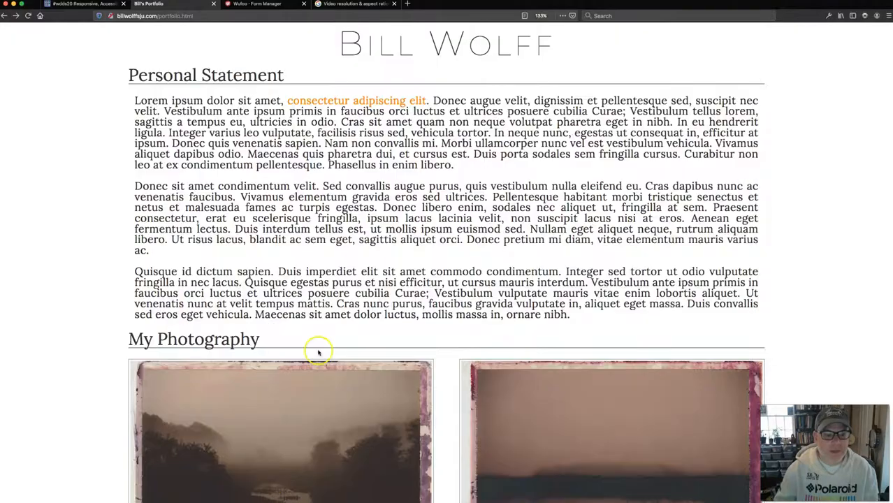
Scroll to the live portfolio page's cats video, play it, then pause it.
{"action": "scroll", "scroll_direction": "down", "scroll_amount": 3}
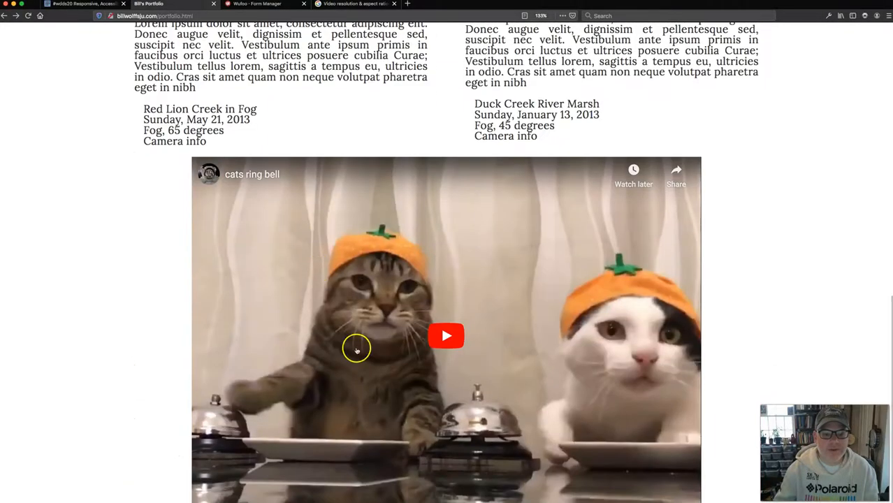
{"action": "left_click", "coordinate": [446, 336]}
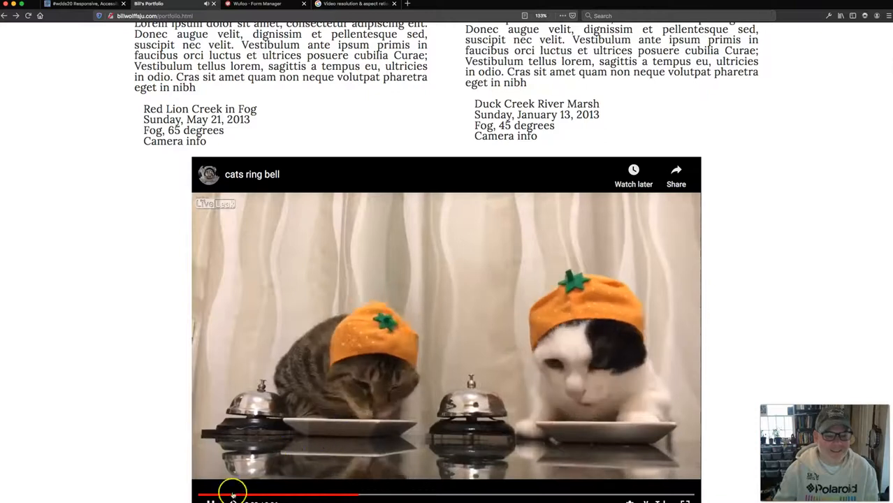
{"action": "left_click", "coordinate": [233, 496]}
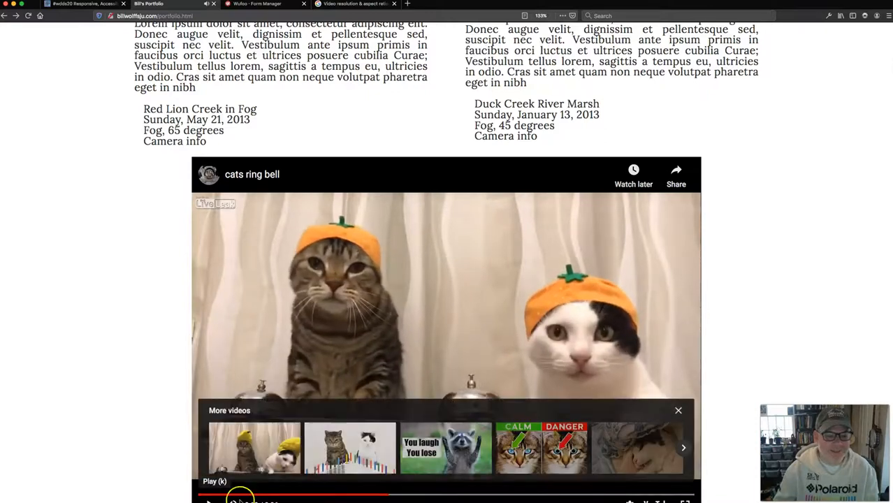
{"action": "scroll", "scroll_direction": "up", "scroll_amount": 3}
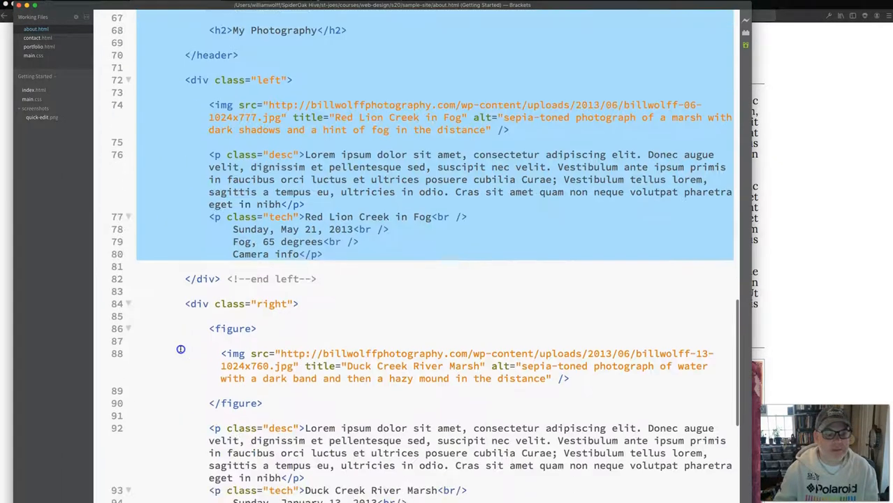
Delete the My Photography section from about.html and review the Personal Statement.
{"action": "scroll", "scroll_direction": "down", "scroll_amount": 3}
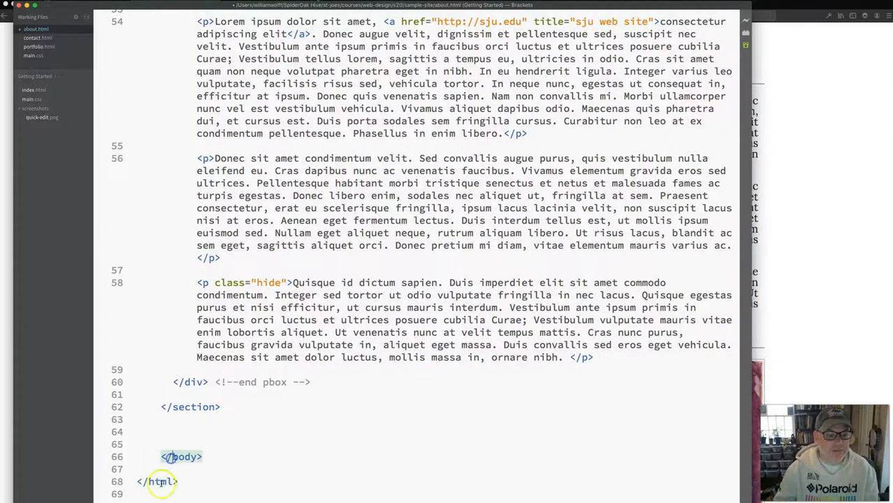
{"action": "scroll", "scroll_direction": "up", "scroll_amount": 3}
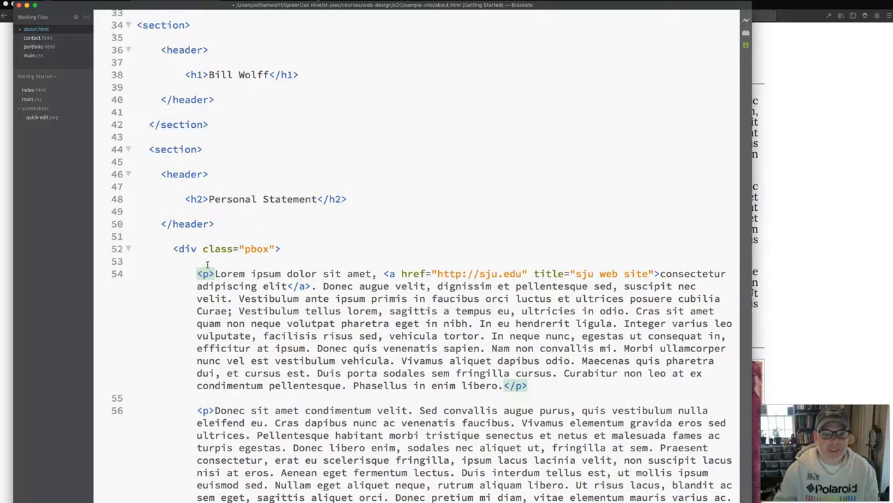
{"action": "scroll", "scroll_direction": "down", "scroll_amount": 3}
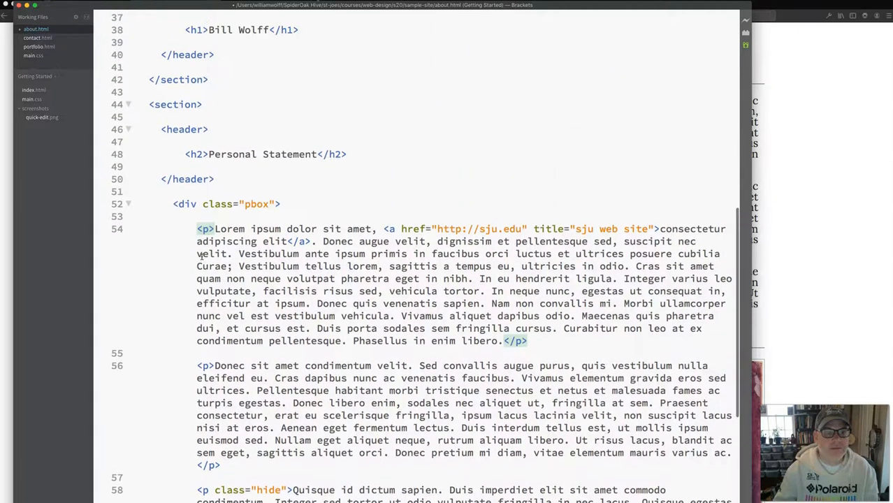
{"action": "scroll", "scroll_direction": "down", "scroll_amount": 3}
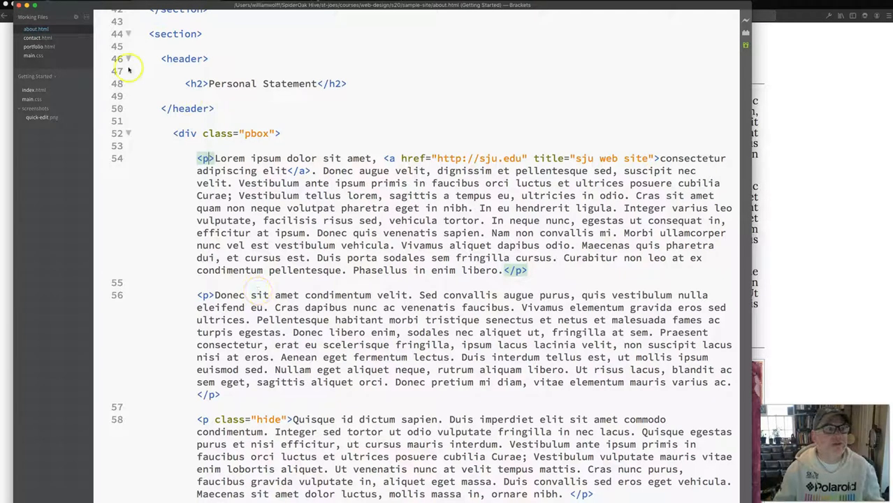
Delete the Personal Statement section and its temporary note from portfolio.html.
{"action": "left_click", "coordinate": [39, 46]}
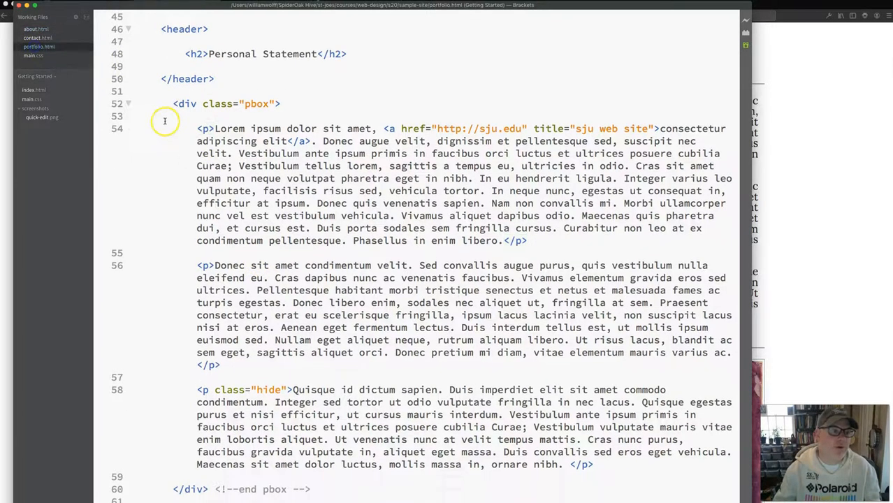
{"action": "scroll", "scroll_direction": "up", "scroll_amount": 3}
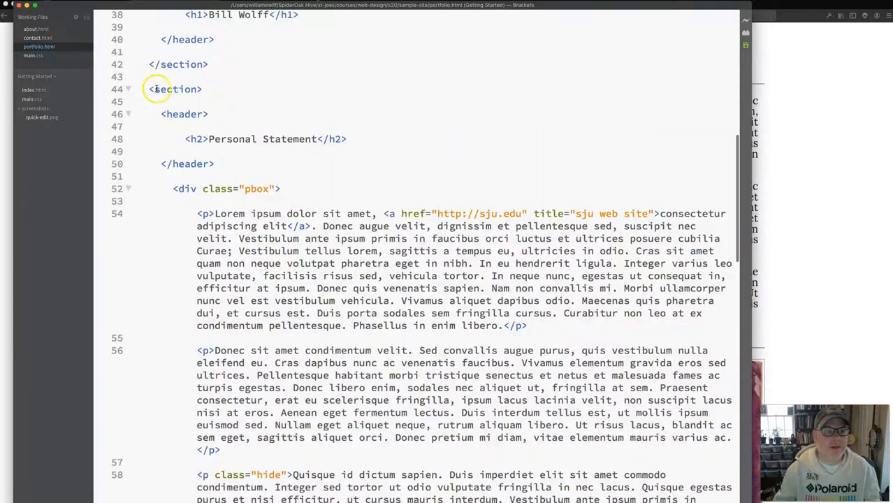
{"action": "scroll", "scroll_direction": "up", "scroll_amount": 3}
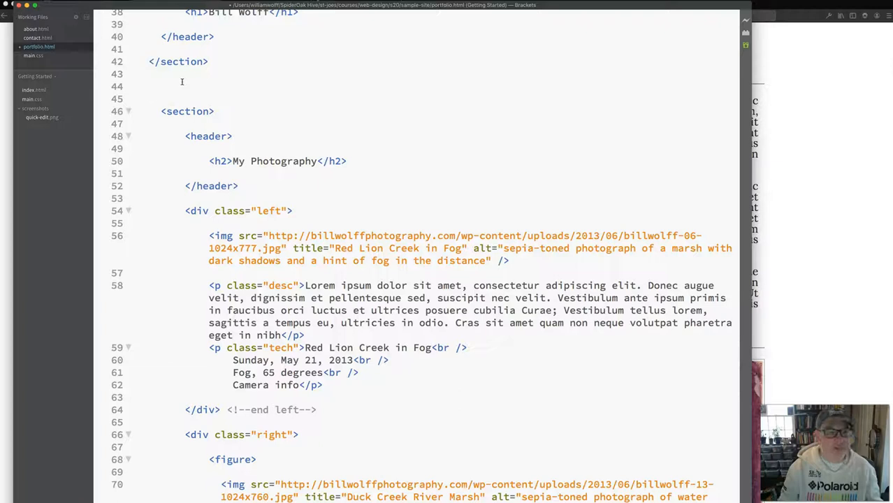
{"action": "type", "text": "Include Brief state"}
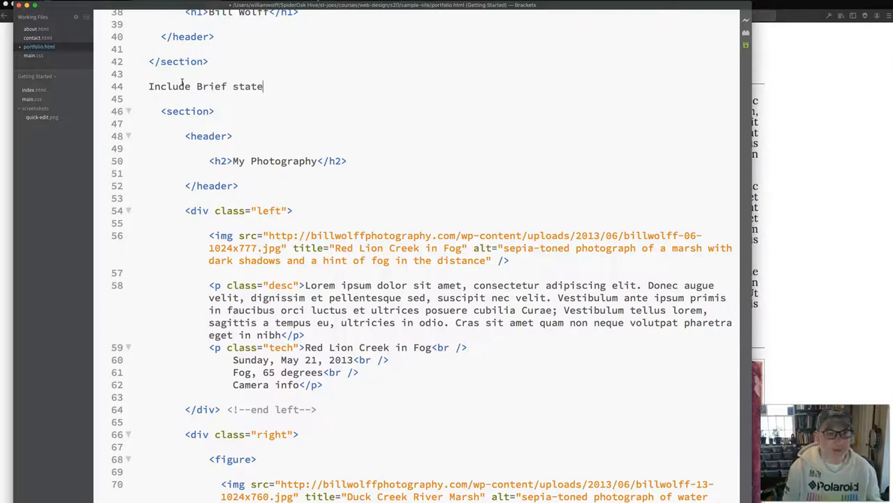
{"action": "type", "text": "ment"}
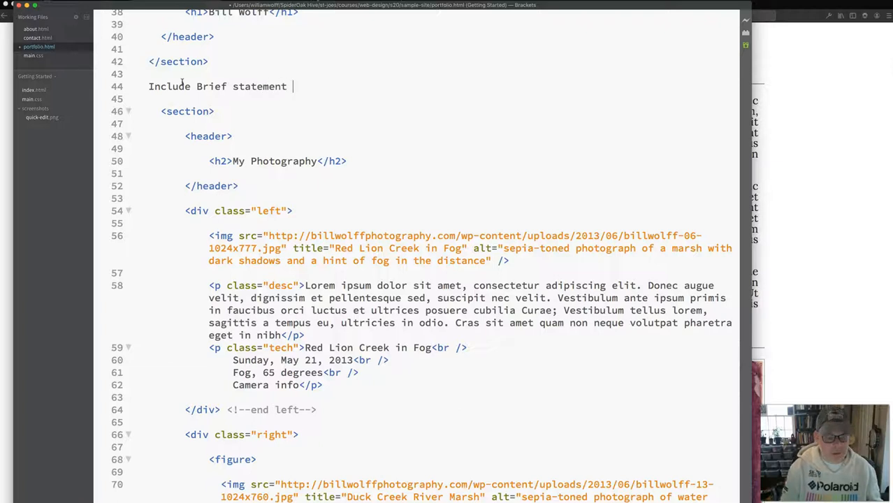
{"action": "type", "text": "summ"}
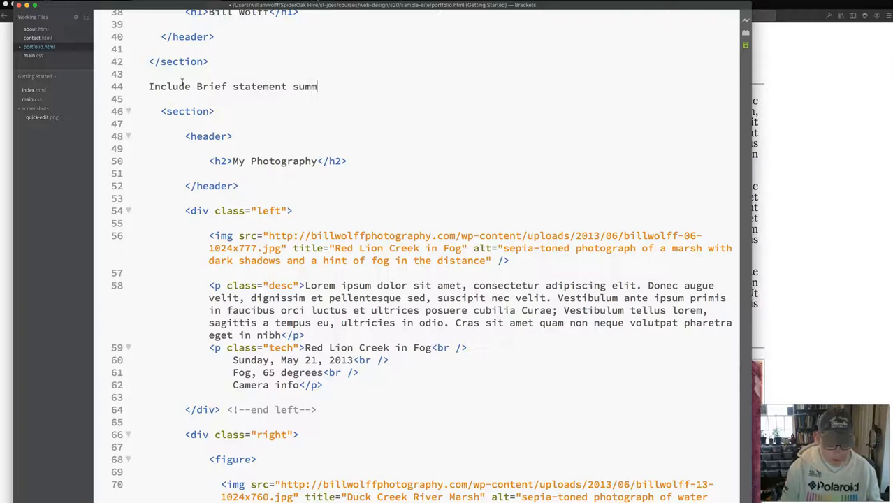
{"action": "type", "text": "ar"}
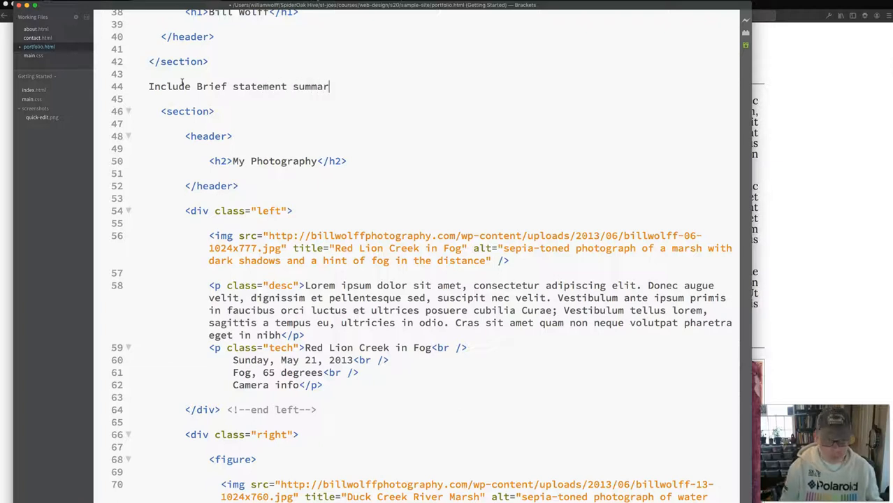
{"action": "type", "text": "ize"}
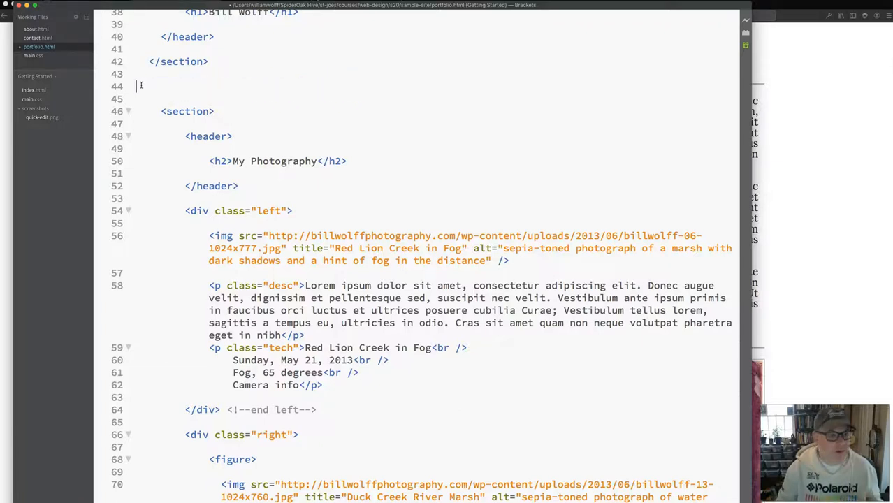
{"action": "key", "text": "backspace"}
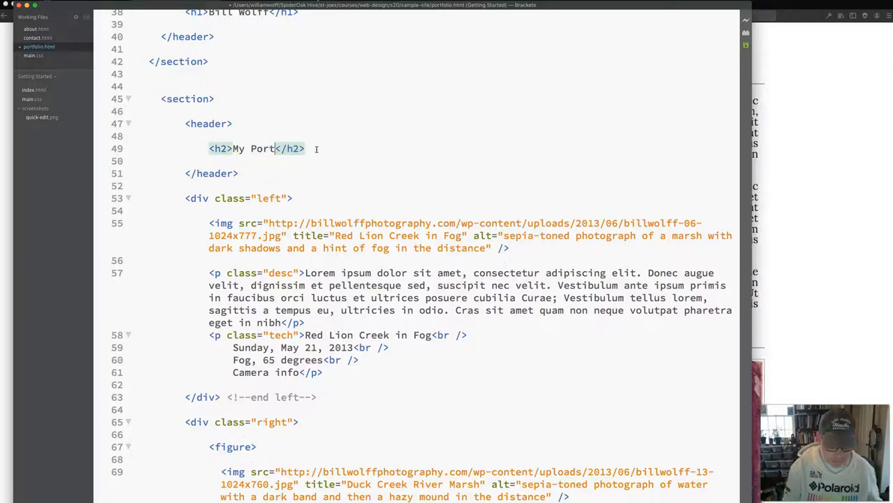
Change the photography heading to 'My Portfolio'.
{"action": "type", "text": "folio"}
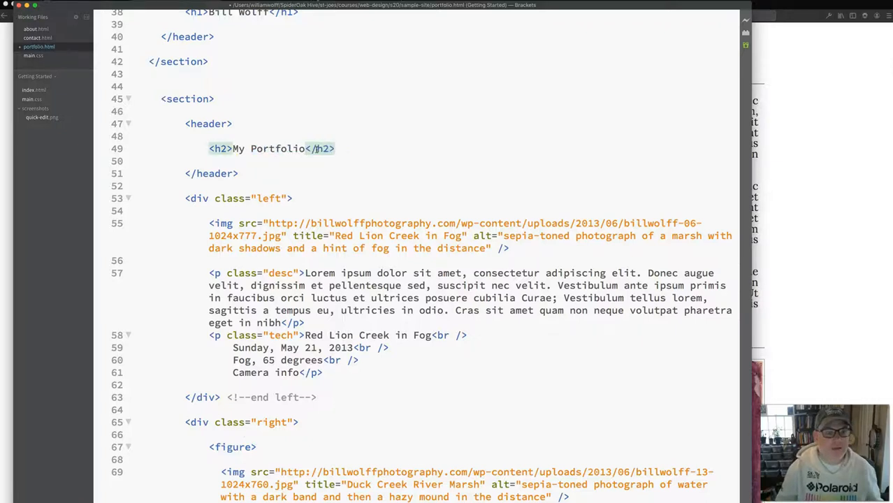
{"action": "scroll", "scroll_direction": "up", "scroll_amount": 3}
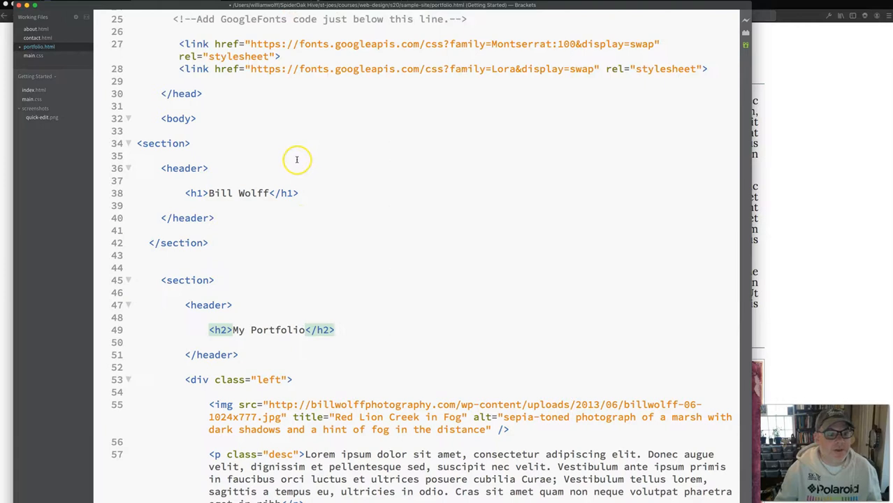
{"action": "scroll", "scroll_direction": "down", "scroll_amount": 3}
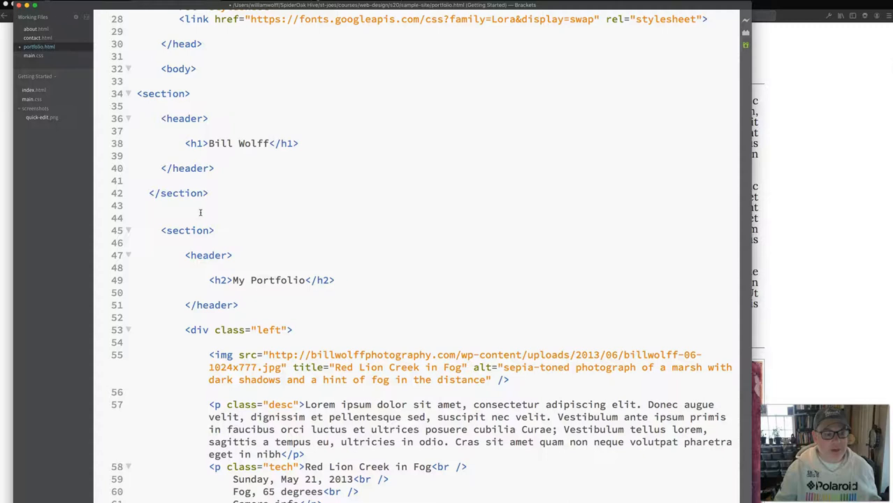
{"action": "type", "text": "Include Brief statement"}
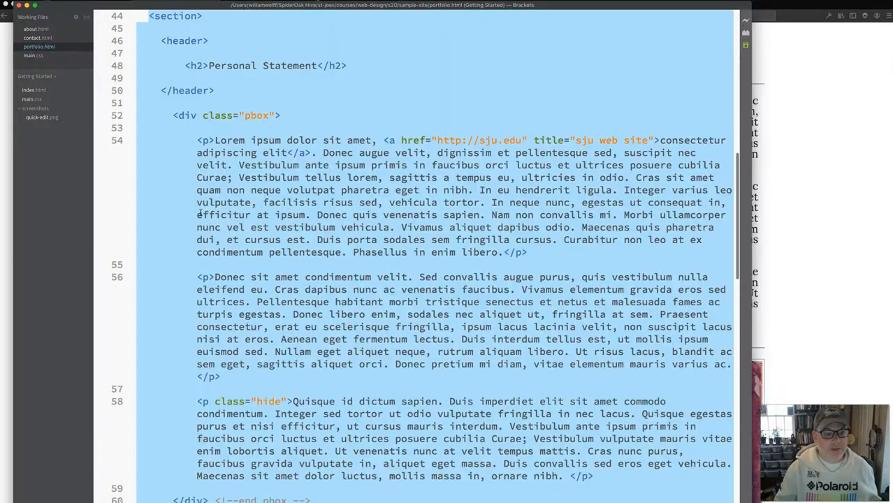
{"action": "scroll", "scroll_direction": "up", "scroll_amount": 3}
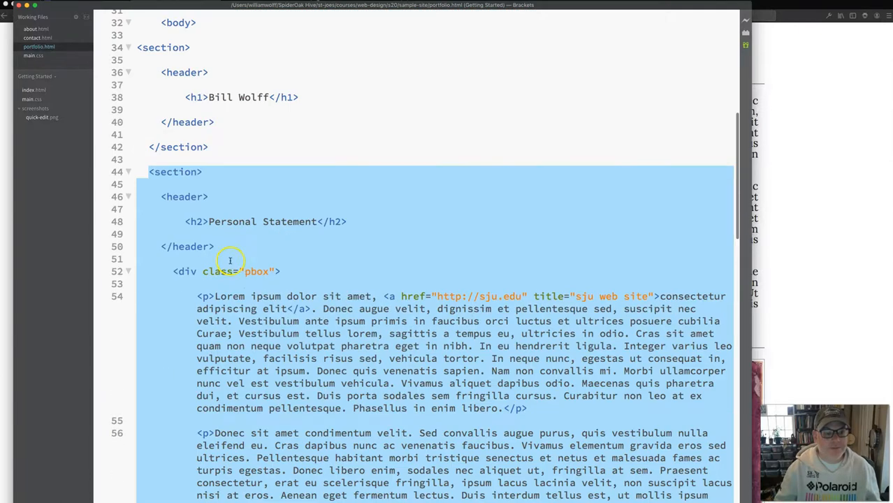
{"action": "scroll", "scroll_direction": "up", "scroll_amount": 3}
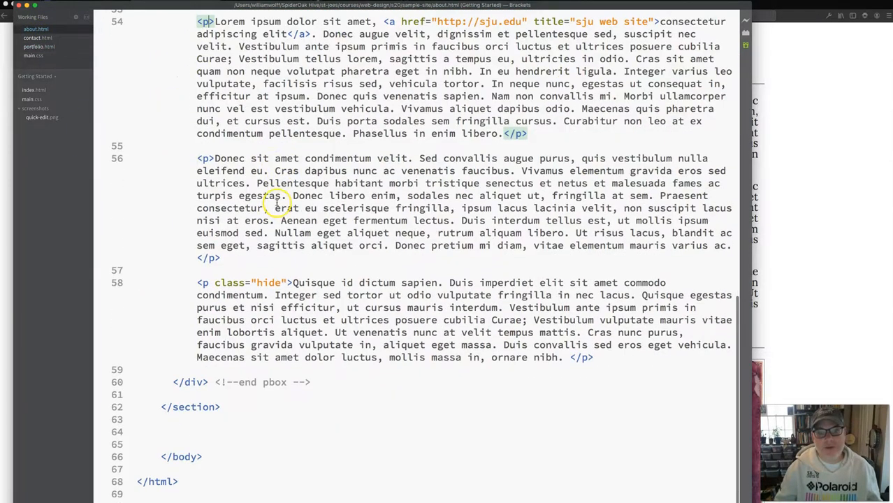
{"action": "scroll", "scroll_direction": "up", "scroll_amount": 3}
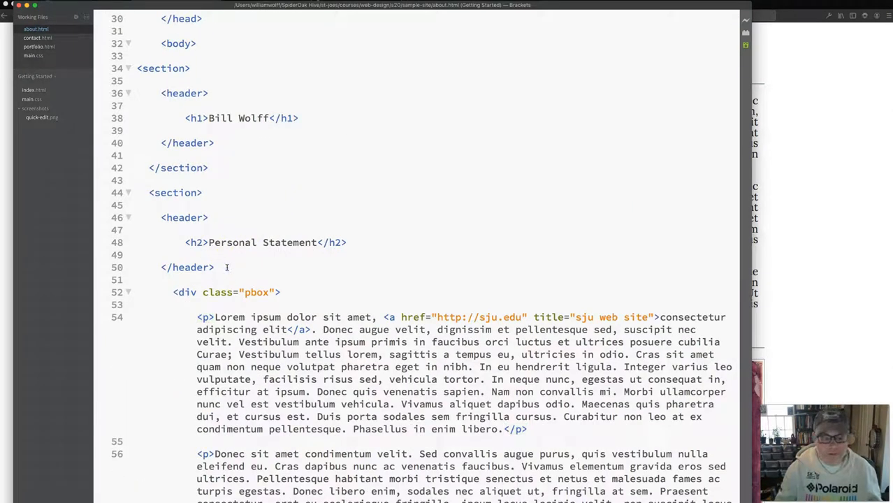
{"action": "left_click", "coordinate": [217, 268]}
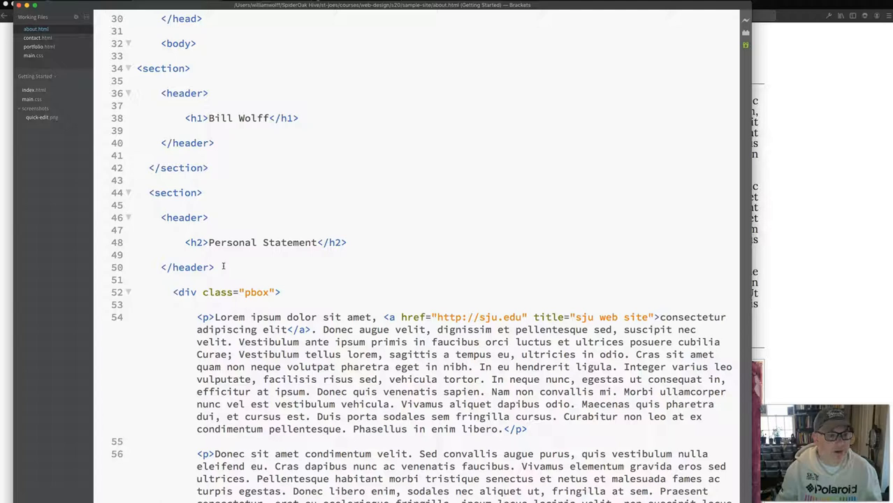
{"action": "scroll", "scroll_direction": "up", "scroll_amount": 3}
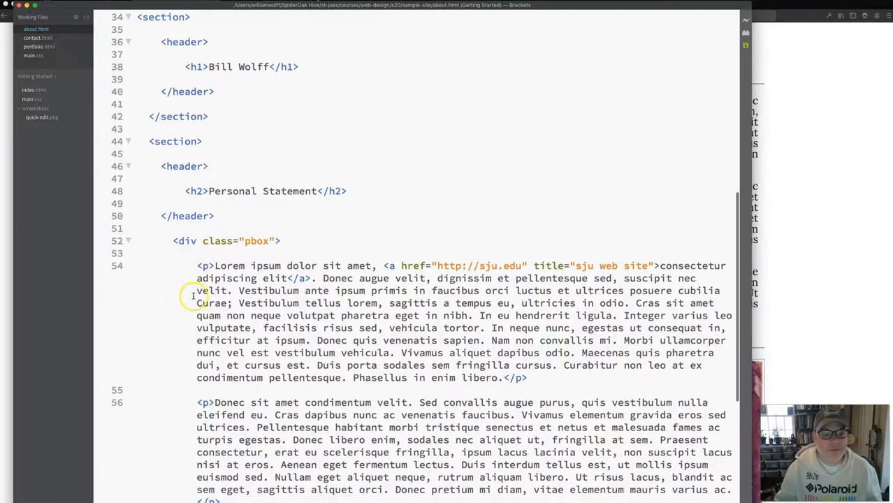
{"action": "scroll", "scroll_direction": "up", "scroll_amount": 3}
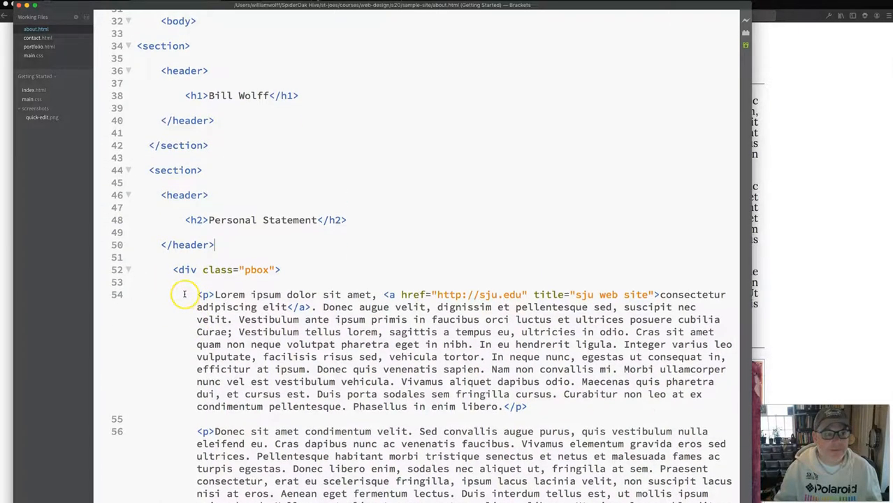
{"action": "scroll", "scroll_direction": "up", "scroll_amount": 3}
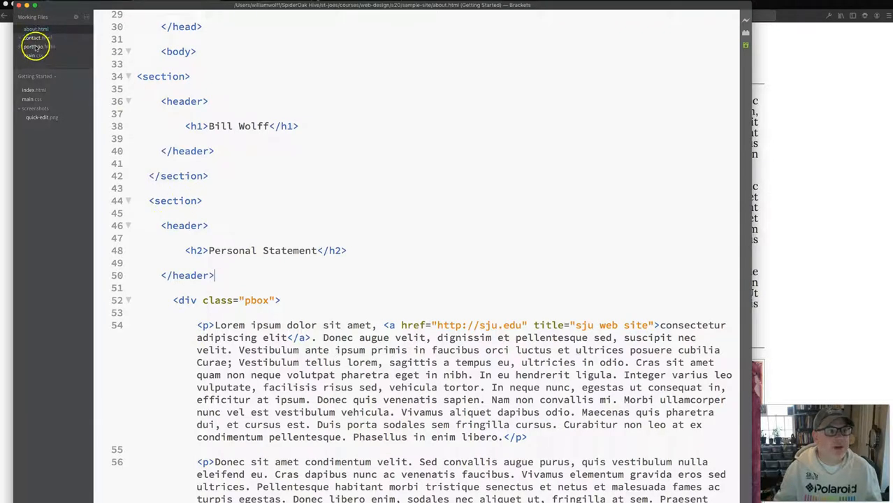
Delete contact.html's body sections and add the comment '<!-- Include contact form here. -->'.
{"action": "left_click", "coordinate": [37, 38]}
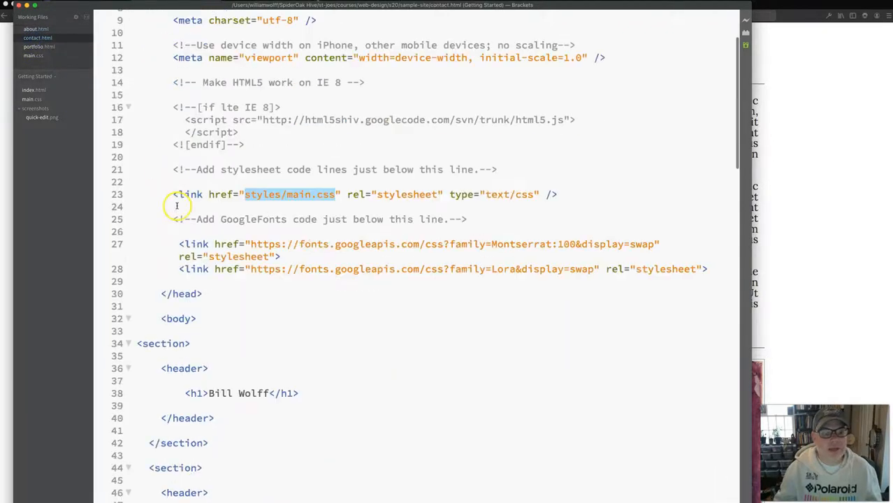
{"action": "scroll", "scroll_direction": "down", "scroll_amount": 3}
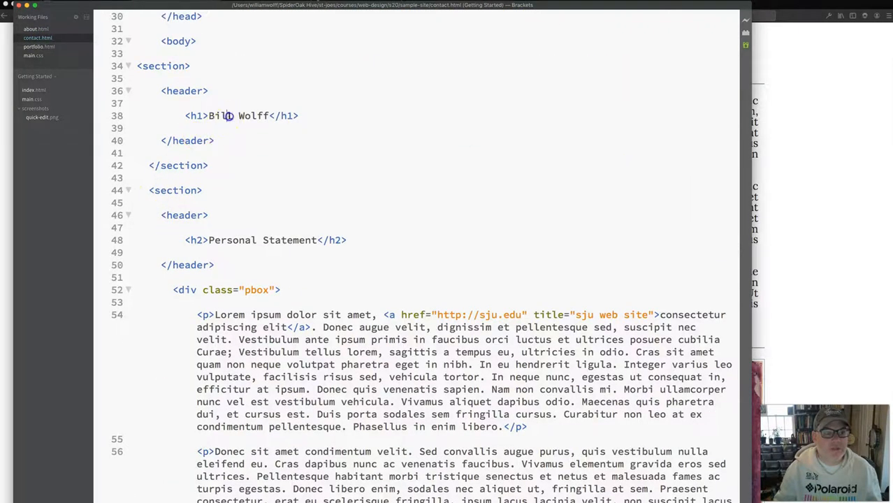
{"action": "scroll", "scroll_direction": "down", "scroll_amount": 3}
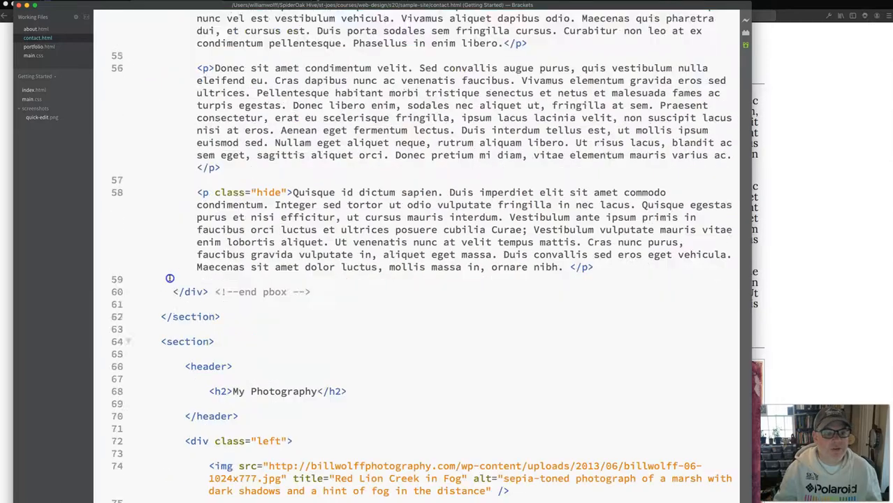
{"action": "scroll", "scroll_direction": "down", "scroll_amount": 3}
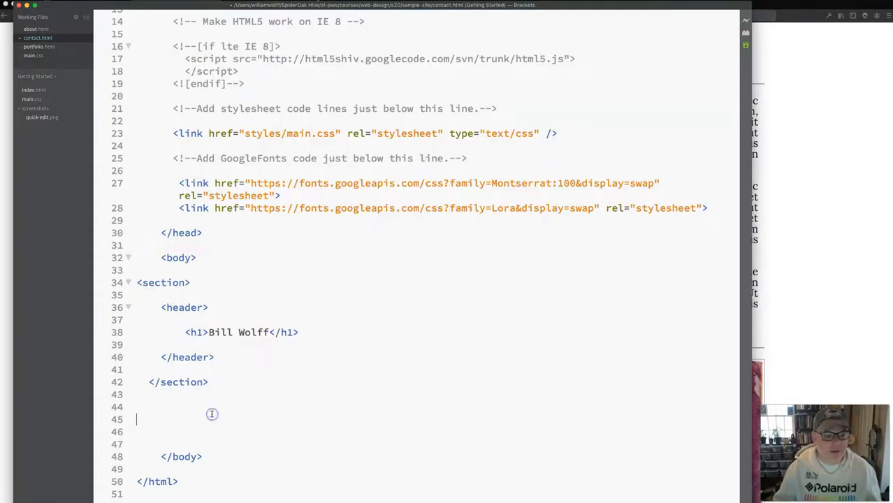
{"action": "type", "text": "<!--"}
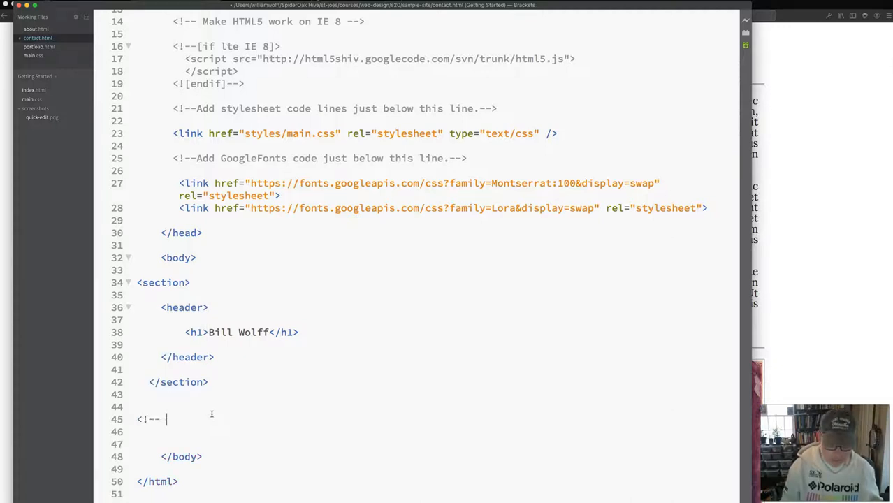
{"action": "type", "text": "Include con"}
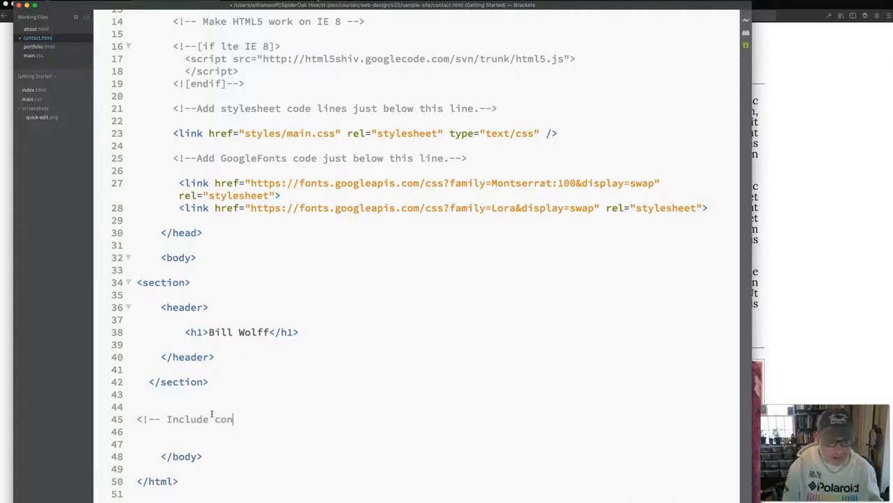
{"action": "type", "text": "tact form"}
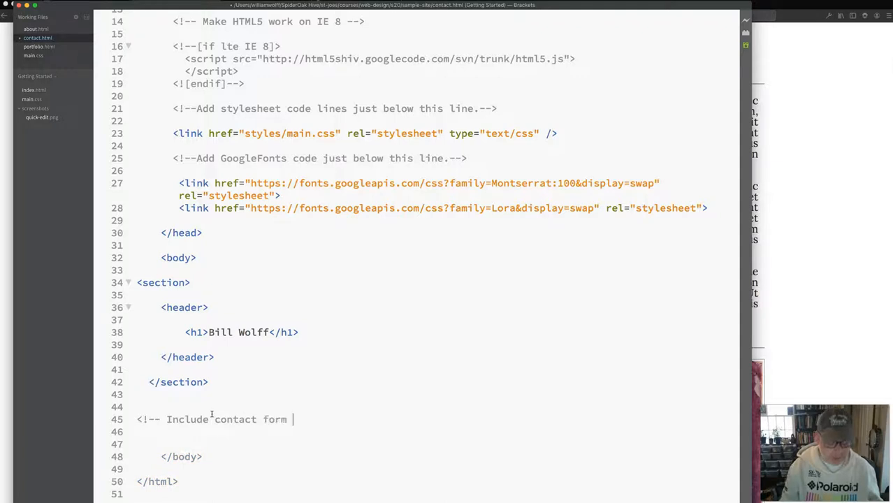
{"action": "type", "text": "here. -->"}
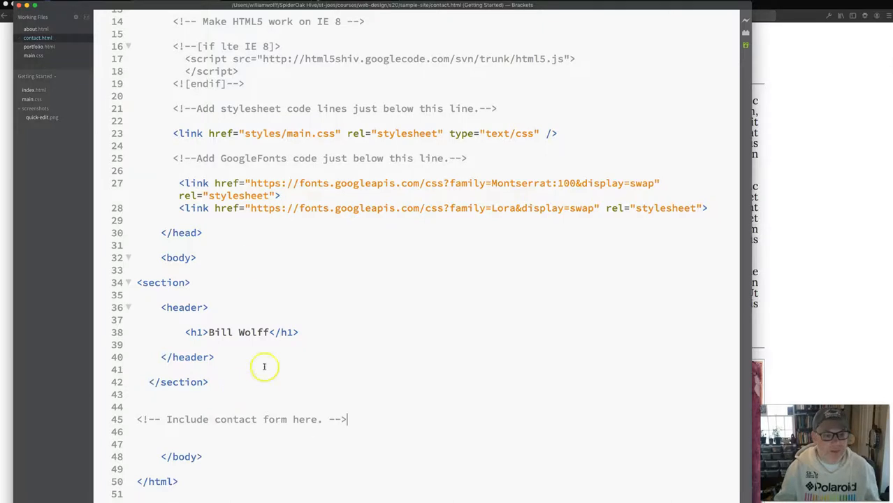
Switch to portfolio.html and scroll through its markup.
{"action": "scroll", "scroll_direction": "up", "scroll_amount": 3}
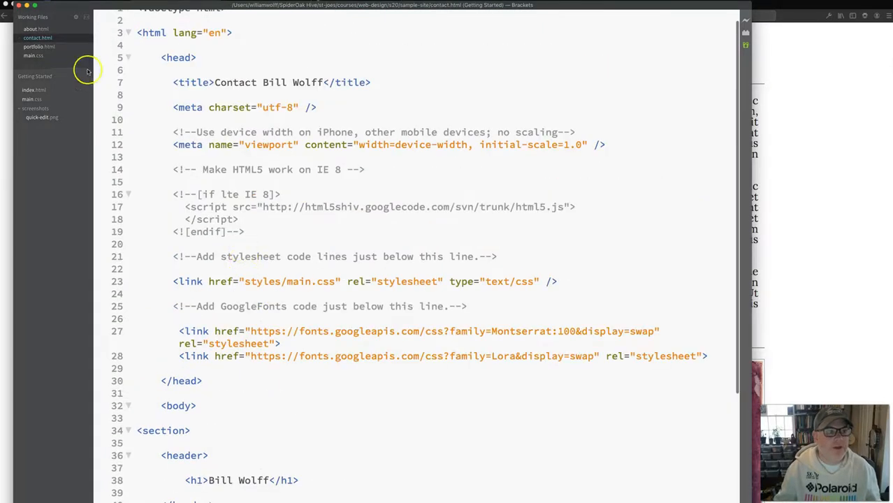
{"action": "left_click", "coordinate": [39, 46]}
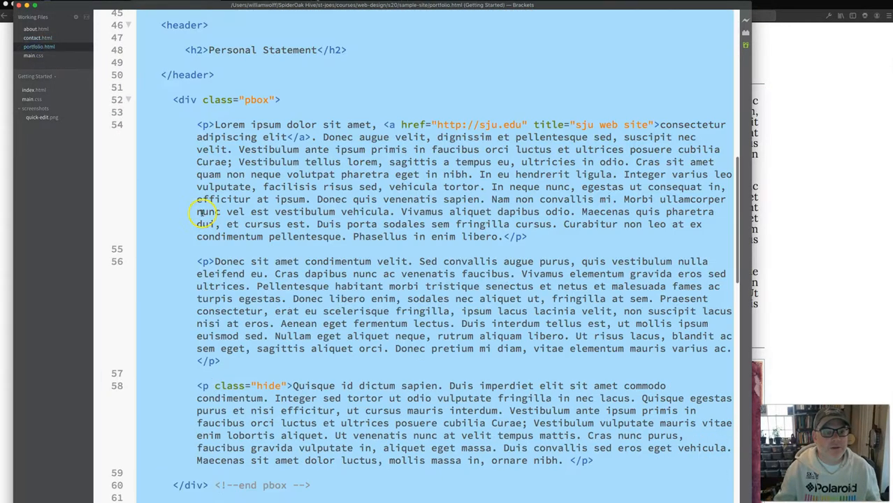
{"action": "scroll", "scroll_direction": "down", "scroll_amount": 3}
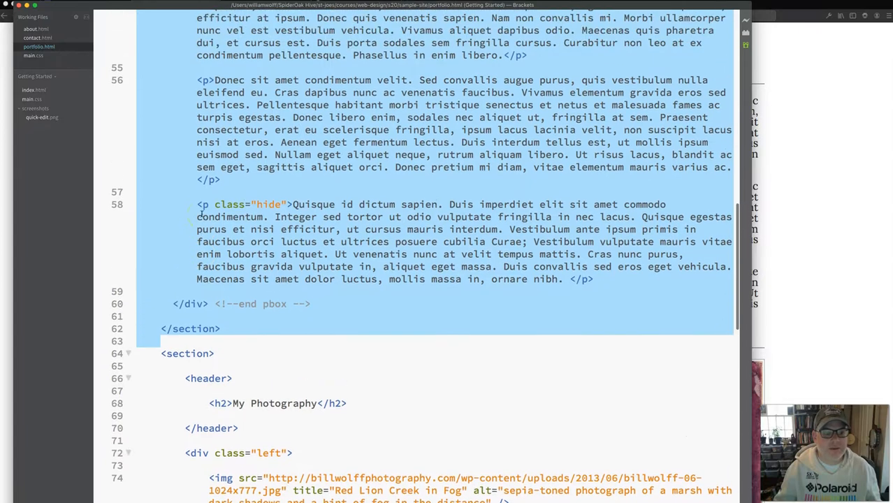
Return from portfolio.html to contact.html and its contact-form placeholder comment.
{"action": "scroll", "scroll_direction": "down", "scroll_amount": 3}
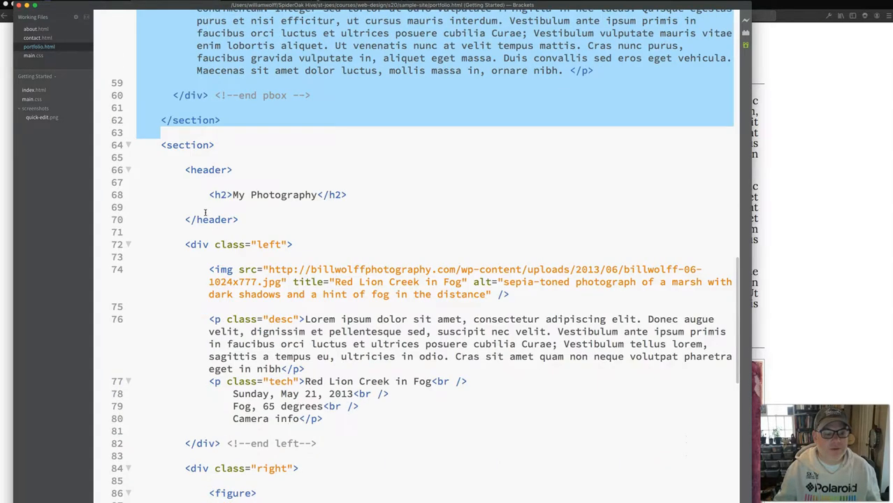
{"action": "scroll", "scroll_direction": "up", "scroll_amount": 3}
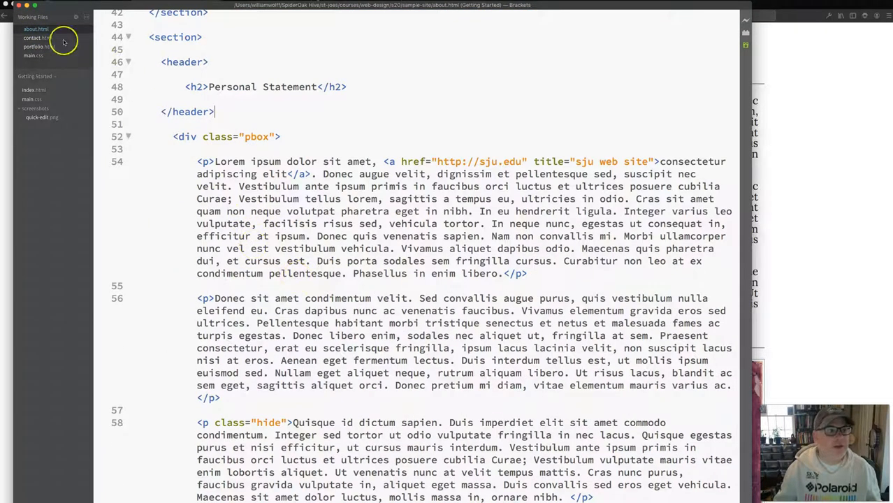
{"action": "left_click", "coordinate": [37, 37]}
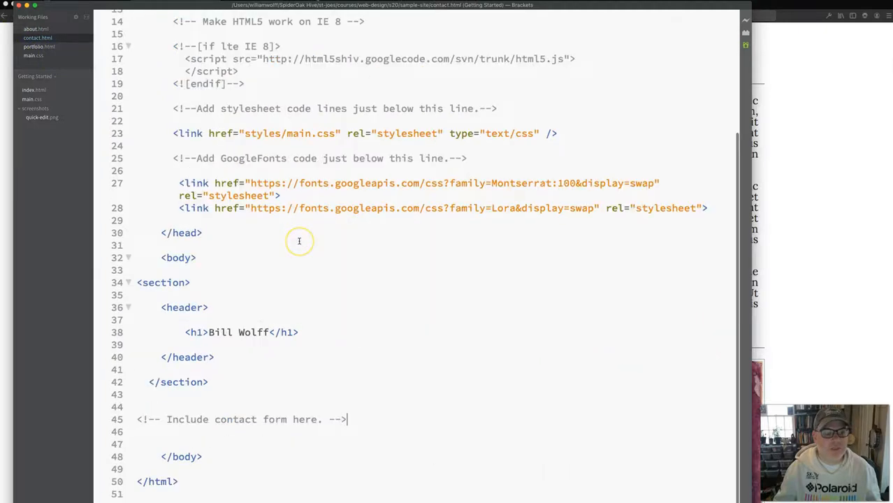
{"action": "mouse_move", "coordinate": [220, 420]}
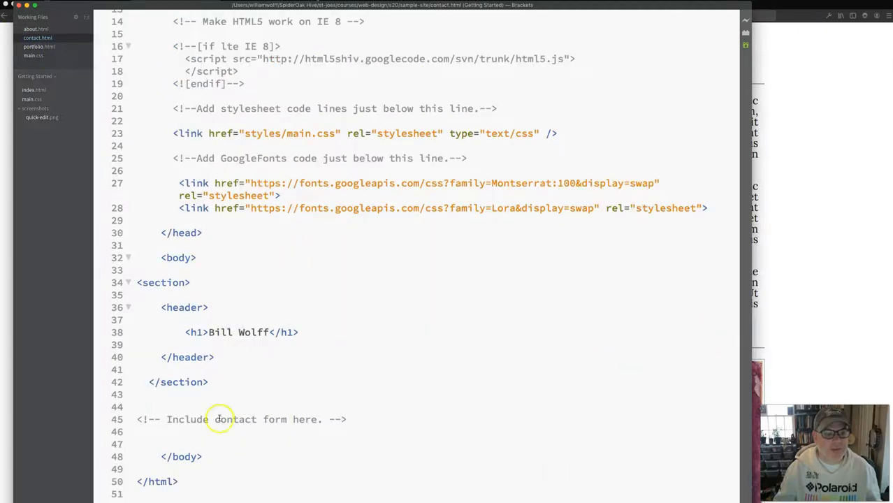
{"action": "mouse_move", "coordinate": [239, 353]}
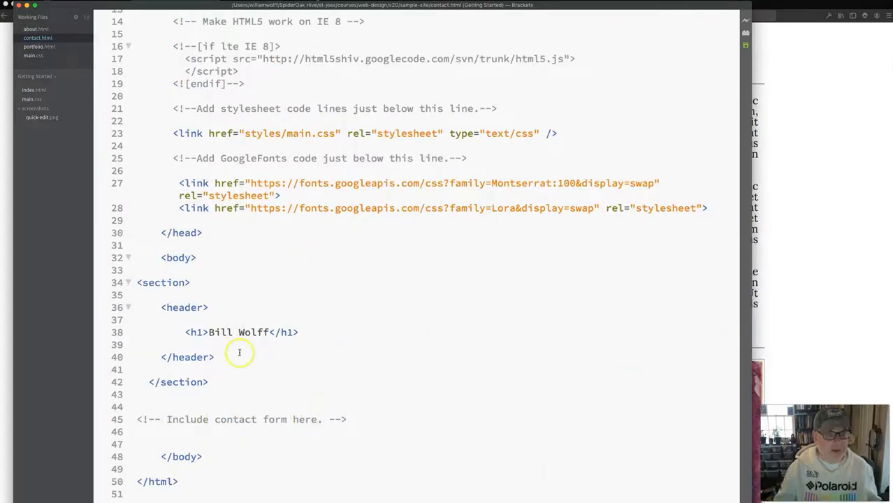
{"action": "left_click", "coordinate": [234, 332]}
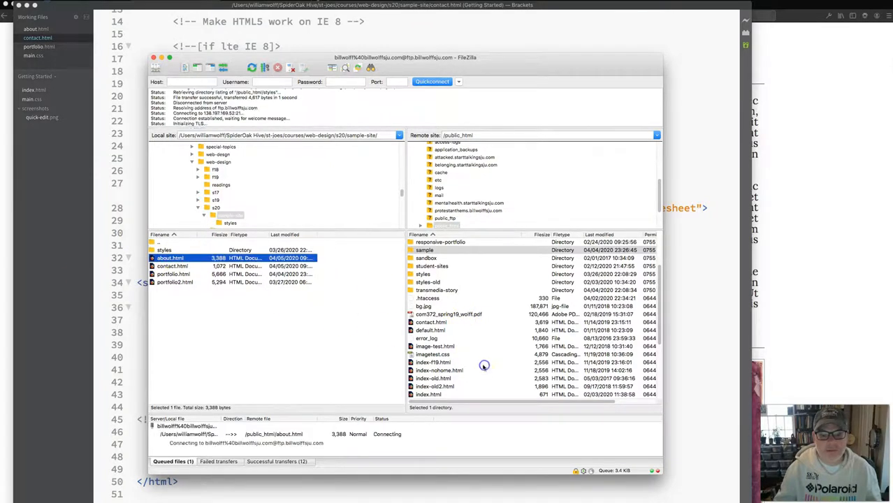
Upload about.html and contact.html to public_html, overwriting the existing contact page.
{"action": "left_click", "coordinate": [172, 266]}
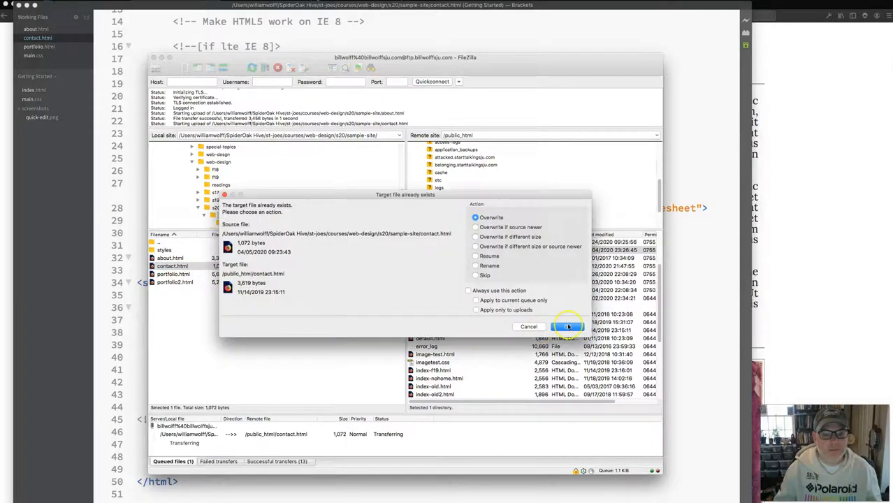
{"action": "left_click", "coordinate": [565, 326]}
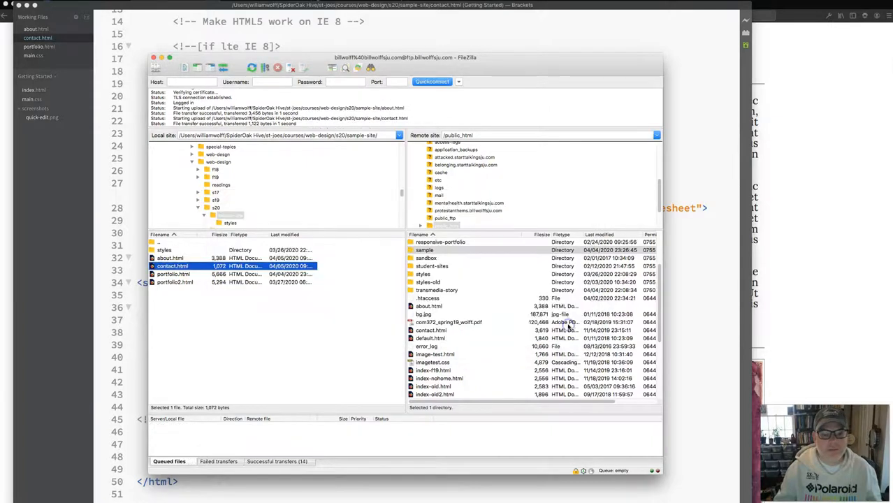
{"action": "left_click", "coordinate": [173, 273]}
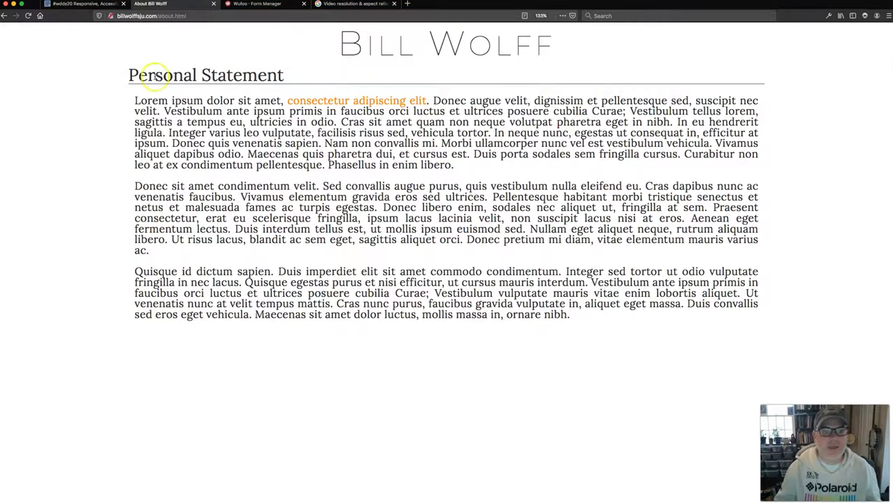
{"action": "mouse_move", "coordinate": [135, 30]}
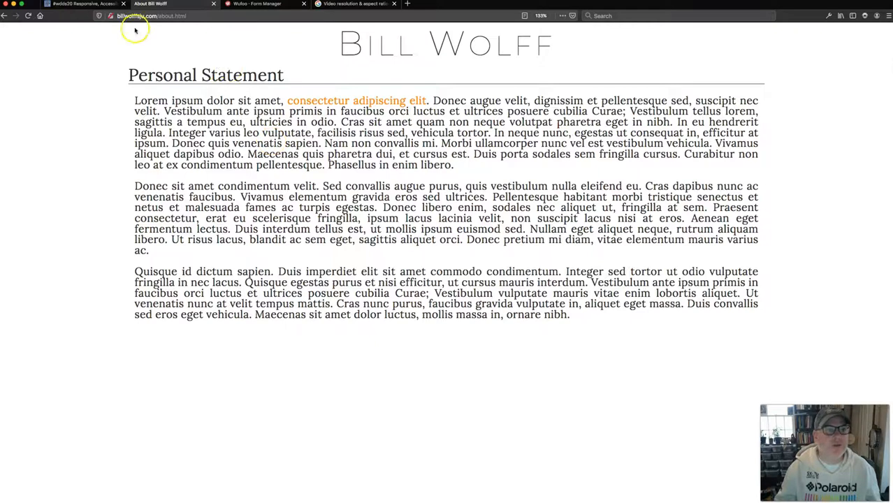
View the live Contact page, then go back to the live portfolio page.
{"action": "left_click", "coordinate": [154, 15]}
{"action": "type", "text": "contac"}
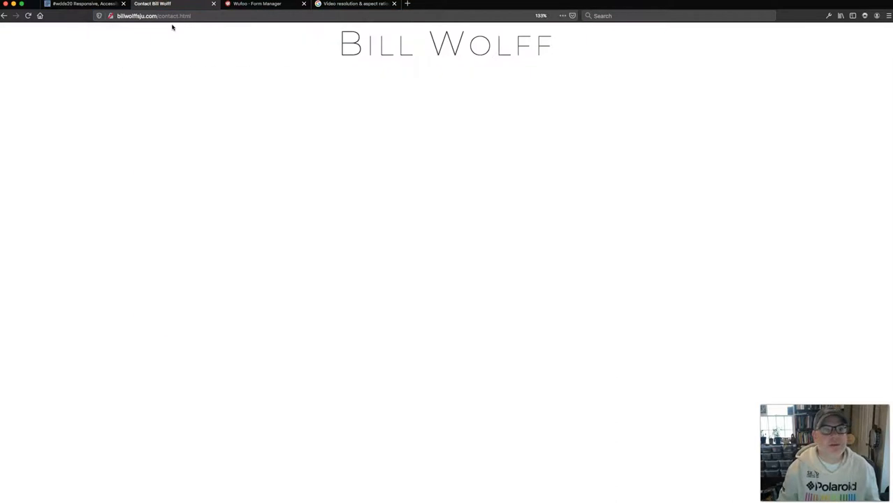
{"action": "mouse_move", "coordinate": [323, 49]}
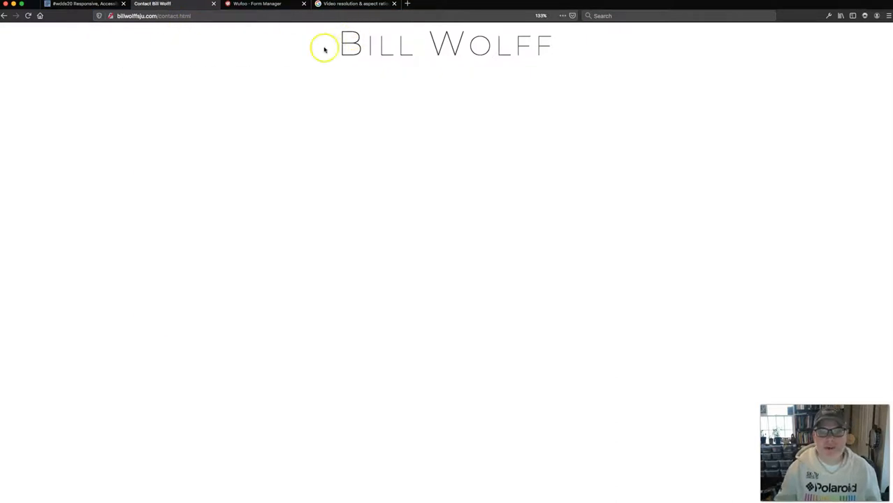
{"action": "double_click", "coordinate": [366, 44]}
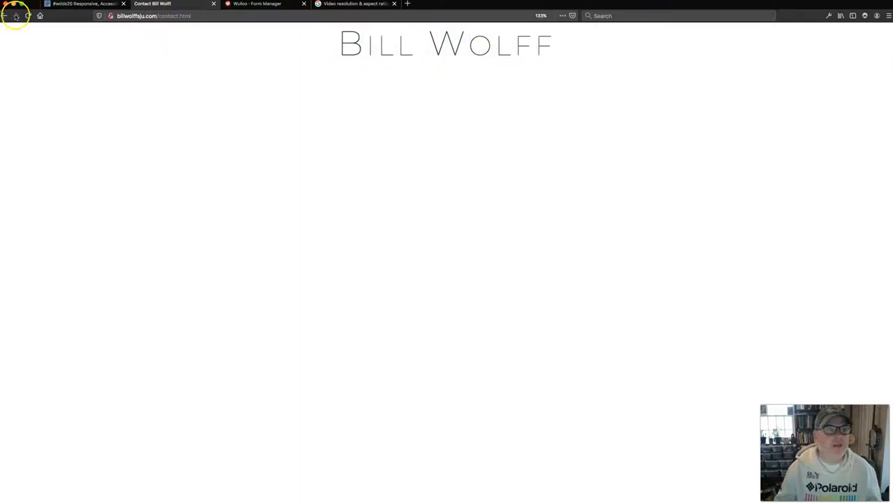
{"action": "left_click", "coordinate": [15, 15]}
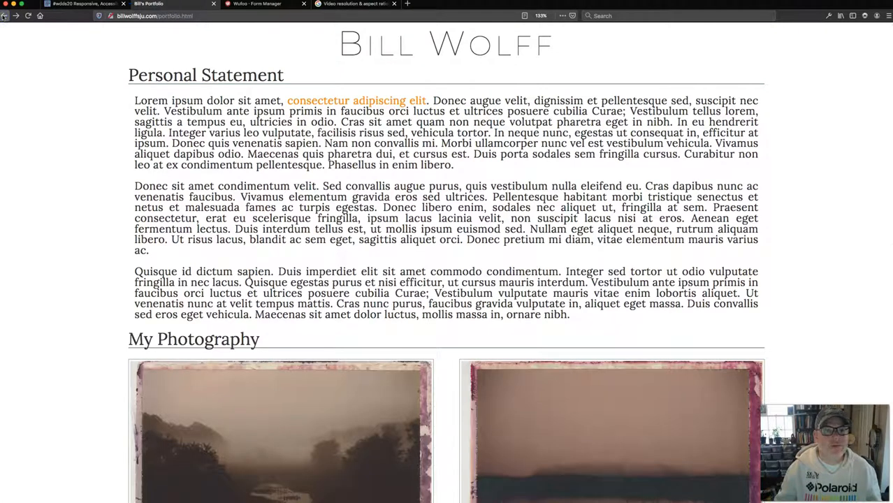
{"action": "mouse_move", "coordinate": [348, 56]}
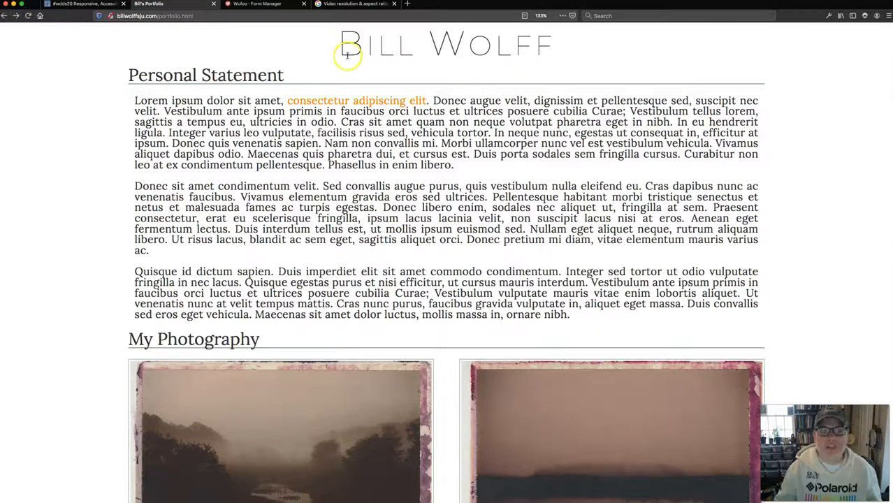
{"action": "mouse_move", "coordinate": [384, 54]}
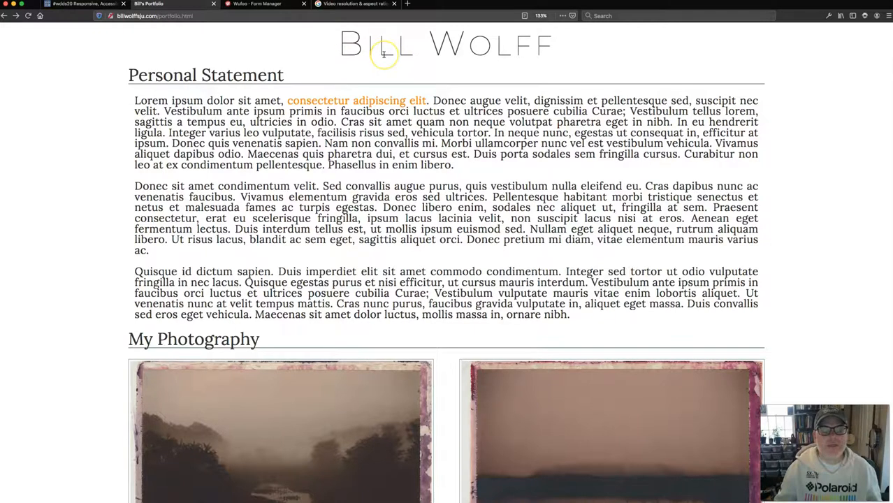
{"action": "mouse_move", "coordinate": [338, 56]}
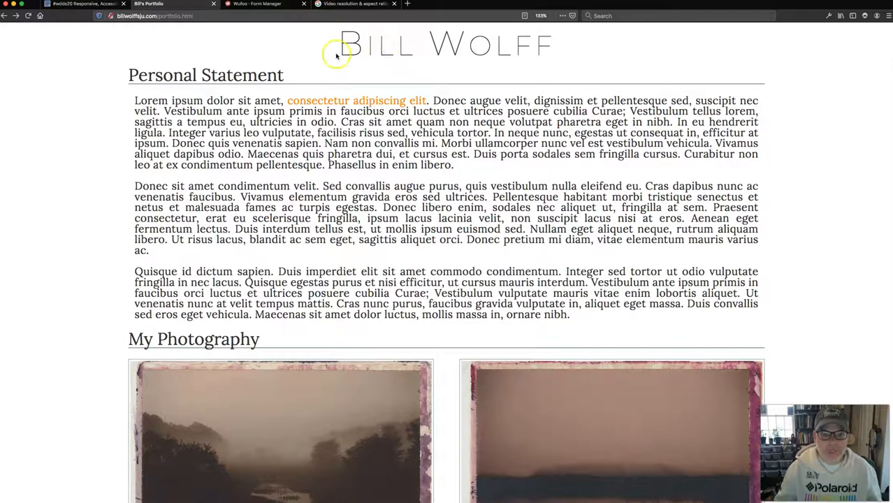
{"action": "mouse_move", "coordinate": [545, 55]}
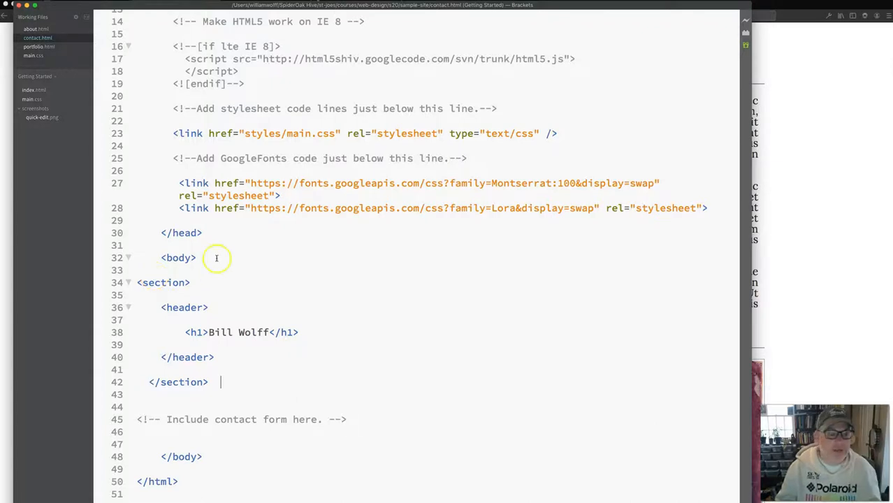
Scroll contact.html up to the 'Include contact form here' comment.
{"action": "scroll", "scroll_direction": "up", "scroll_amount": 3}
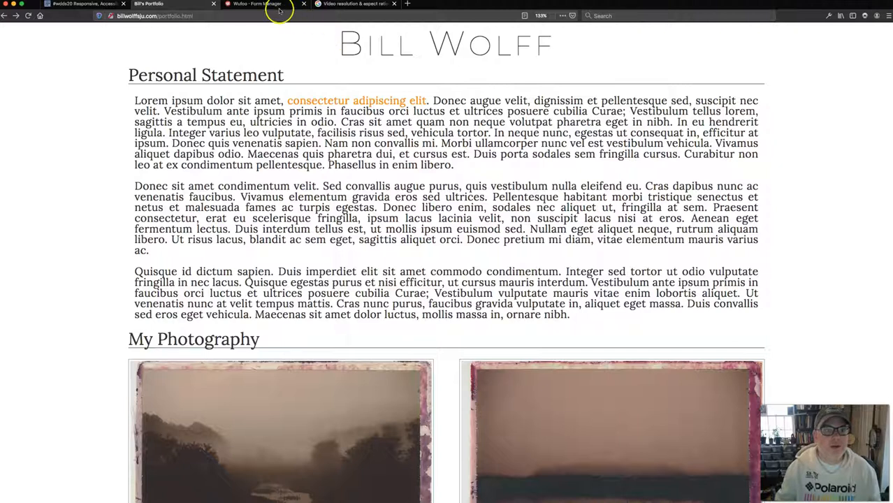
Switch Firefox to the Wufoo Form Manager tab showing the two existing forms.
{"action": "left_click", "coordinate": [259, 3]}
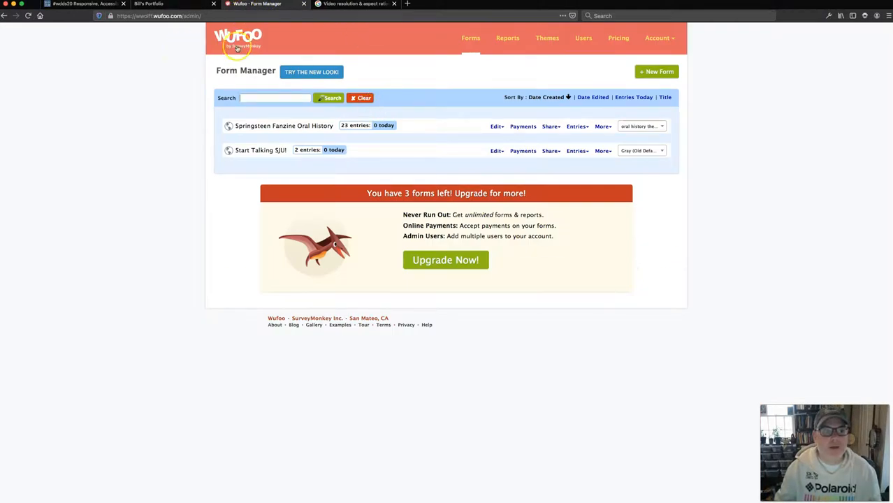
{"action": "mouse_move", "coordinate": [175, 40]}
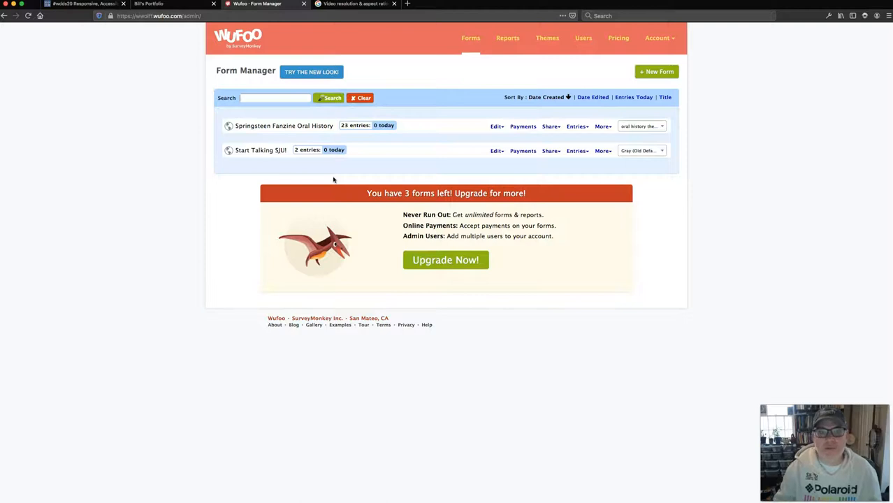
{"action": "mouse_move", "coordinate": [402, 85]}
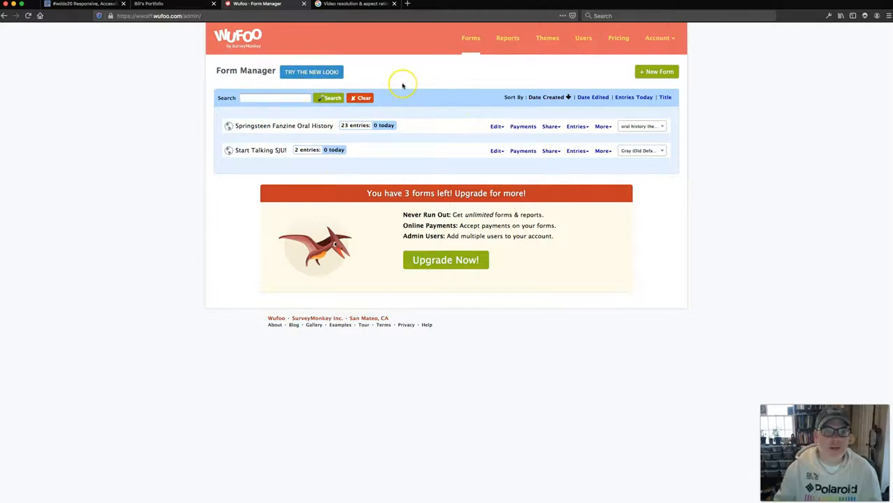
{"action": "mouse_move", "coordinate": [655, 72]}
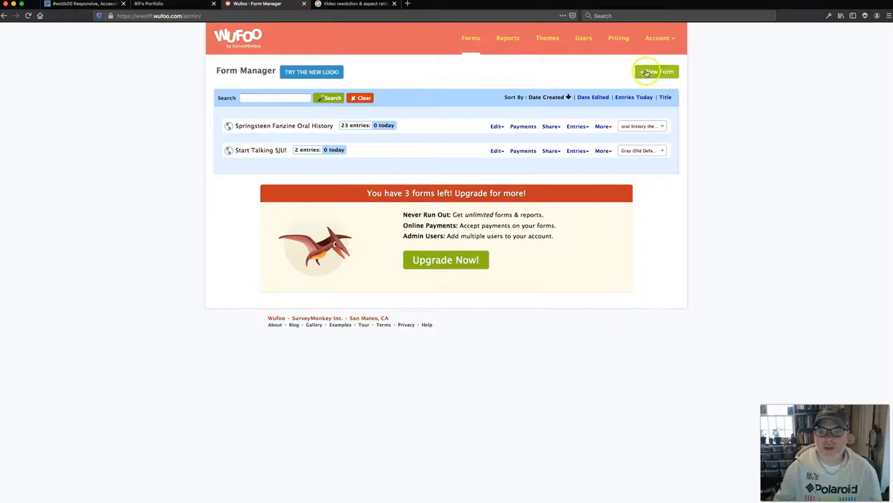
Create a new Wufoo form and title it 'Bill's Profession Contact Form'.
{"action": "left_click", "coordinate": [654, 71]}
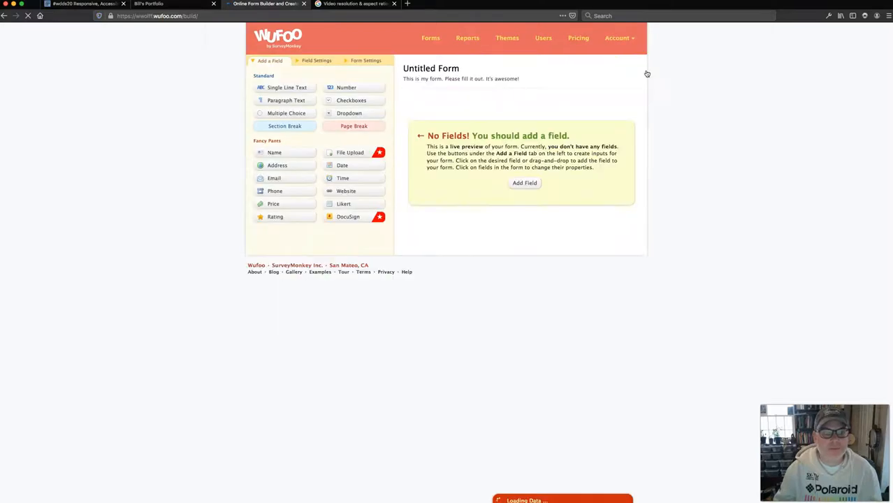
{"action": "left_click", "coordinate": [366, 60]}
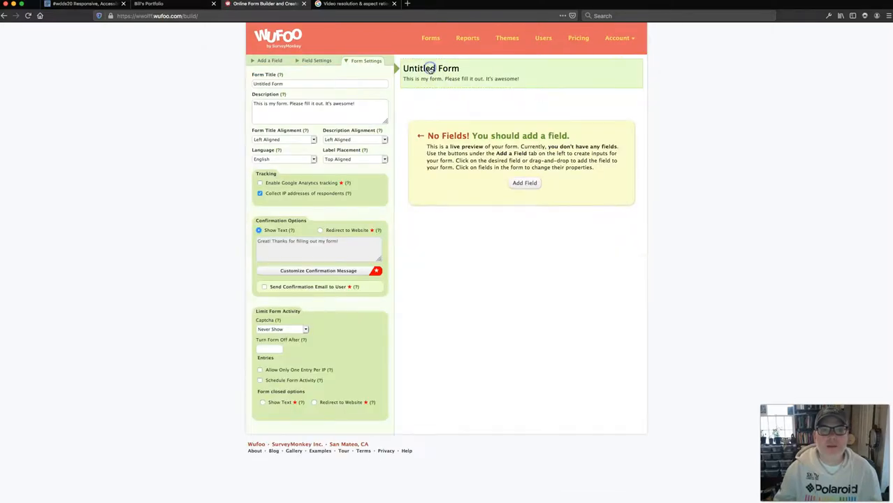
{"action": "triple_click", "coordinate": [319, 84]}
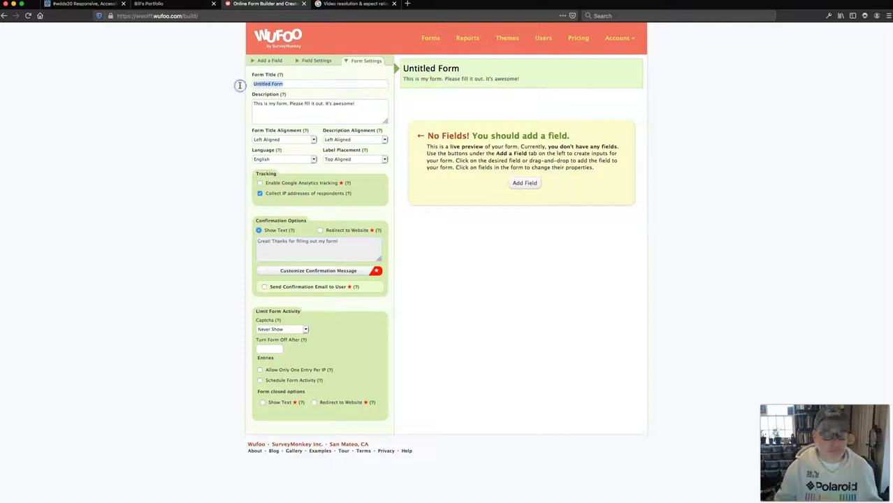
{"action": "type", "text": "Bill's P"}
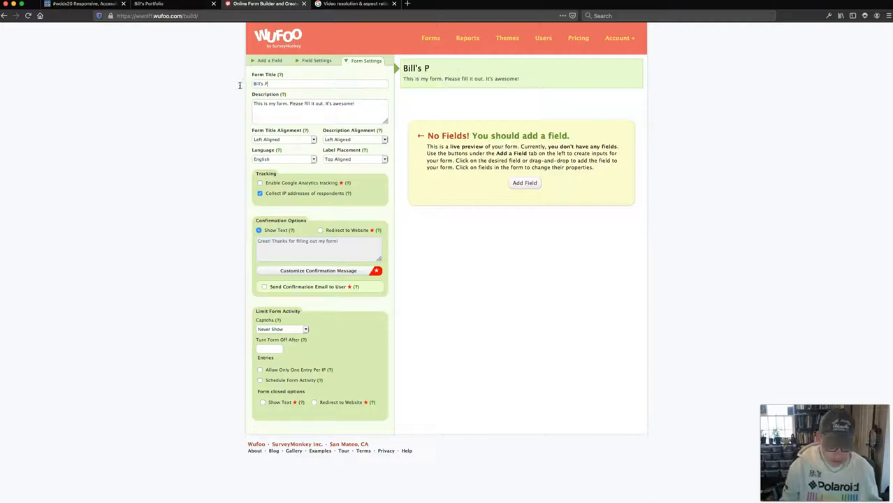
{"action": "type", "text": "r"}
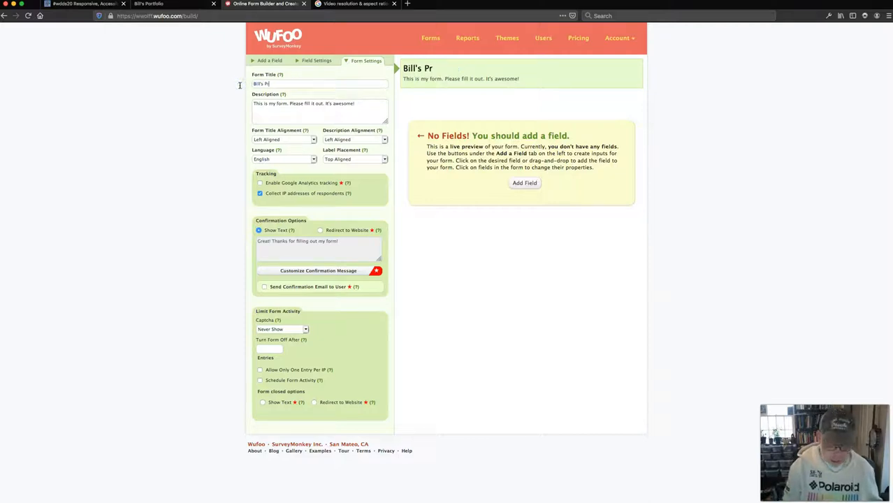
{"action": "type", "text": "ofession Conc"}
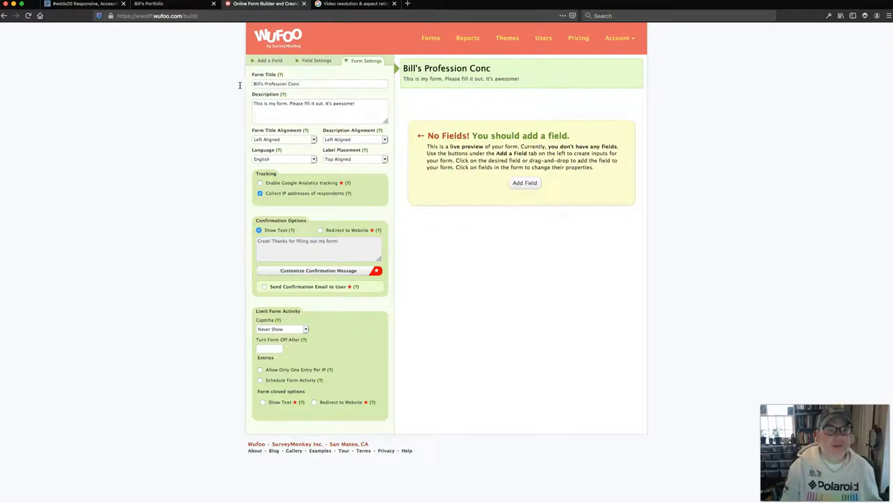
{"action": "type", "text": "tact"}
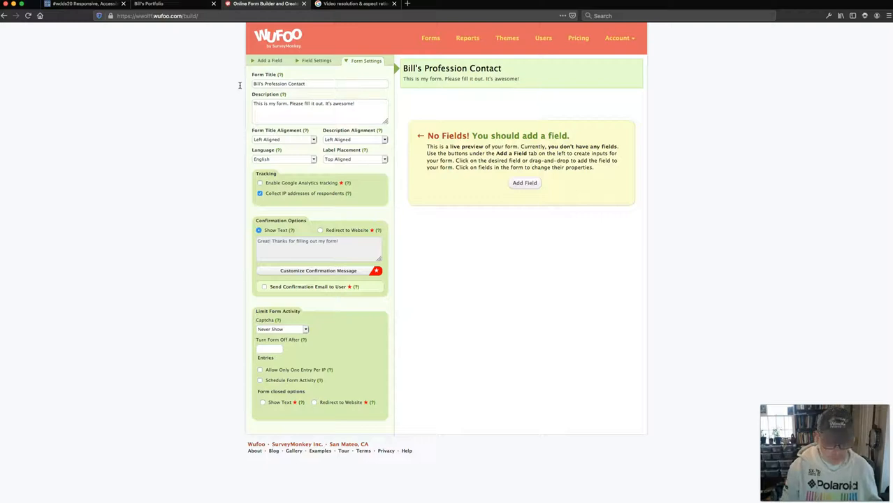
{"action": "type", "text": "Form"}
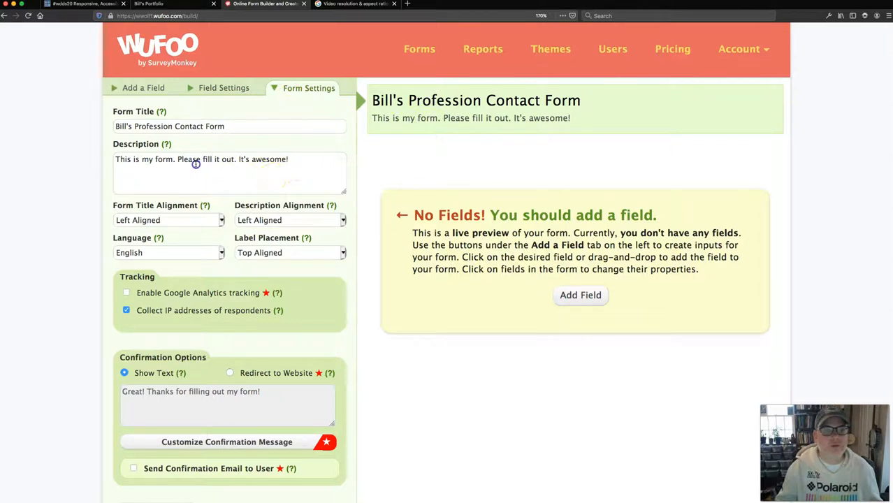
Replace the default form description with 'Hey! Let me know what you're thinking!'.
{"action": "triple_click", "coordinate": [201, 159]}
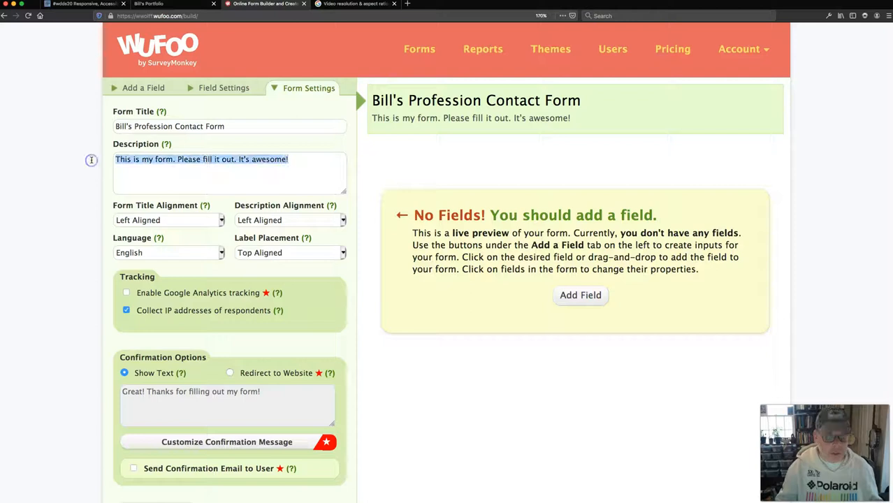
{"action": "type", "text": "Hey!"}
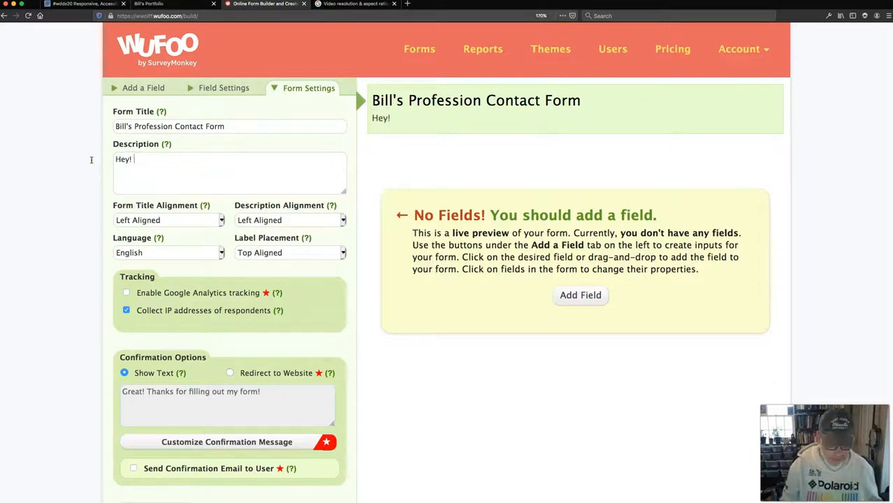
{"action": "type", "text": "Let me know what you'r"}
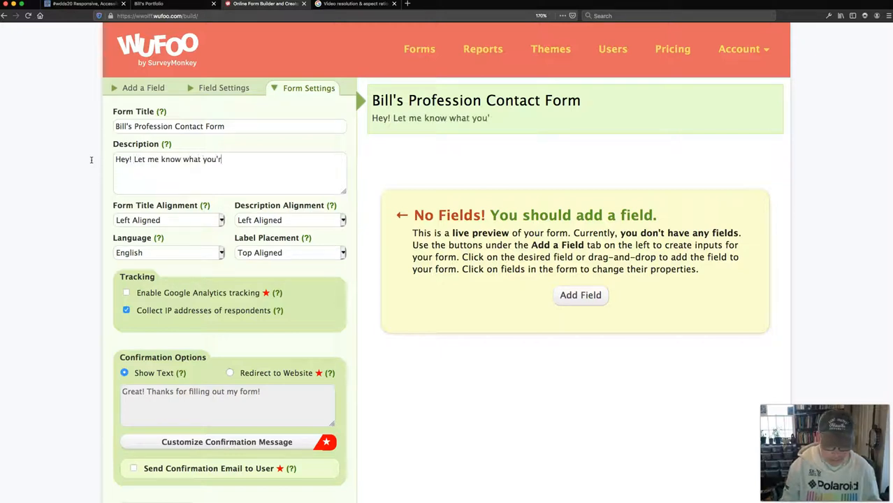
{"action": "type", "text": "e thinking"}
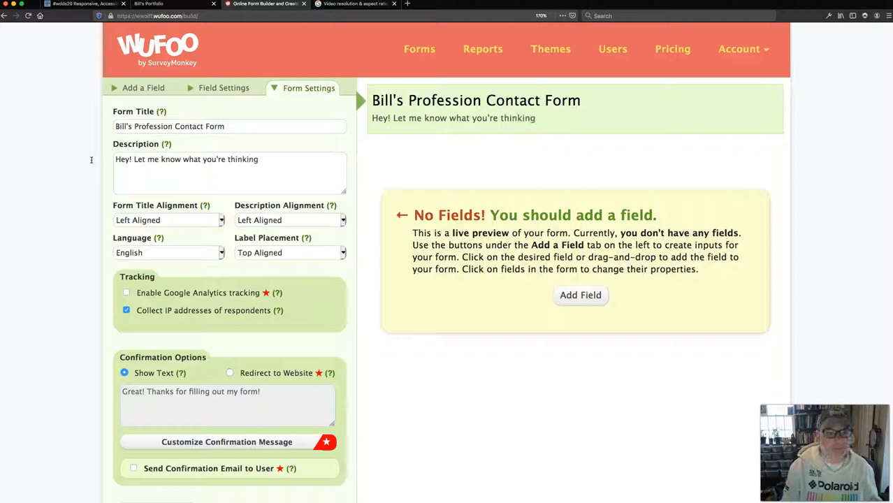
{"action": "type", "text": "!"}
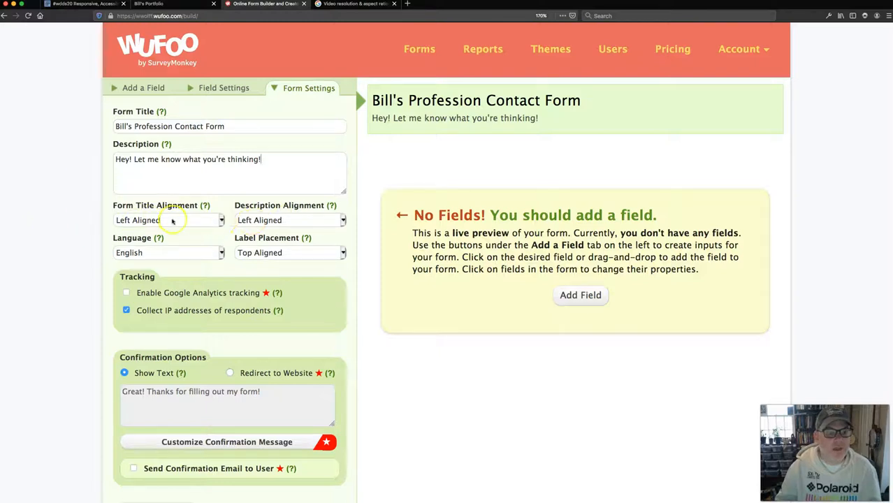
{"action": "mouse_move", "coordinate": [193, 313]}
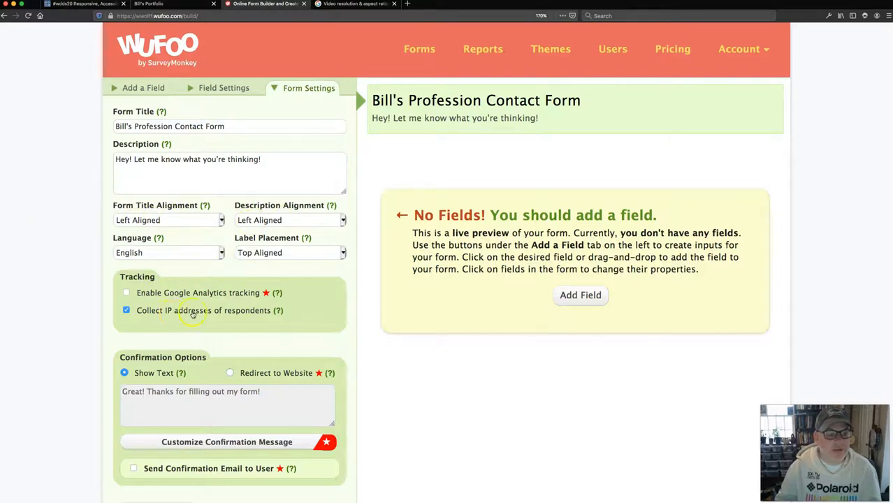
Turn off 'Collect IP addresses of respondents' and set Captcha to Always Show.
{"action": "left_click", "coordinate": [126, 310]}
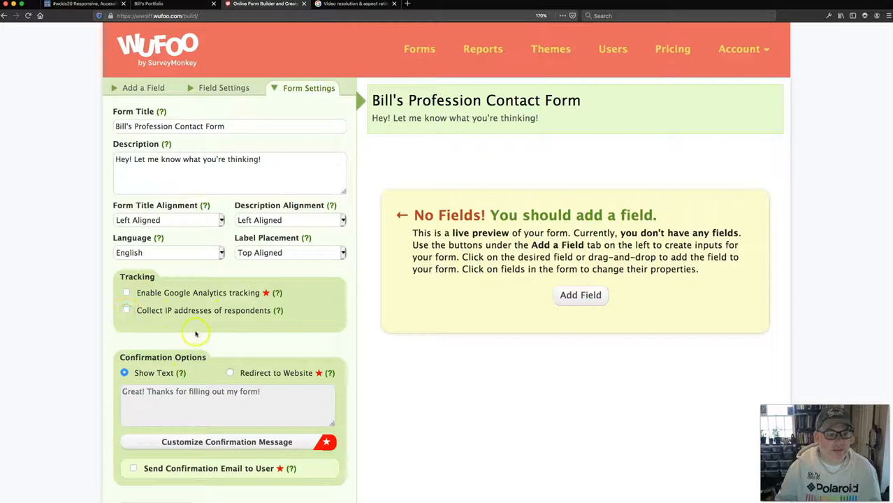
{"action": "mouse_move", "coordinate": [201, 393]}
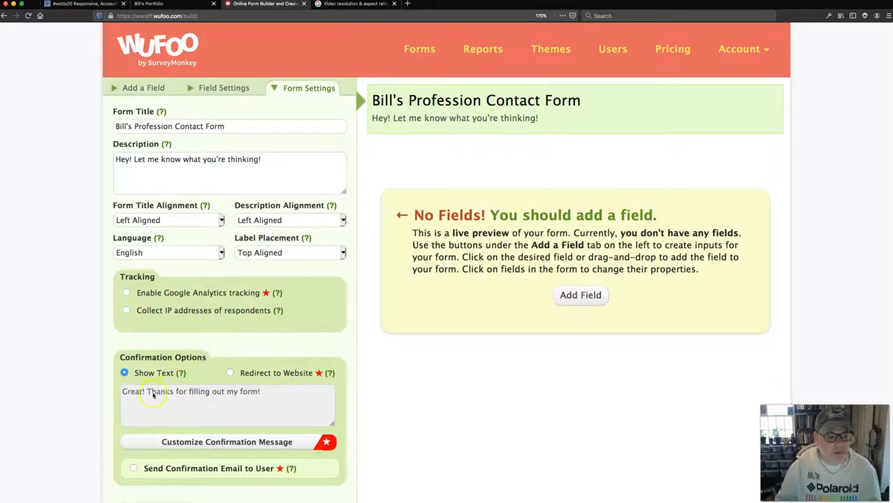
{"action": "scroll", "scroll_direction": "down", "scroll_amount": 3}
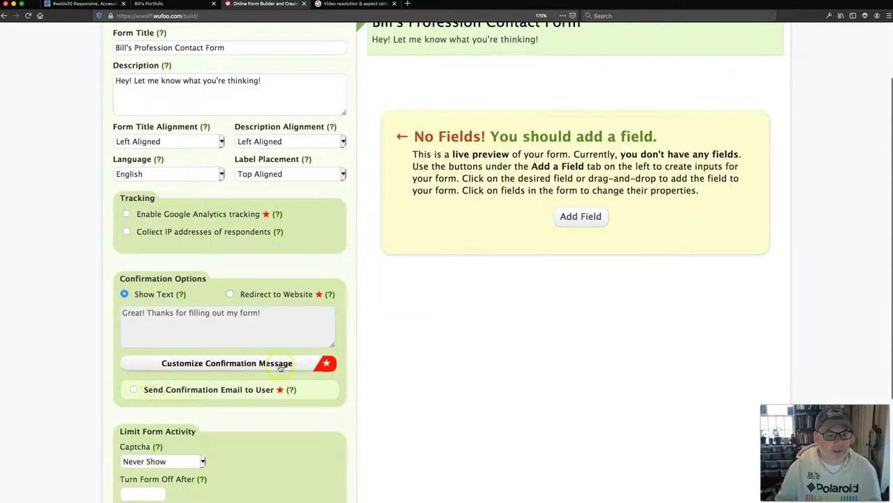
{"action": "mouse_move", "coordinate": [259, 368]}
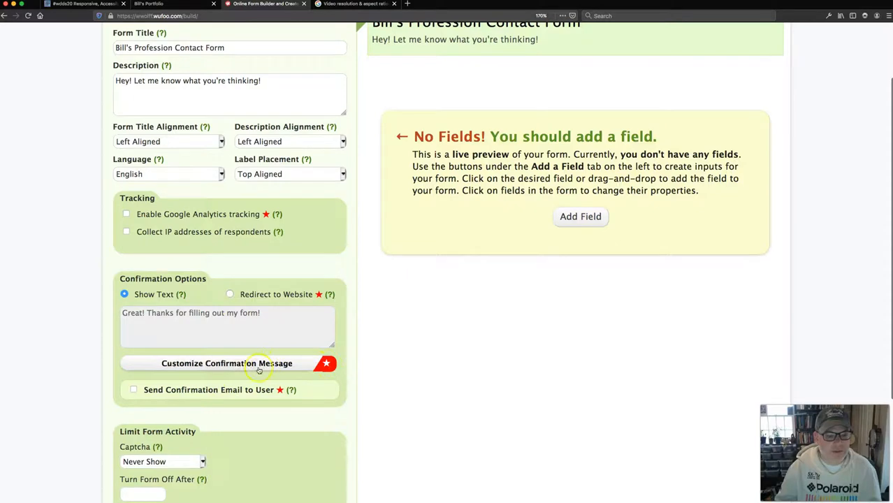
{"action": "scroll", "scroll_direction": "down", "scroll_amount": 3}
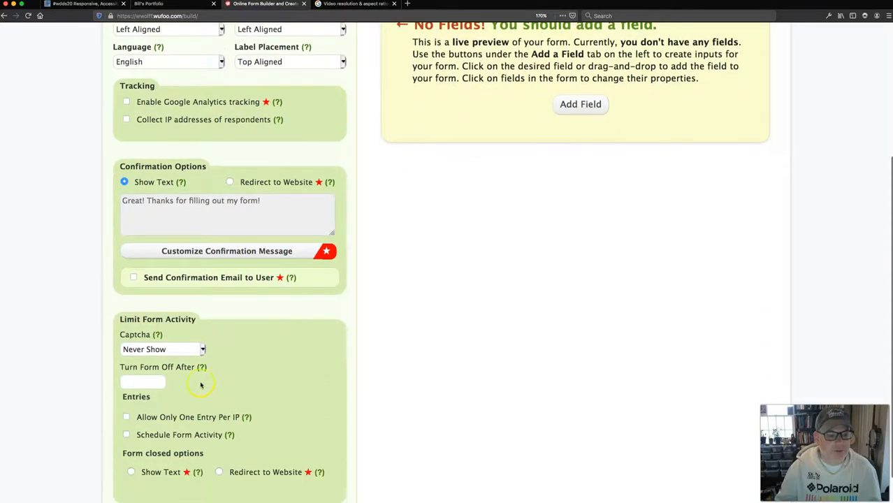
{"action": "left_click", "coordinate": [160, 348]}
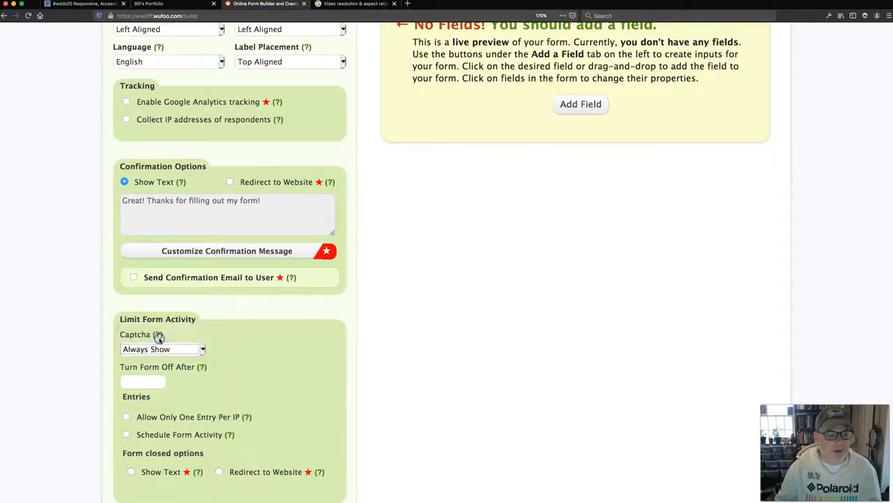
{"action": "scroll", "scroll_direction": "down", "scroll_amount": 3}
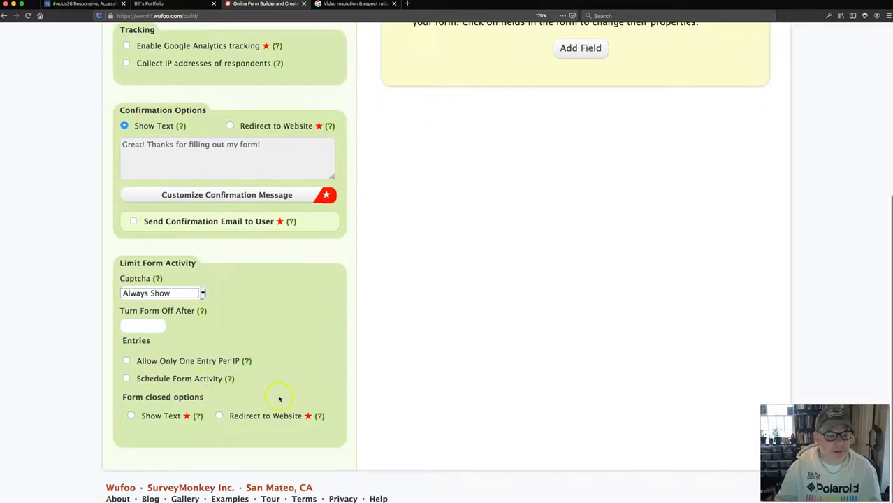
{"action": "scroll", "scroll_direction": "up", "scroll_amount": 3}
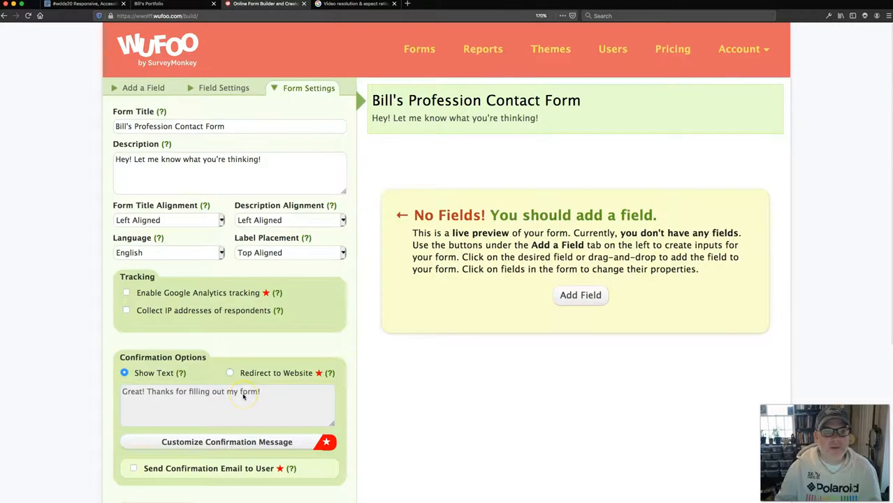
{"action": "left_click", "coordinate": [143, 88]}
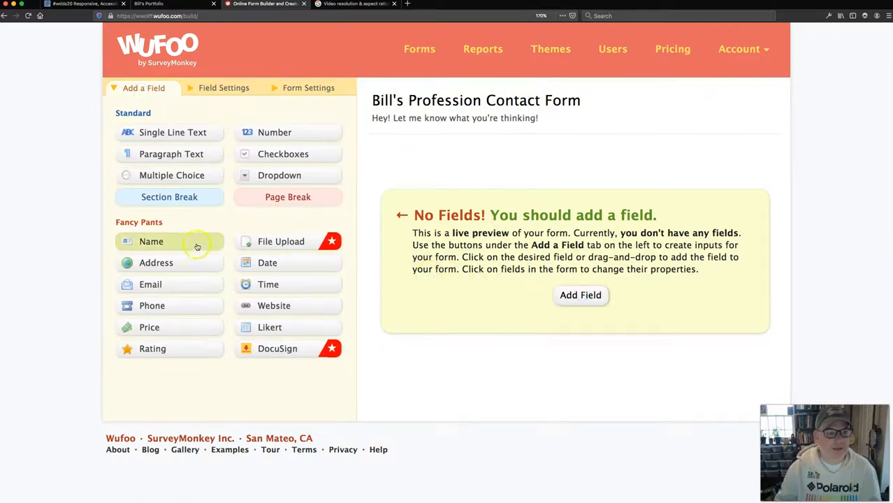
Drag Name and Email fields onto the form and add a Paragraph Text field below.
{"action": "left_click_drag", "start_coordinate": [151, 241], "coordinate": [446, 159]}
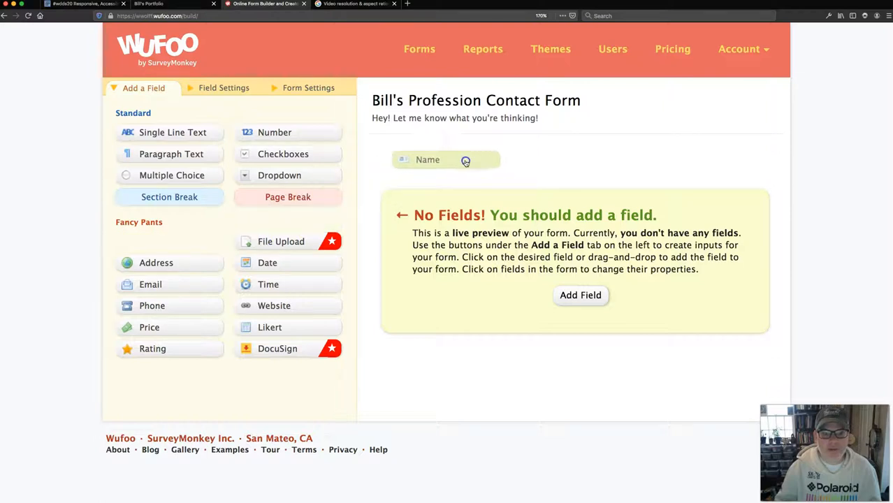
{"action": "left_click", "coordinate": [445, 159]}
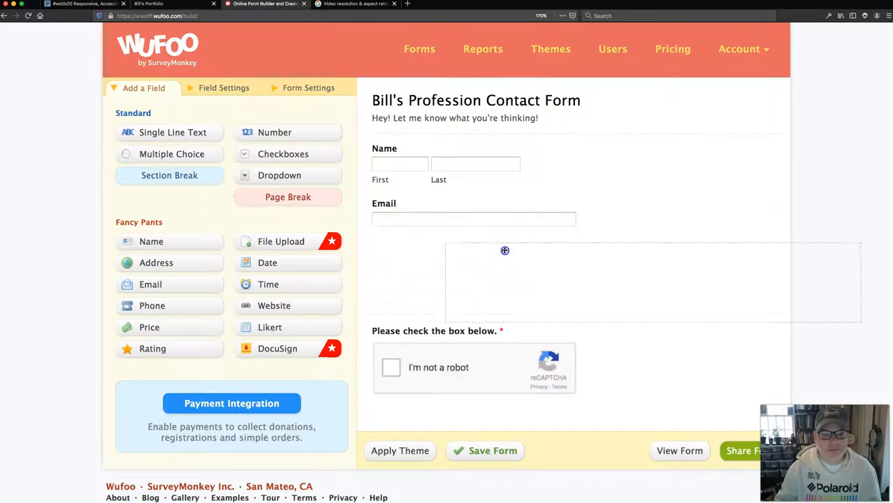
{"action": "left_click", "coordinate": [171, 154]}
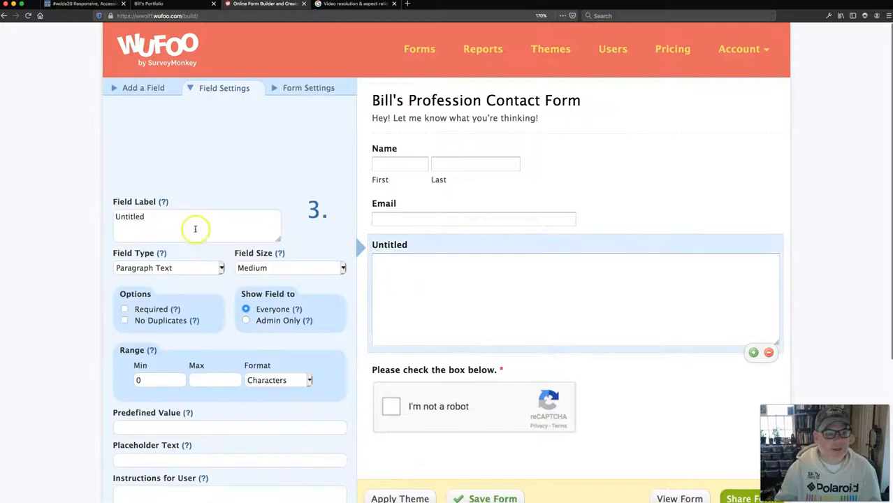
Label the paragraph field 'What's Your Message?'.
{"action": "type", "text": "W"}
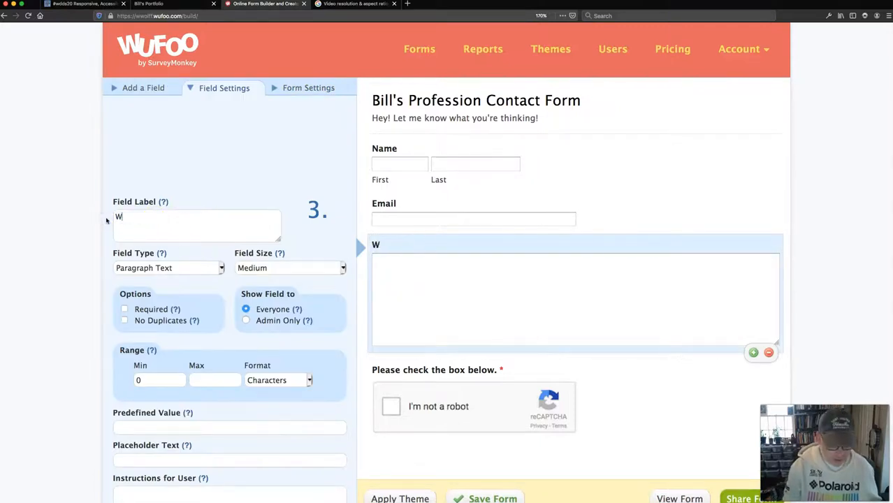
{"action": "type", "text": "hat's Your M"}
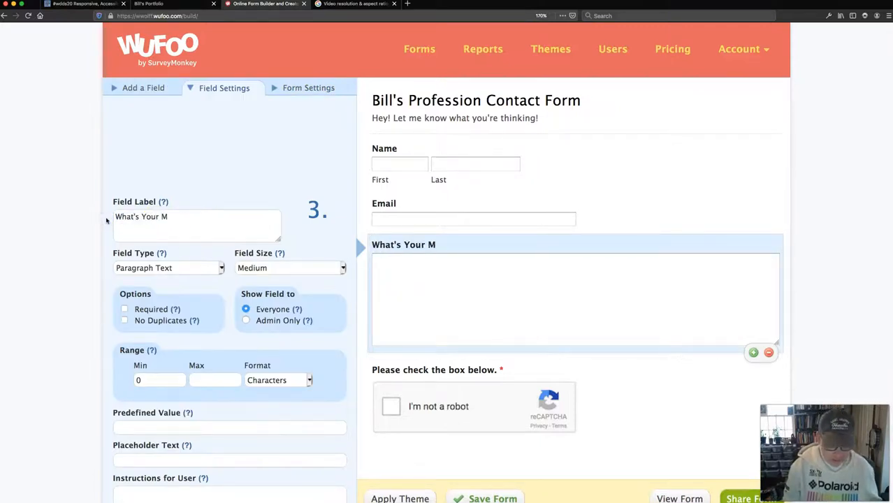
{"action": "type", "text": "essage?"}
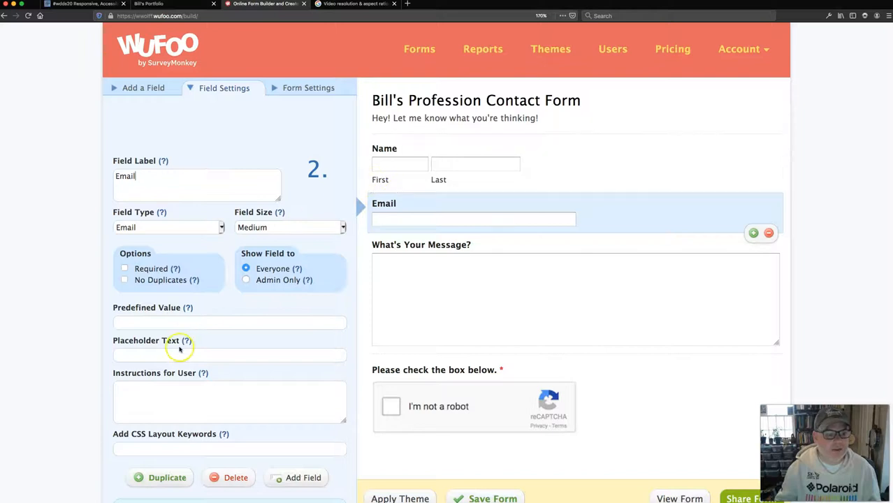
Mark the Email, Name and message fields as required.
{"action": "left_click", "coordinate": [125, 268]}
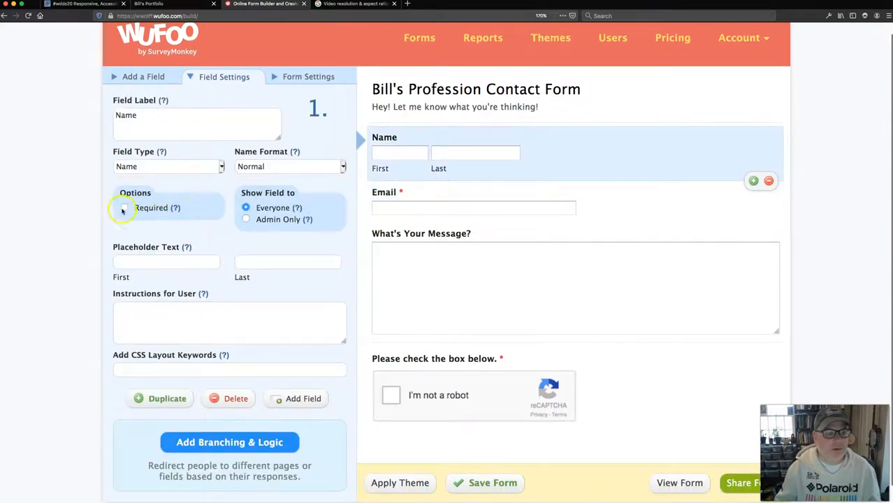
{"action": "left_click", "coordinate": [421, 233]}
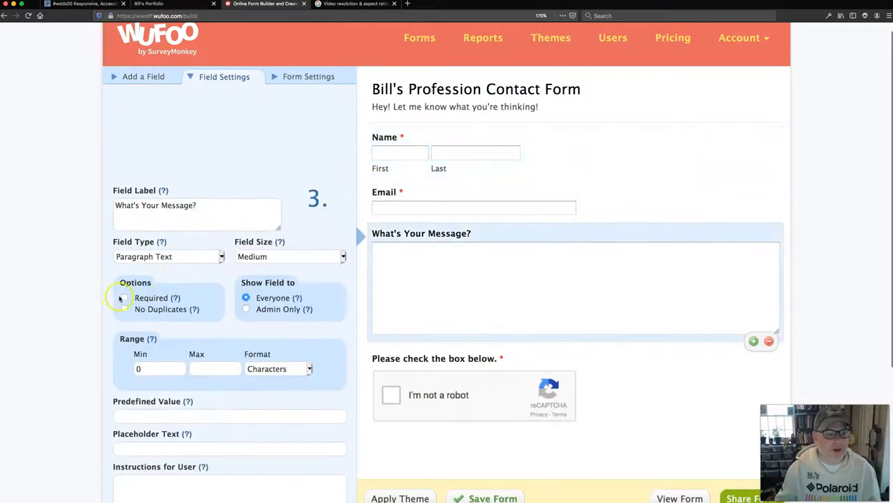
{"action": "left_click", "coordinate": [125, 297]}
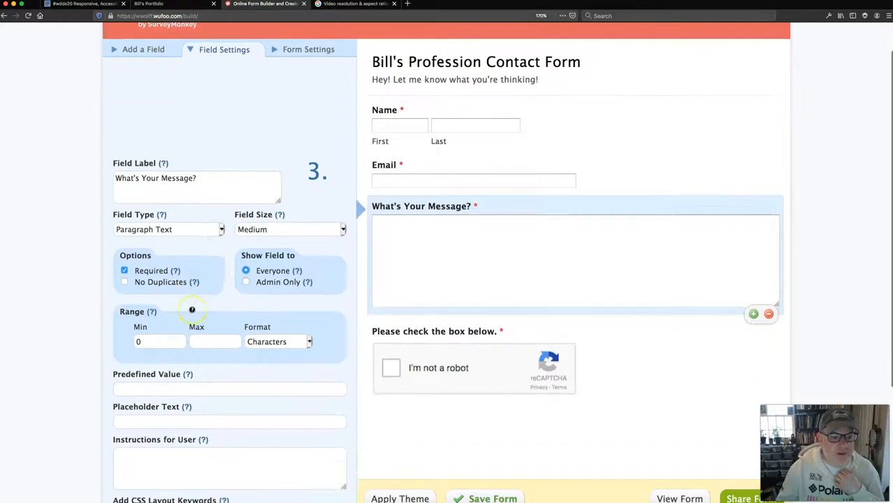
Prefill the message field with 'Please add your message here.' and view the CSS keywords help.
{"action": "scroll", "scroll_direction": "down", "scroll_amount": 3}
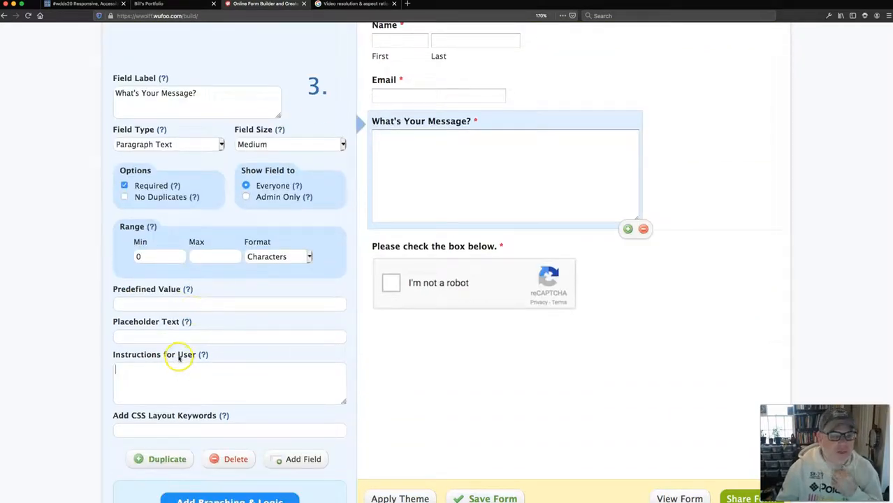
{"action": "type", "text": "PLea"}
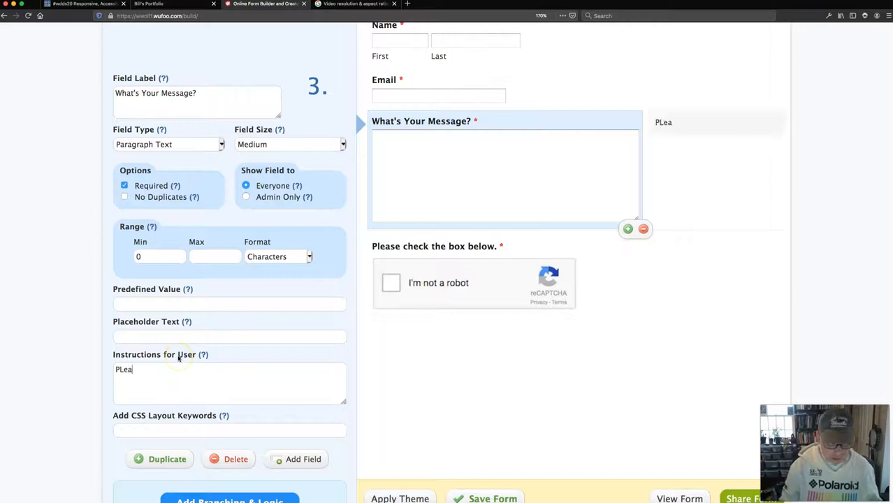
{"action": "type", "text": "ase add your"}
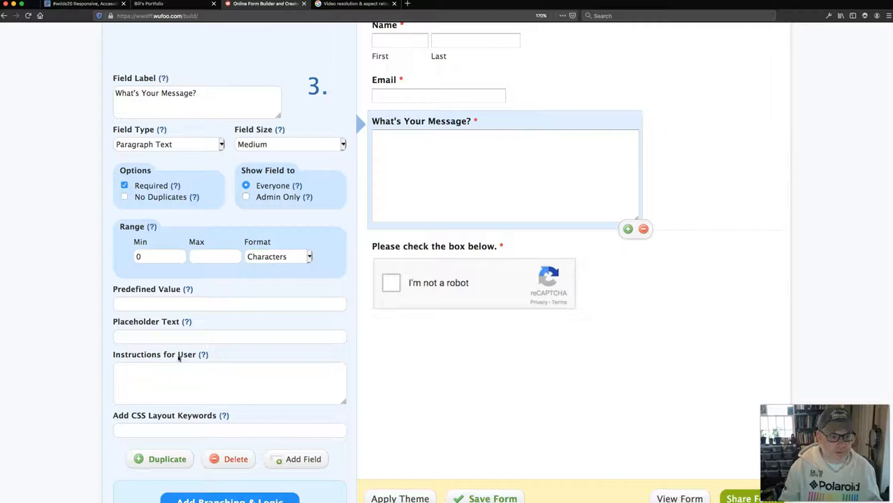
{"action": "left_click", "coordinate": [229, 336]}
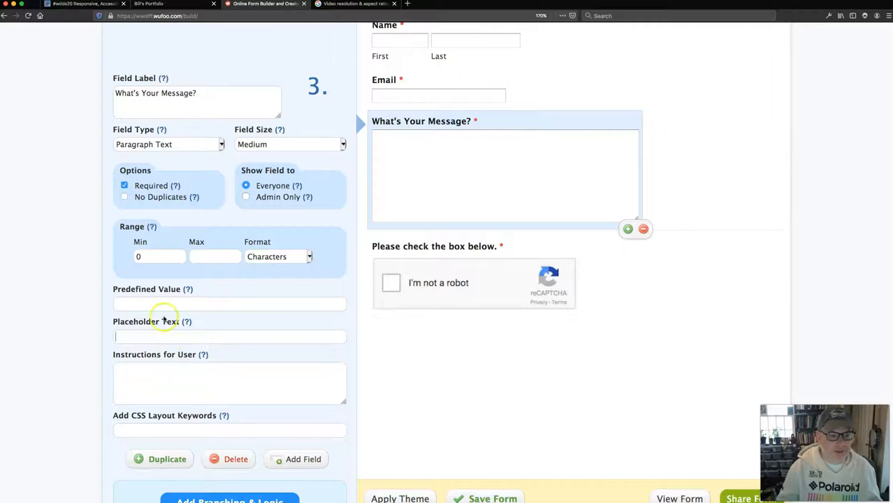
{"action": "type", "text": "Please"}
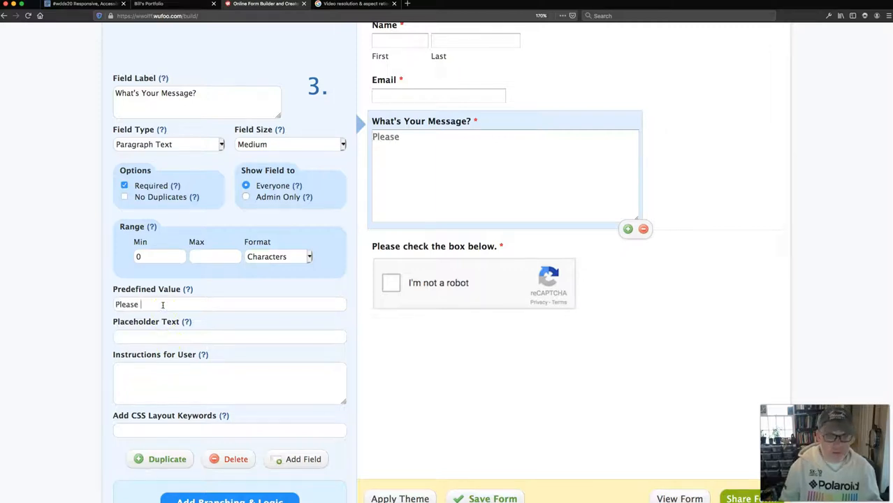
{"action": "type", "text": "add your message here."}
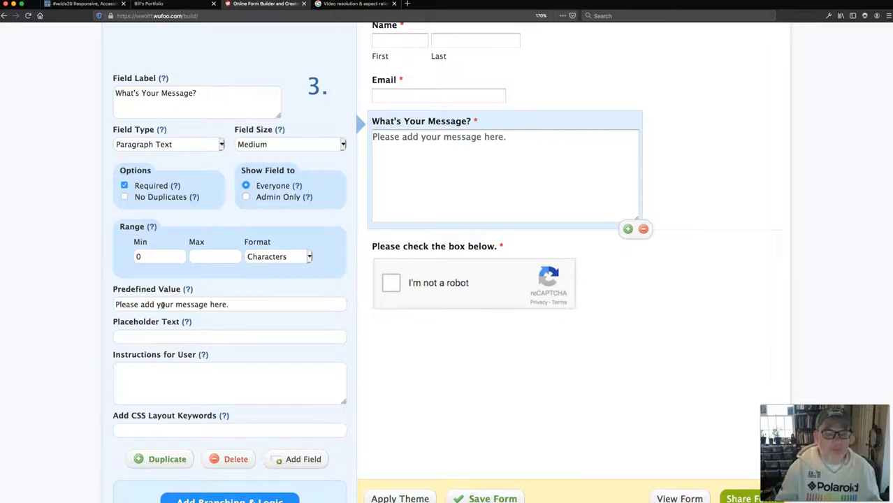
{"action": "scroll", "scroll_direction": "up", "scroll_amount": 3}
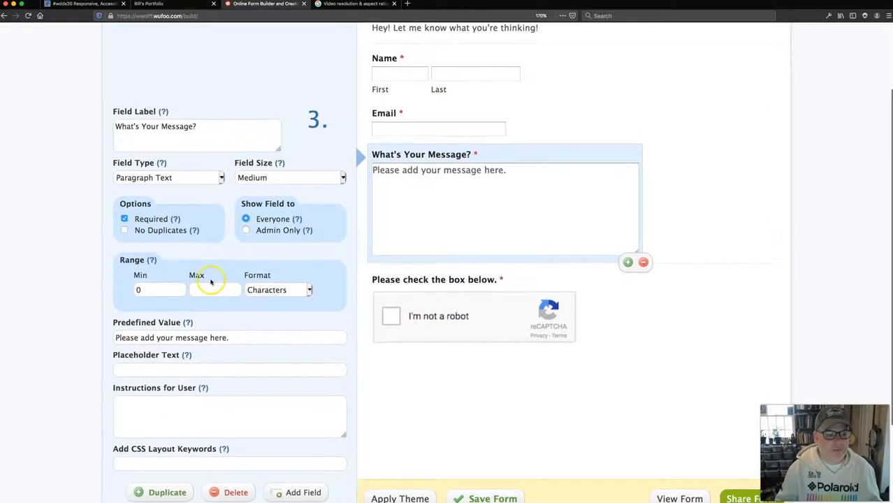
{"action": "scroll", "scroll_direction": "down", "scroll_amount": 3}
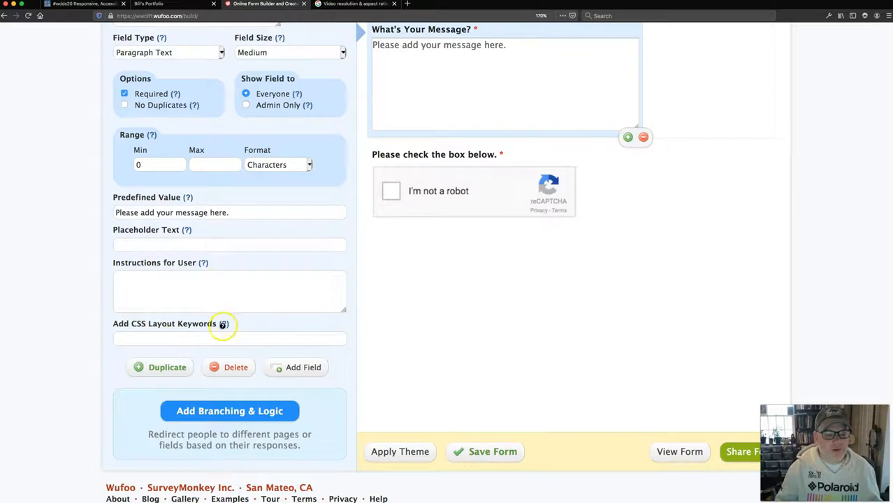
{"action": "left_click", "coordinate": [223, 323]}
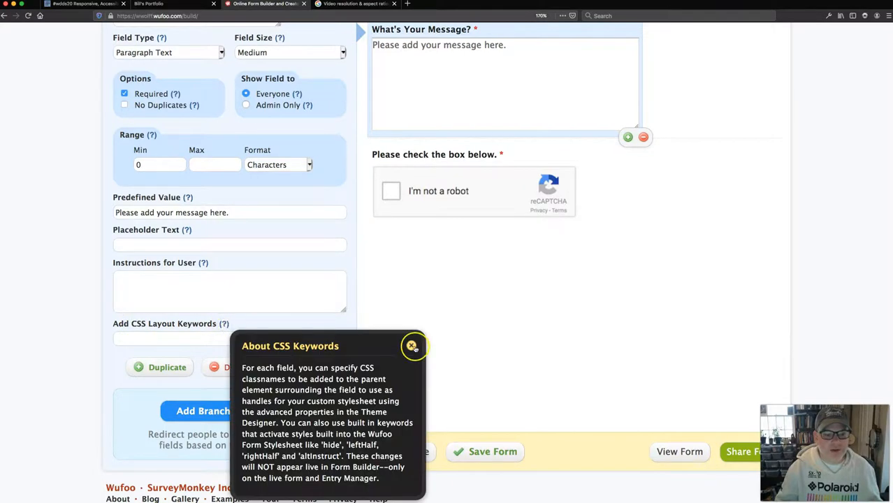
Dismiss the CSS keywords help, rename the form 'Please Contact Me', and save it.
{"action": "left_click", "coordinate": [309, 88]}
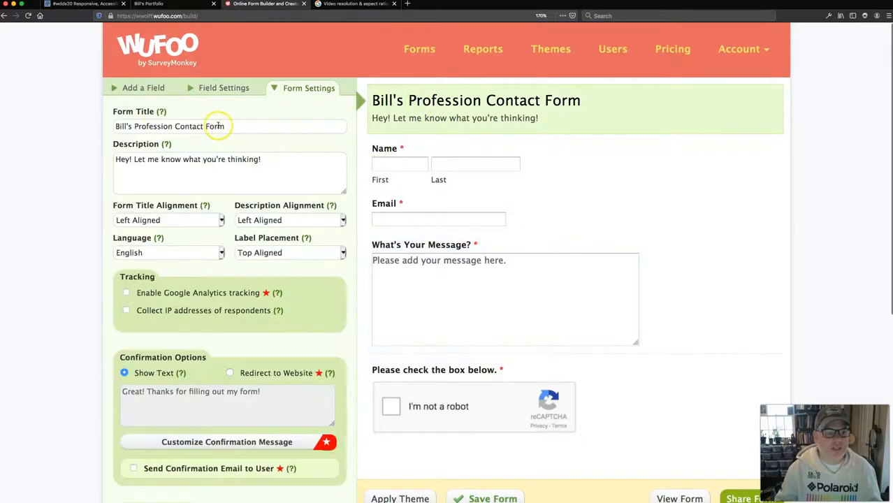
{"action": "type", "text": "PLea"}
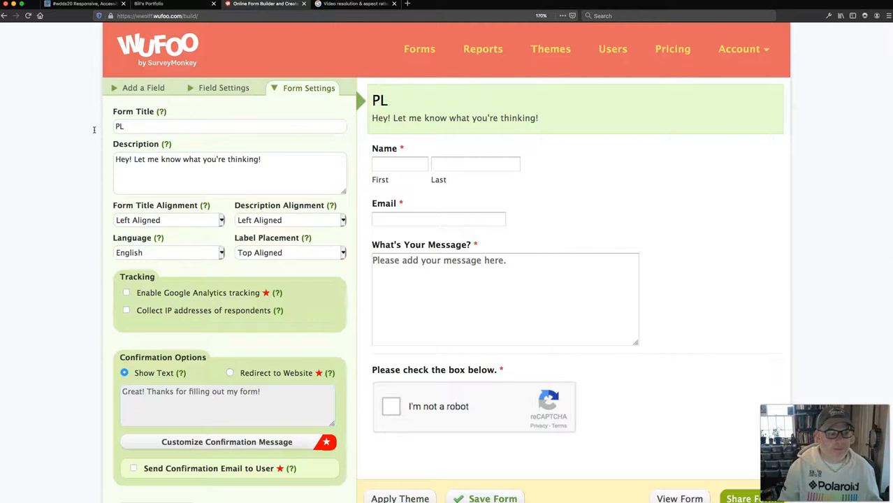
{"action": "type", "text": "e"}
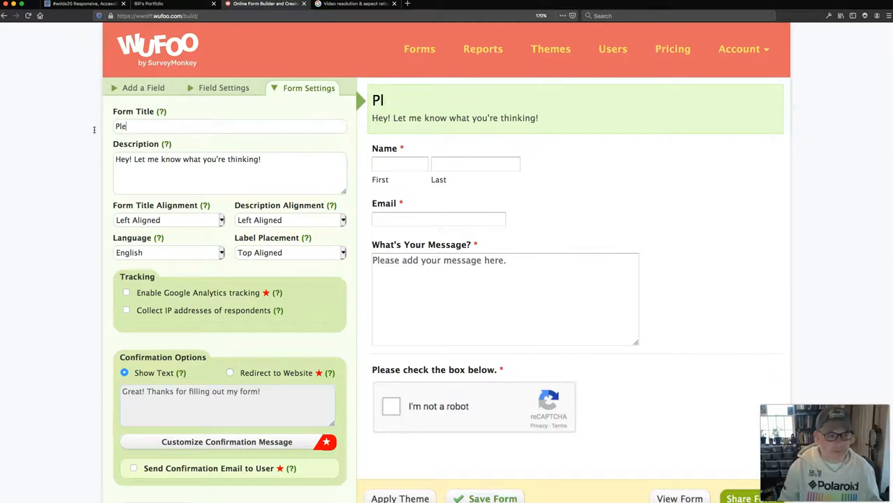
{"action": "type", "text": "ease Contact M"}
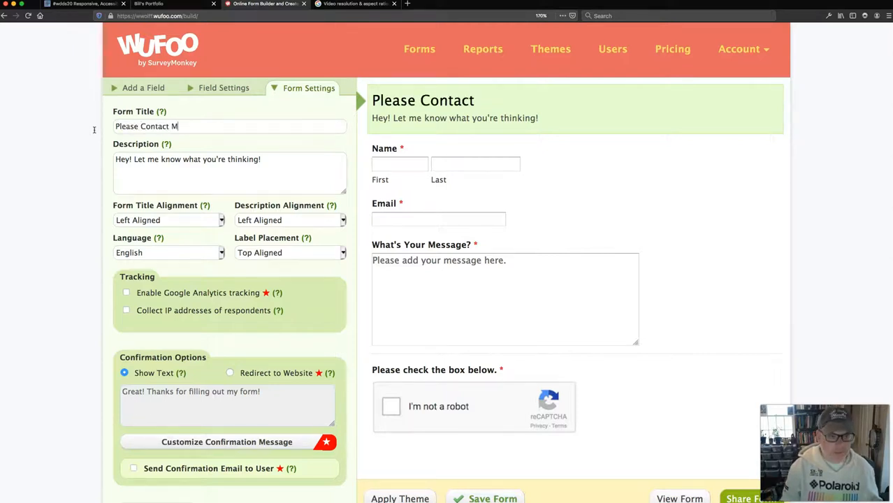
{"action": "type", "text": "e"}
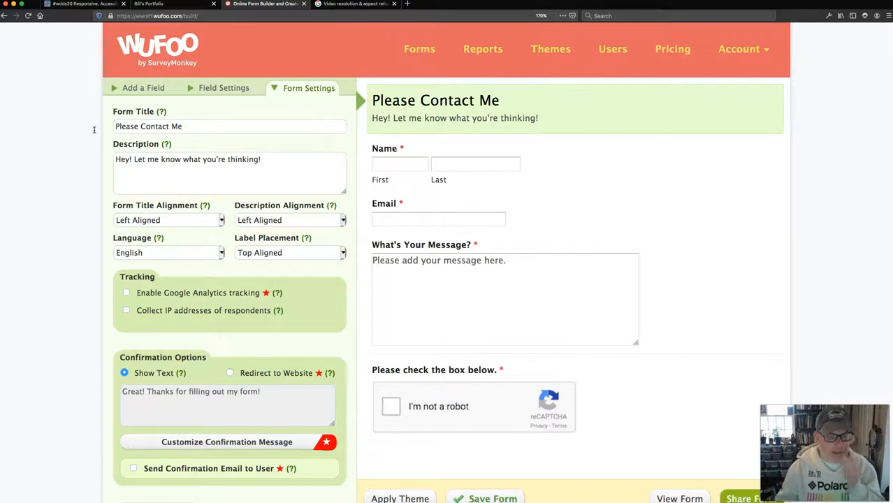
{"action": "scroll", "scroll_direction": "down", "scroll_amount": 3}
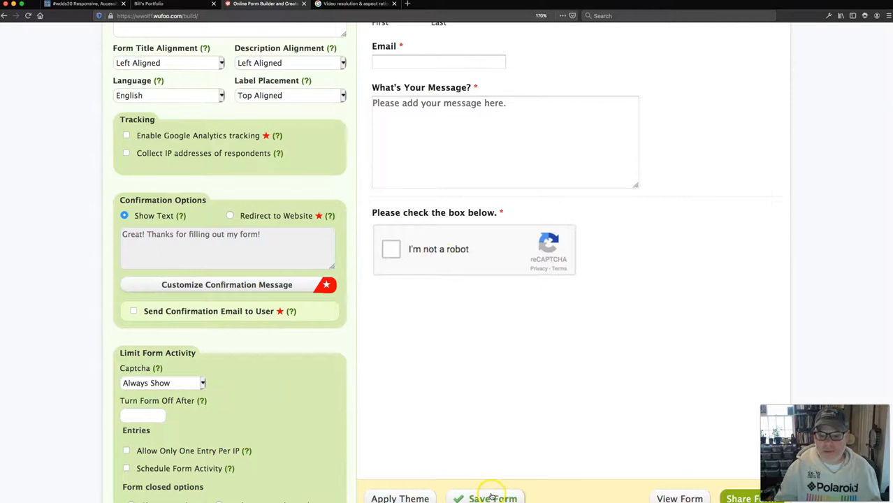
{"action": "left_click", "coordinate": [492, 498]}
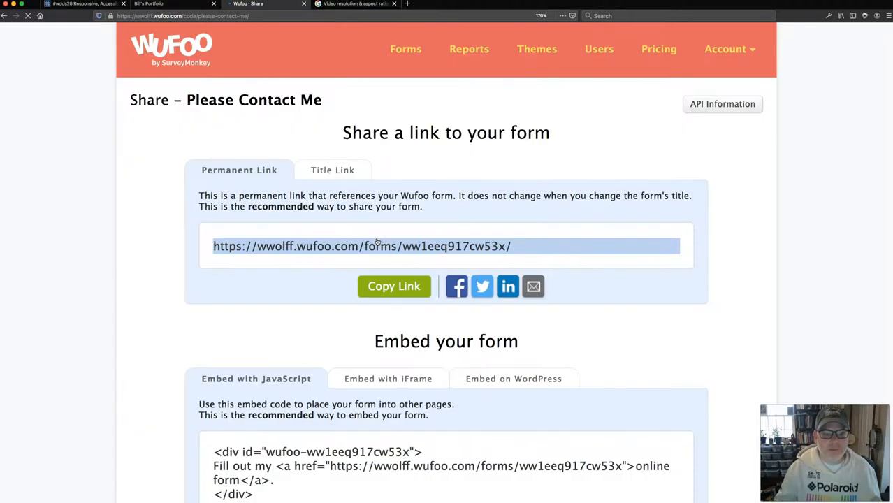
Switch the Share page to the iFrame embed option and copy its code.
{"action": "scroll", "scroll_direction": "down", "scroll_amount": 3}
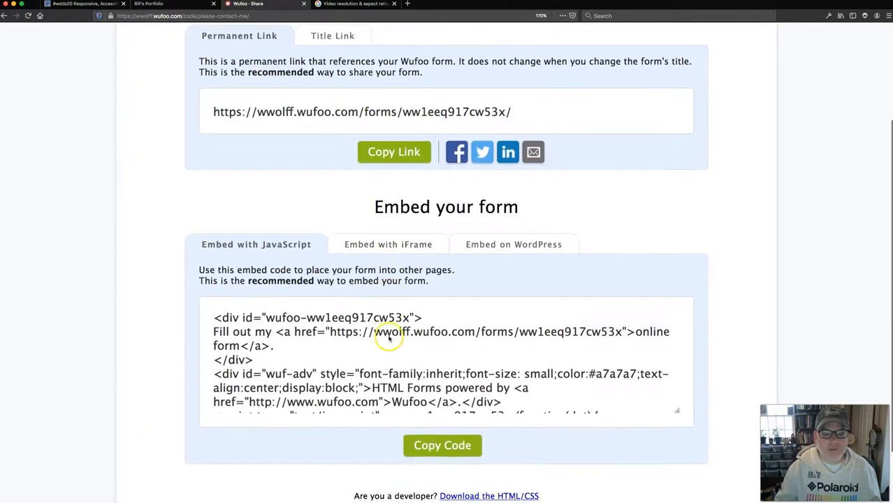
{"action": "left_click", "coordinate": [383, 244]}
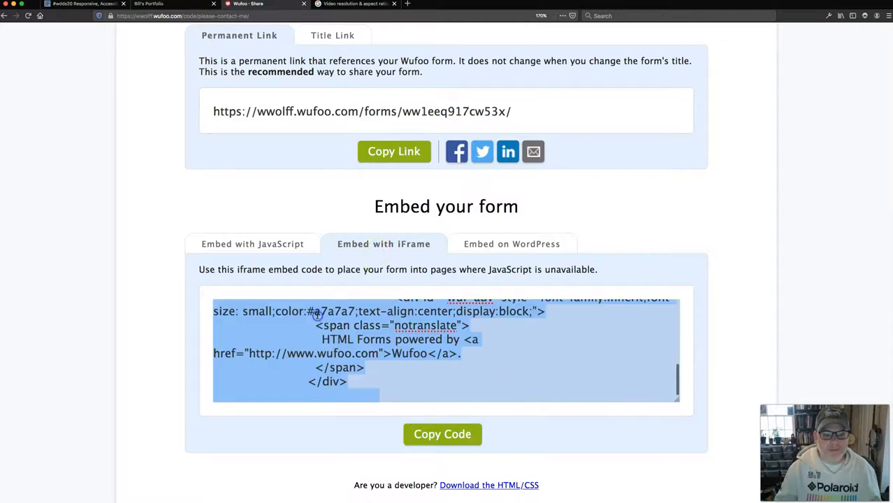
{"action": "left_click", "coordinate": [442, 434]}
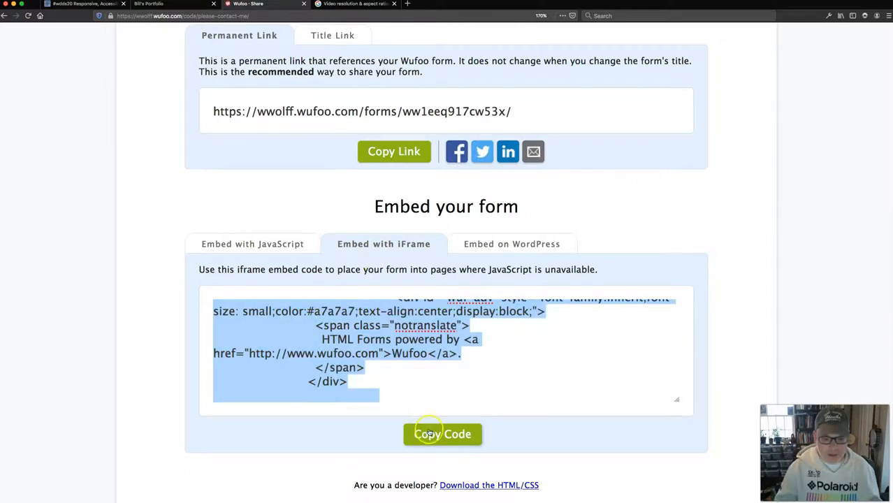
{"action": "left_click", "coordinate": [442, 434]}
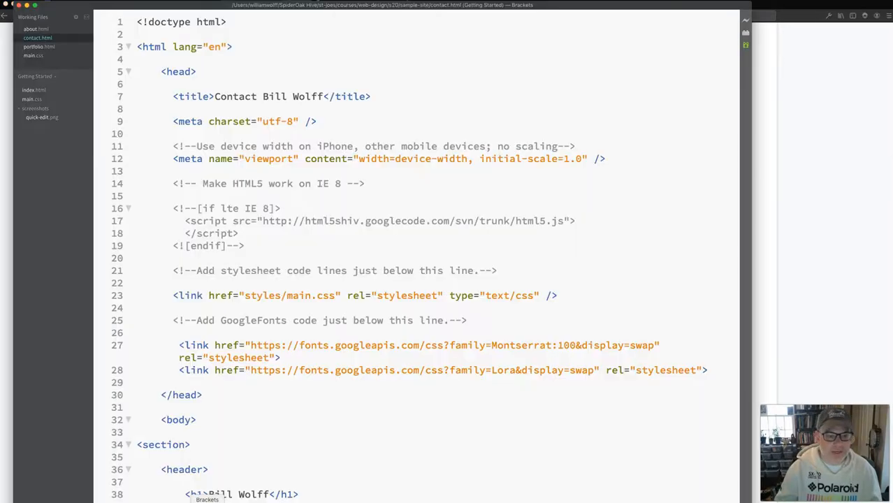
Paste the Wufoo iframe embed (height 1000) after the header section in contact.html and save.
{"action": "scroll", "scroll_direction": "down", "scroll_amount": 3}
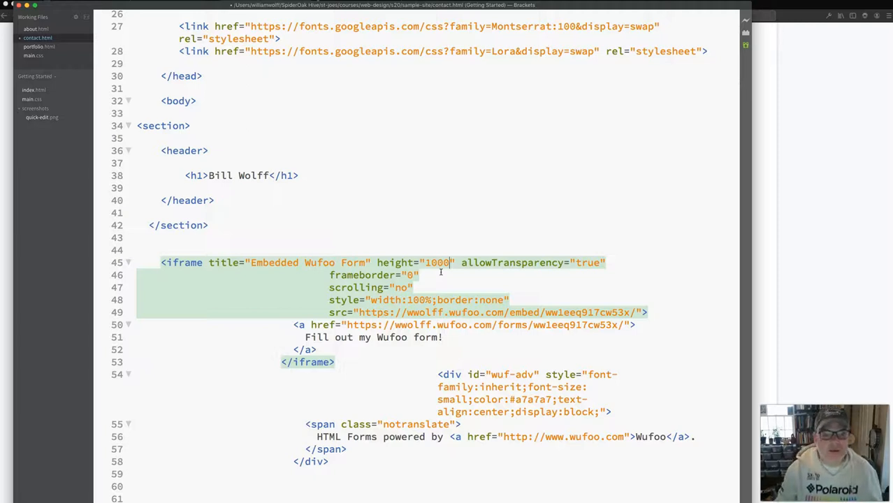
{"action": "mouse_move", "coordinate": [274, 230]}
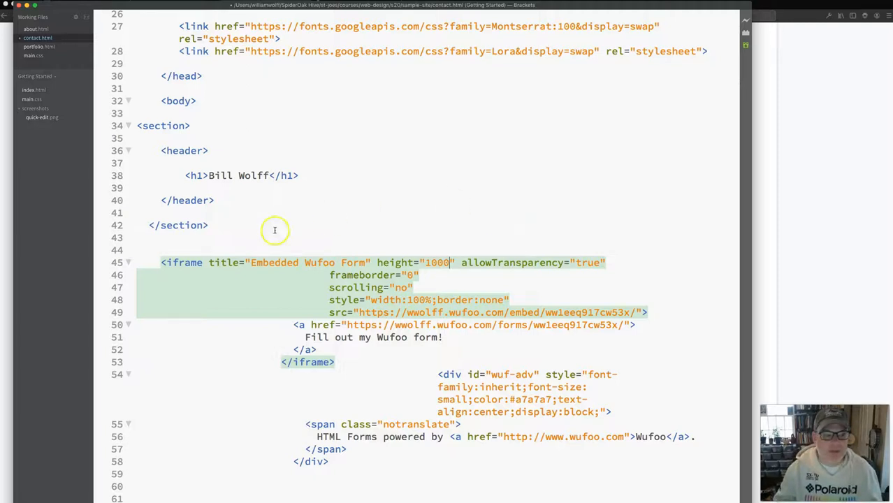
{"action": "key", "text": "enter"}
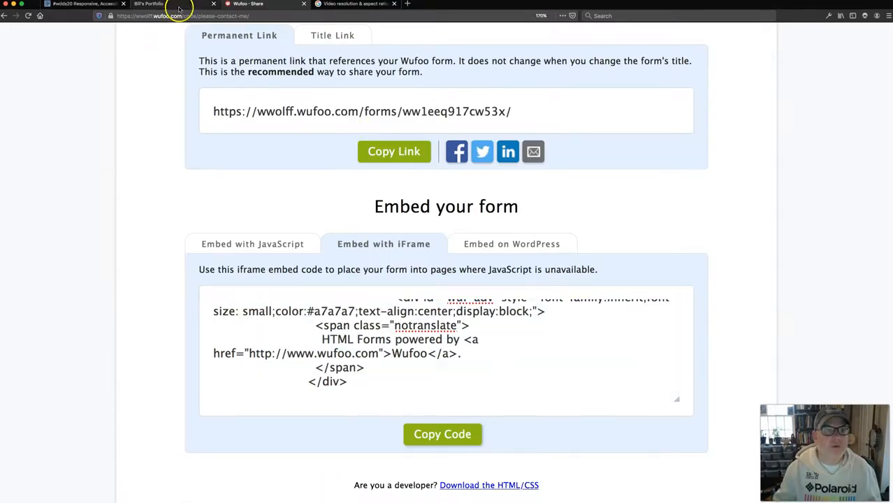
Return to the live contact page and reload it to show the embedded Please Contact Me form.
{"action": "left_click", "coordinate": [149, 4]}
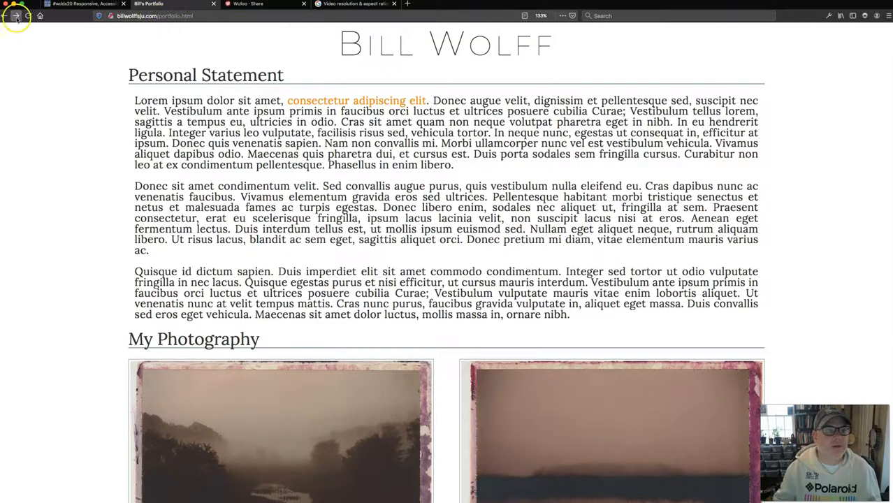
{"action": "left_click", "coordinate": [16, 15]}
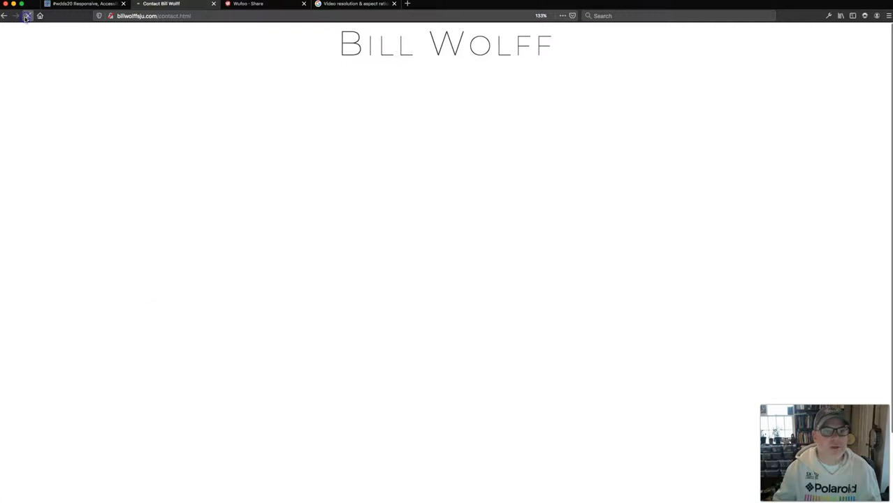
{"action": "left_click", "coordinate": [28, 15]}
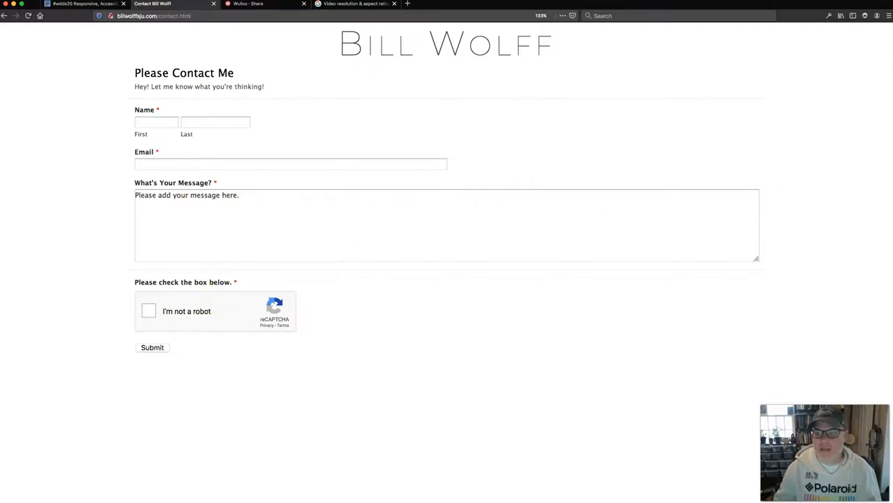
{"action": "mouse_move", "coordinate": [523, 163]}
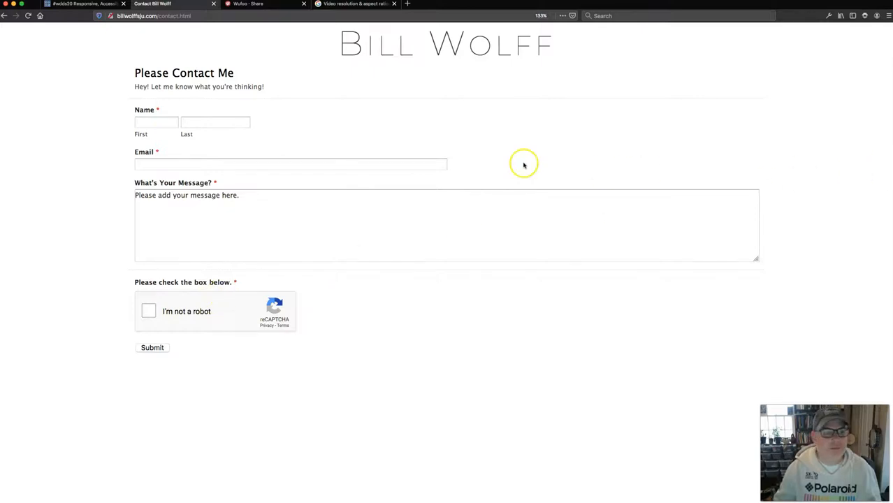
{"action": "mouse_move", "coordinate": [514, 169]}
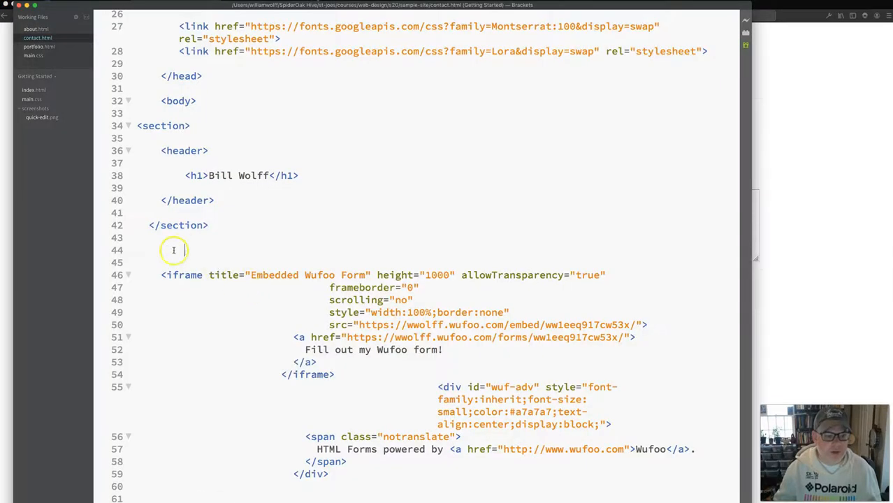
Enclose the Wufoo embed in <div class="formbox">, closing it with an 'end formbox' comment.
{"action": "type", "text": "<"}
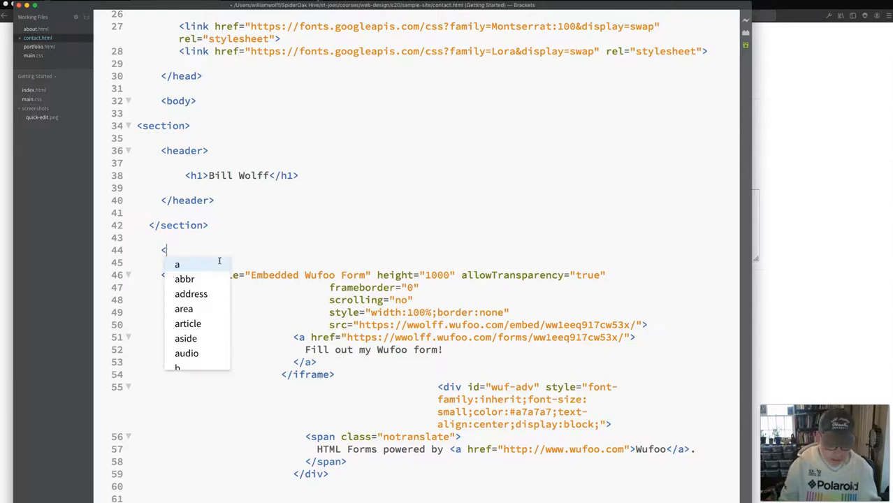
{"action": "type", "text": "div class=\"form"}
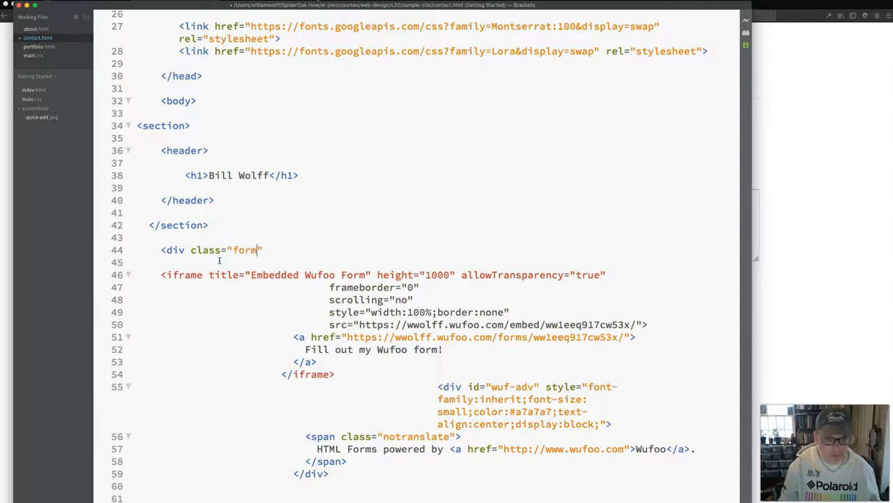
{"action": "type", "text": "box"}
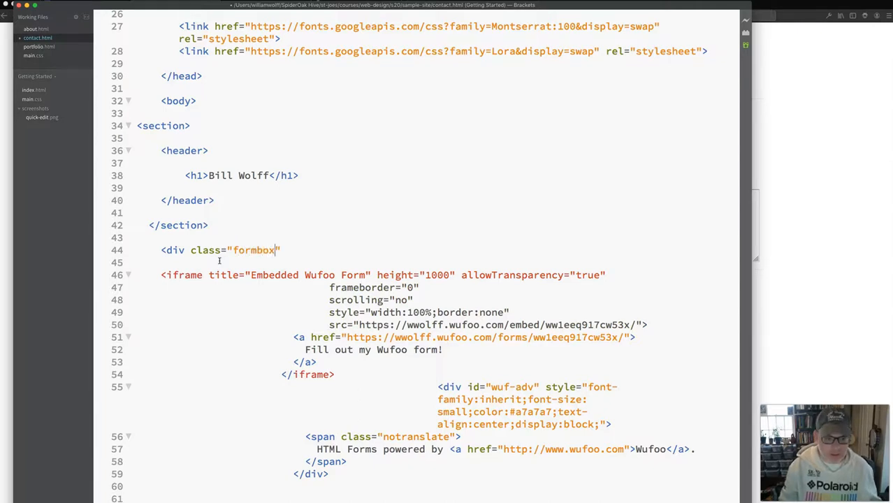
{"action": "type", "text": "></div>"}
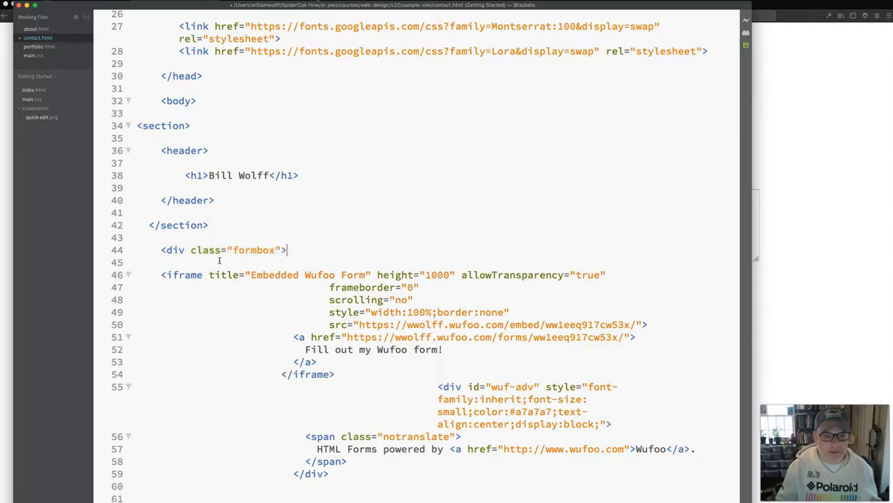
{"action": "scroll", "scroll_direction": "down", "scroll_amount": 3}
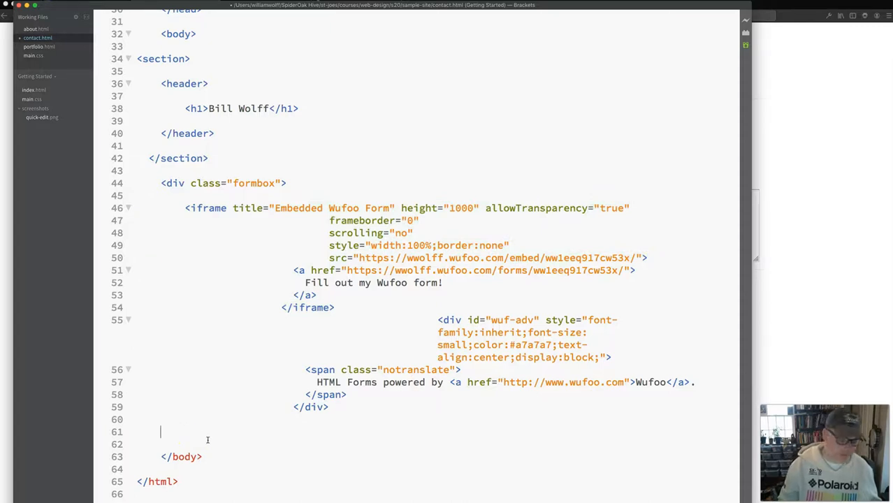
{"action": "type", "text": "</div>"}
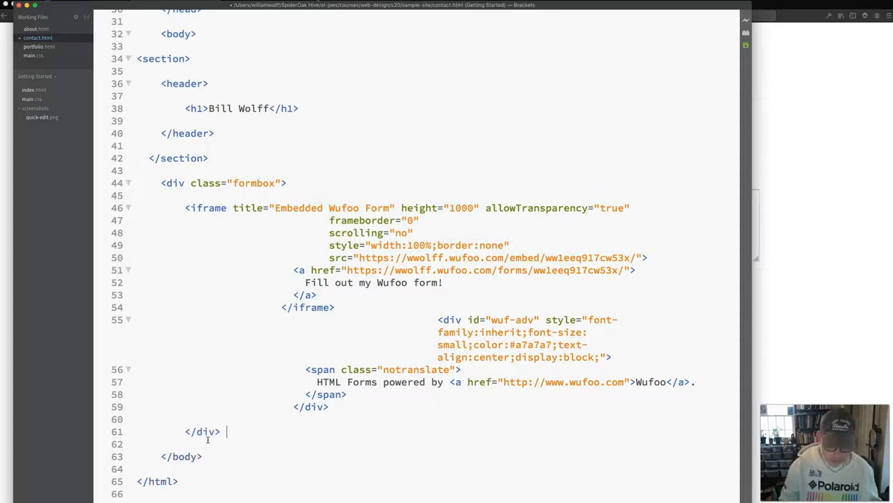
{"action": "type", "text": "<!-- end formbox -->"}
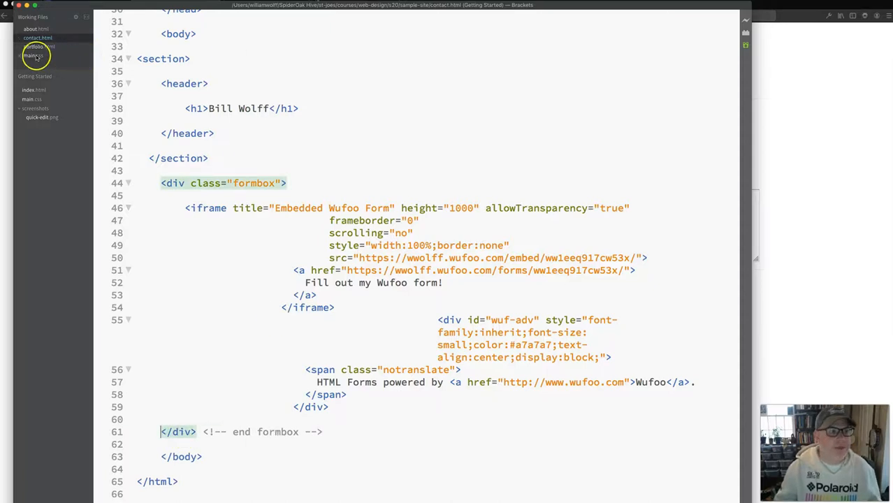
Add a .formbox rule with width 60% and margin auto to main.css's 1024px media query.
{"action": "left_click", "coordinate": [33, 55]}
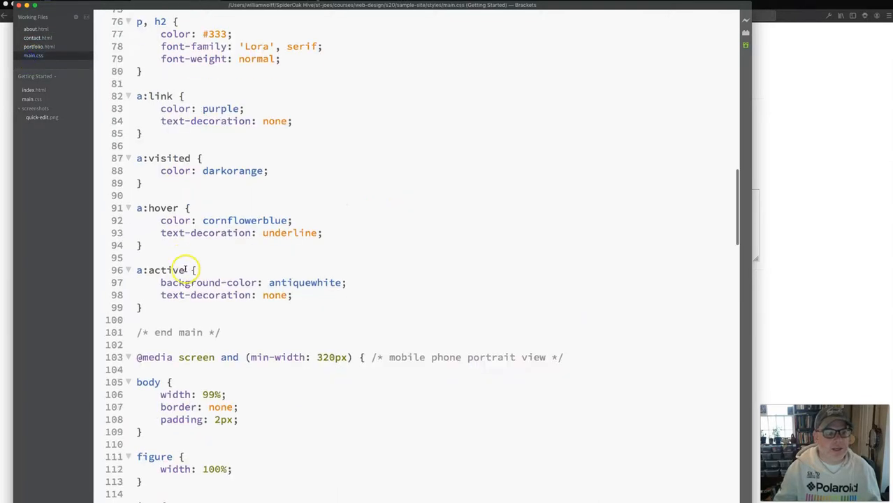
{"action": "scroll", "scroll_direction": "down", "scroll_amount": 3}
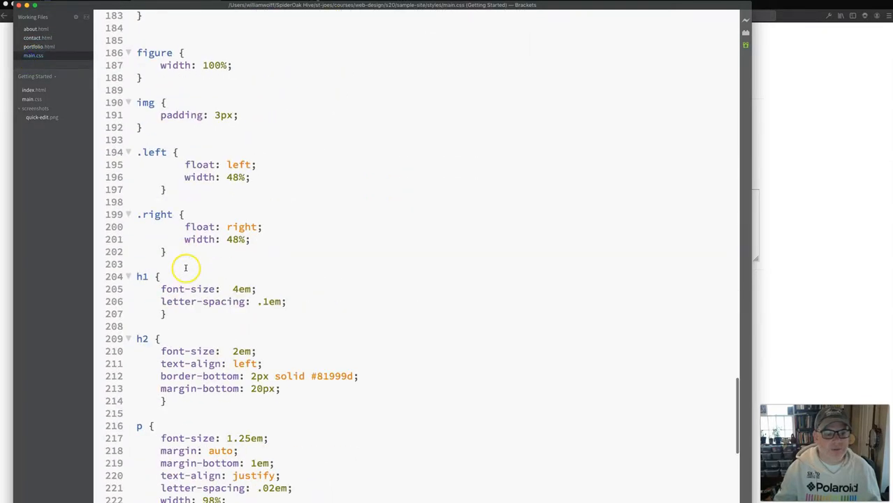
{"action": "scroll", "scroll_direction": "up", "scroll_amount": 3}
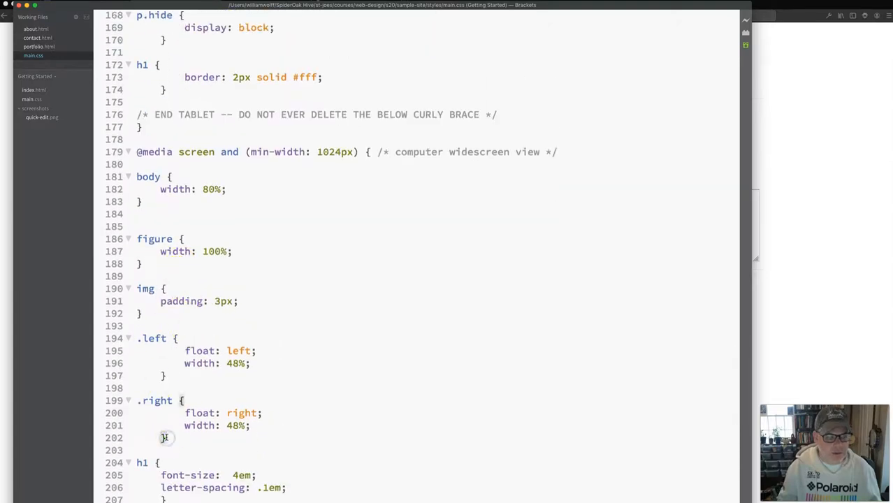
{"action": "type", "text": ".f"}
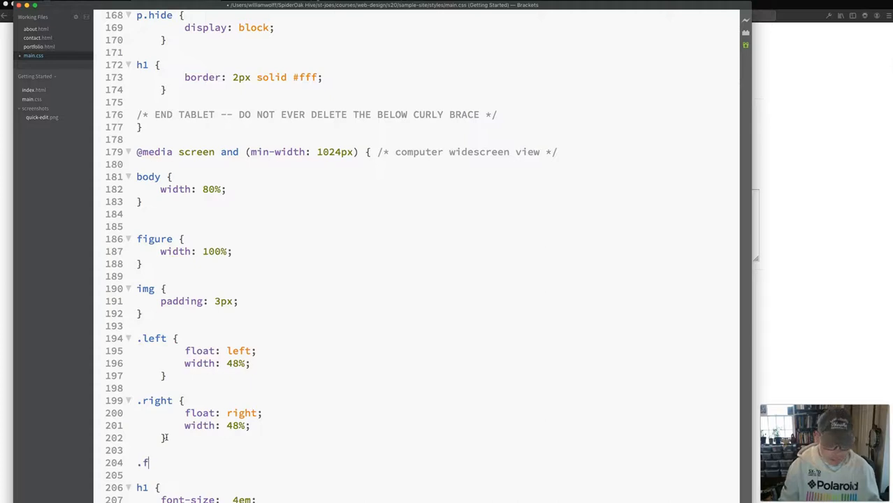
{"action": "type", "text": "ormbox {"}
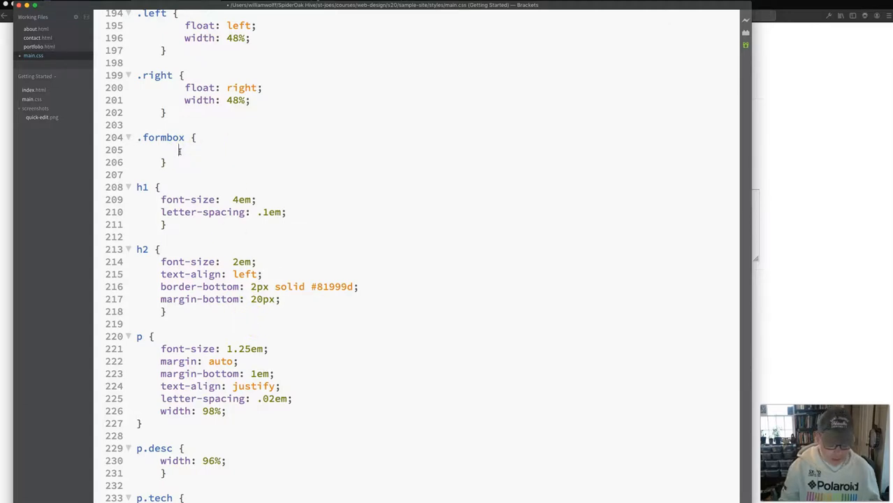
{"action": "type", "text": "width:"}
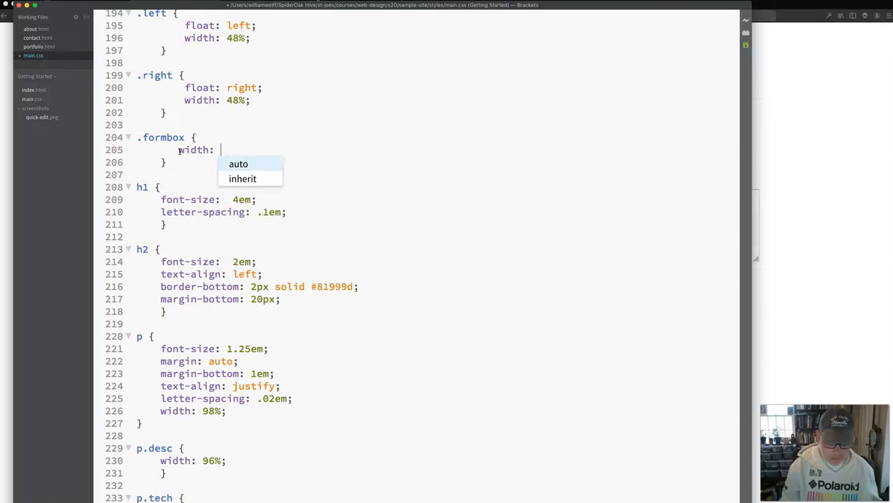
{"action": "type", "text": "80%;"}
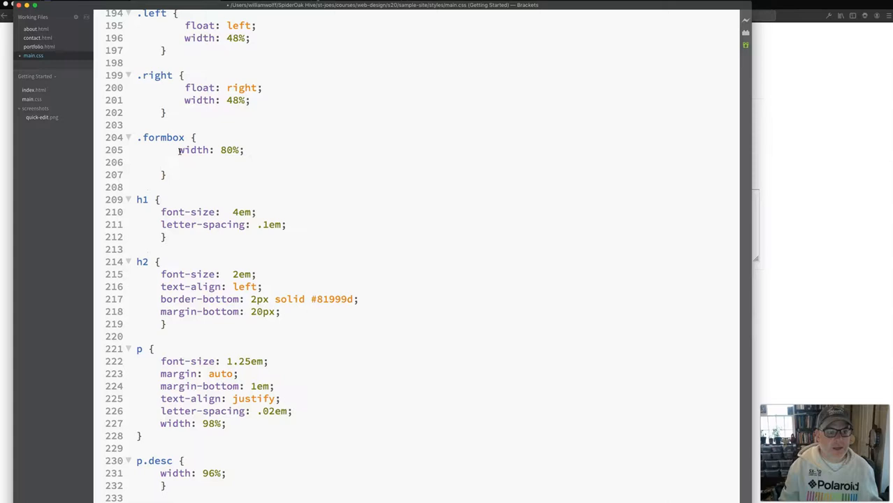
{"action": "left_click", "coordinate": [172, 162]}
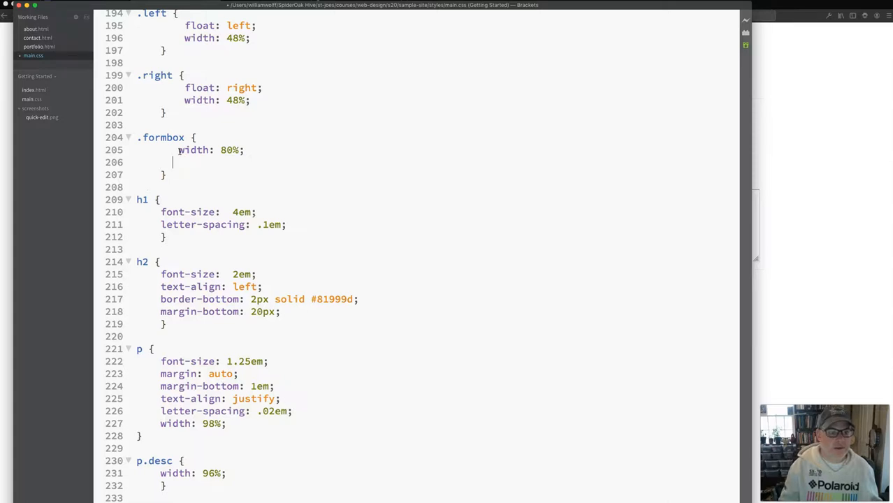
{"action": "type", "text": "margin: auto;"}
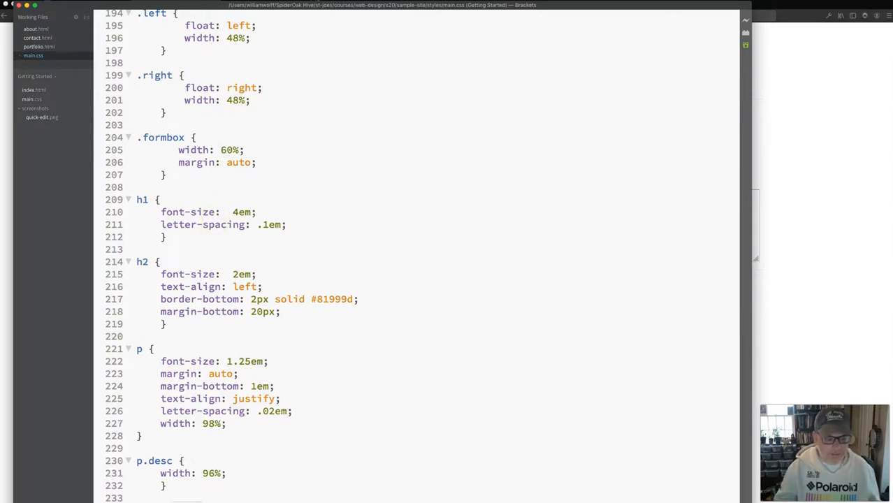
{"action": "left_click", "coordinate": [225, 149]}
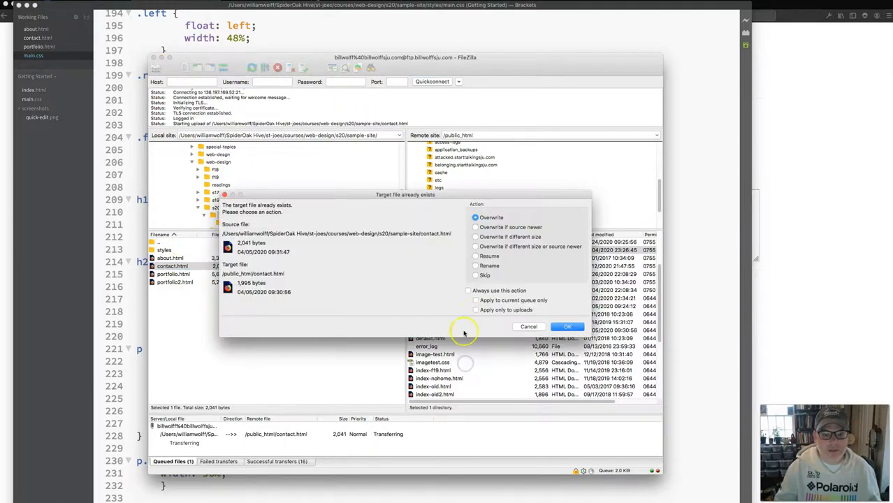
Overwrite the server's contact.html, then overwrite main.css from the local styles folder.
{"action": "left_click", "coordinate": [566, 326]}
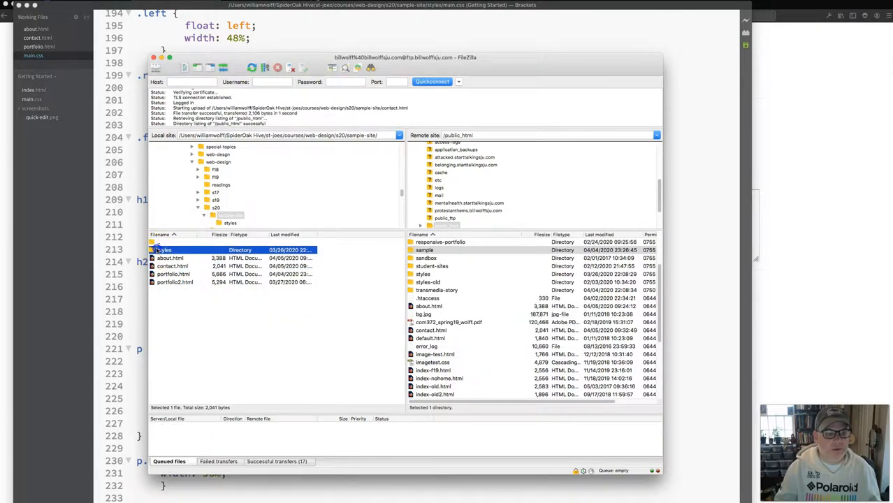
{"action": "double_click", "coordinate": [163, 250]}
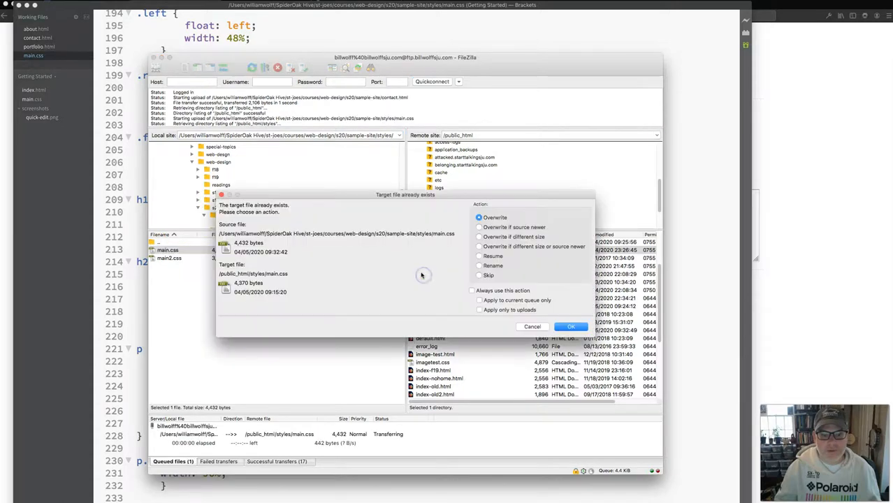
{"action": "left_click", "coordinate": [571, 326]}
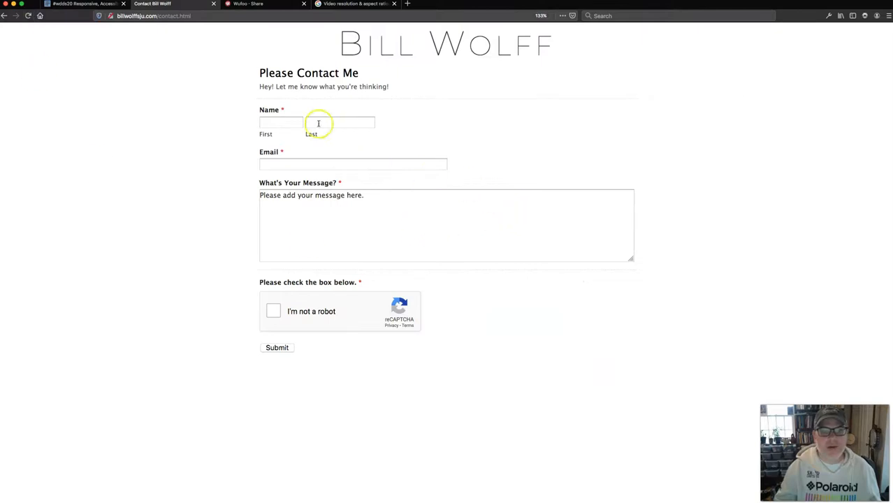
{"action": "mouse_move", "coordinate": [410, 190]}
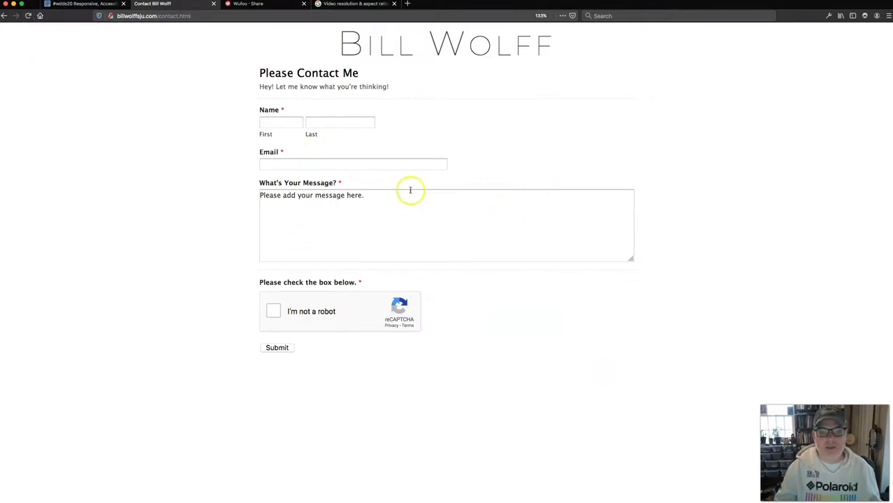
{"action": "mouse_move", "coordinate": [402, 217]}
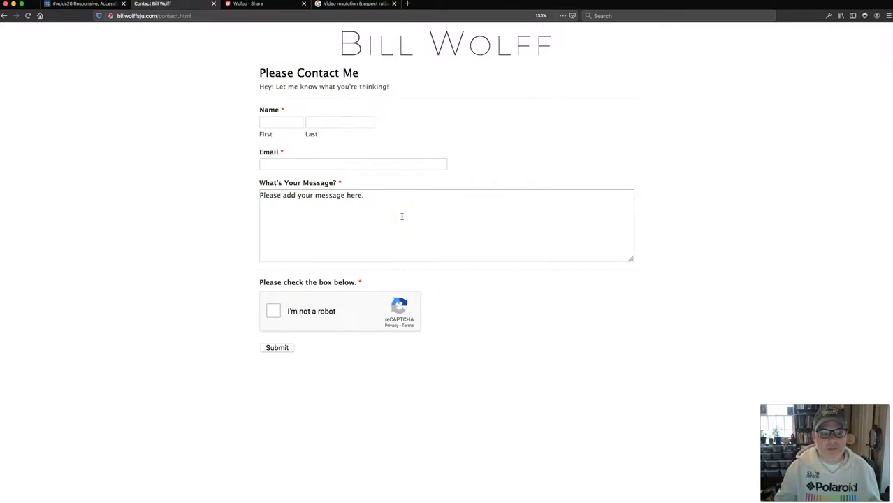
{"action": "mouse_move", "coordinate": [320, 108]}
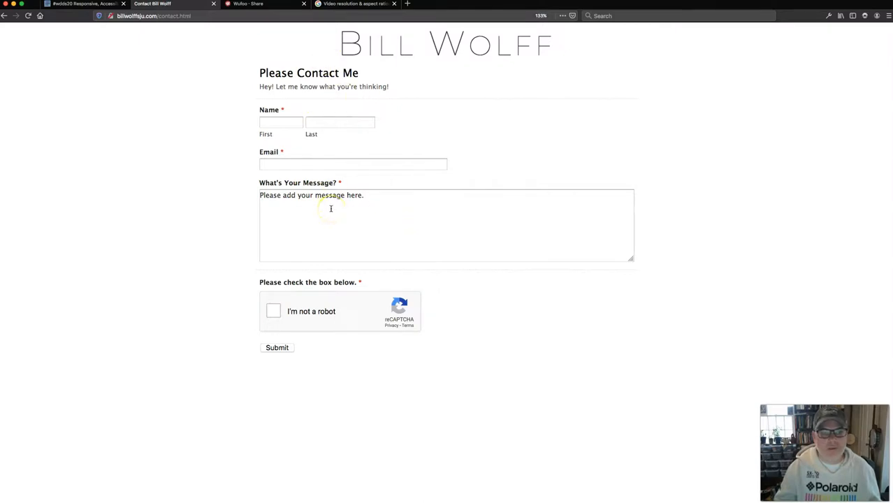
{"action": "mouse_move", "coordinate": [303, 487]}
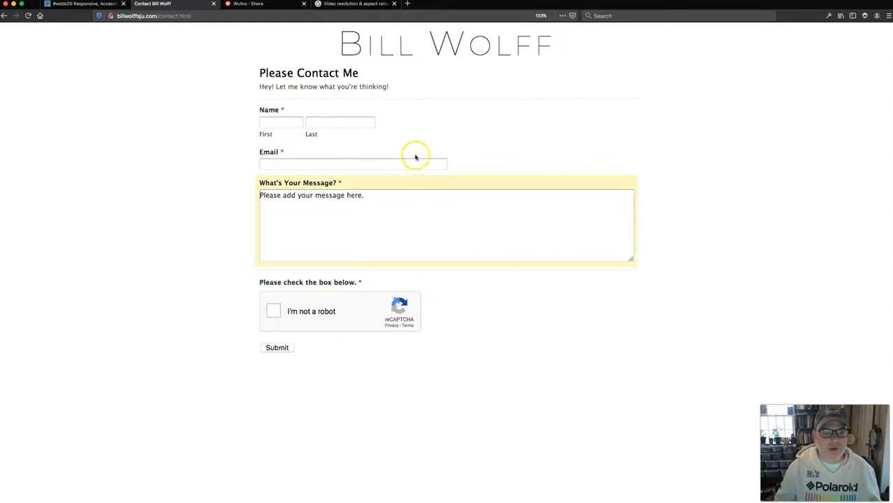
Try the Name field of the centred embedded contact form.
{"action": "left_click", "coordinate": [353, 164]}
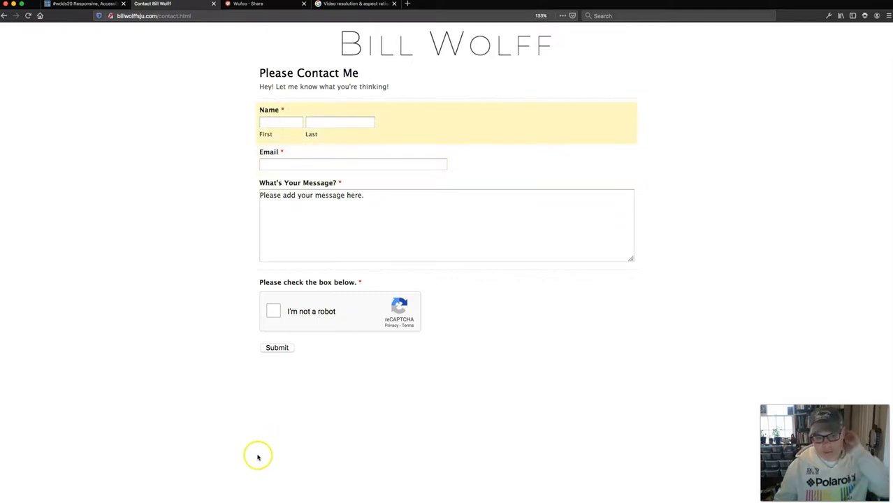
{"action": "mouse_move", "coordinate": [232, 498]}
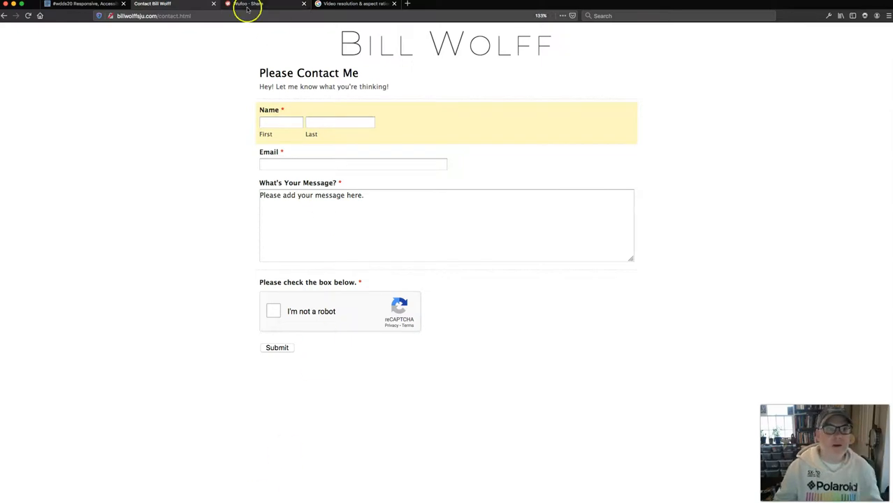
From Wufoo's Forms list, edit Please Contact Me, then open Themes to start a new theme.
{"action": "left_click", "coordinate": [269, 4]}
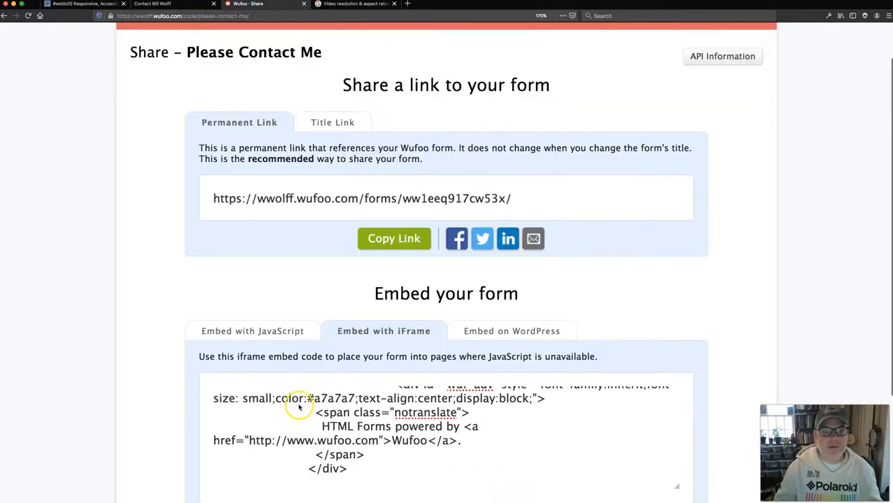
{"action": "scroll", "scroll_direction": "up", "scroll_amount": 3}
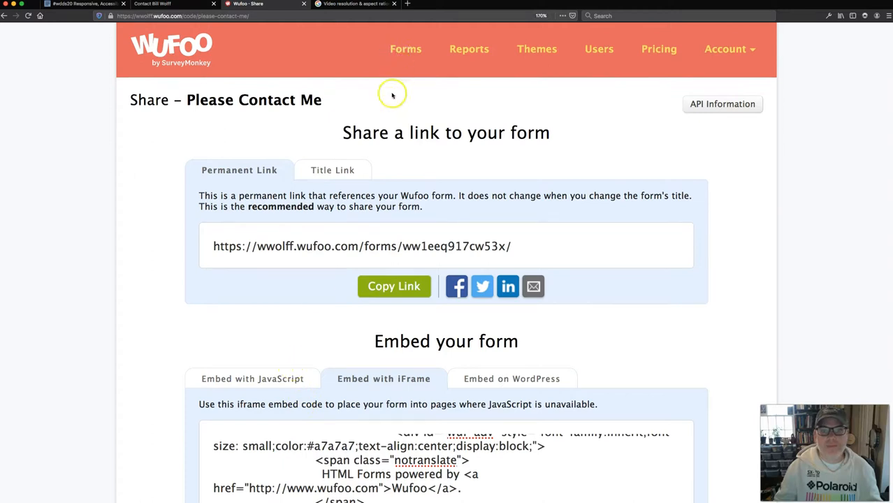
{"action": "left_click", "coordinate": [405, 49]}
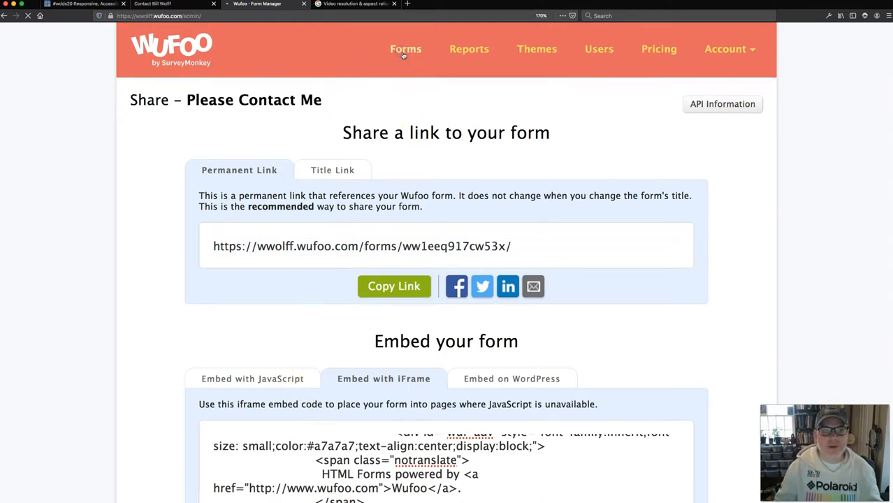
{"action": "left_click", "coordinate": [405, 49]}
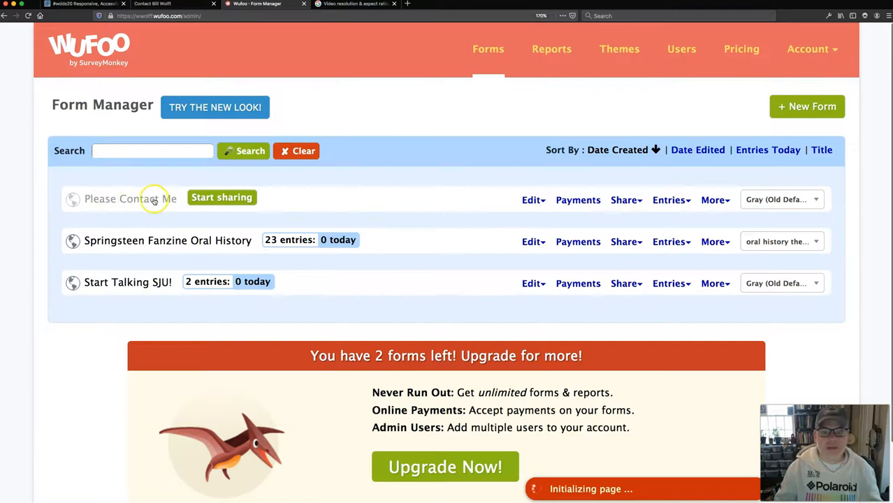
{"action": "left_click", "coordinate": [531, 200]}
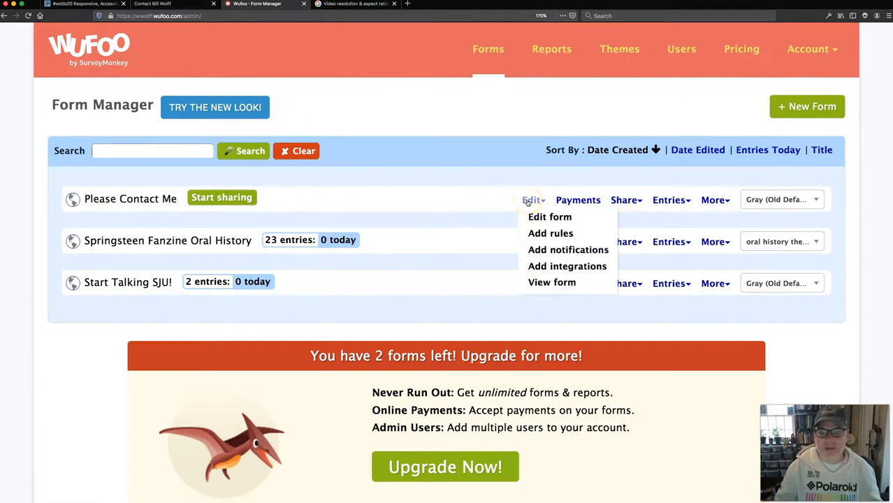
{"action": "left_click", "coordinate": [550, 217]}
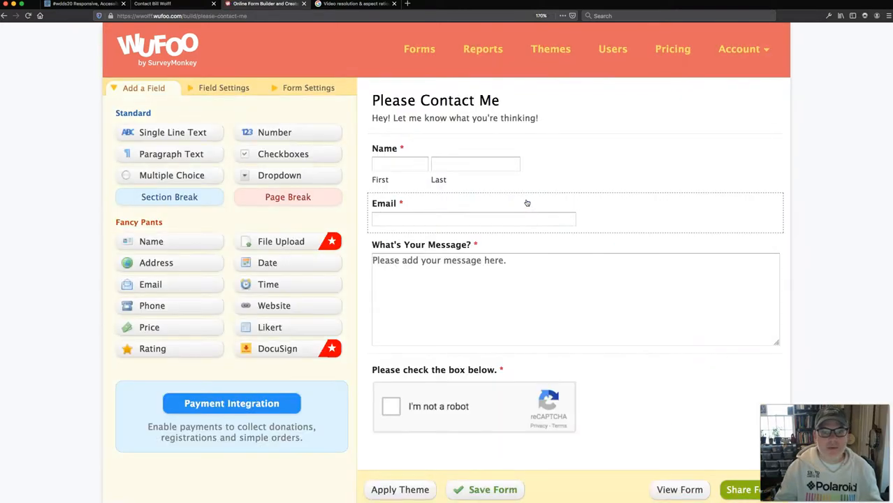
{"action": "mouse_move", "coordinate": [595, 136]}
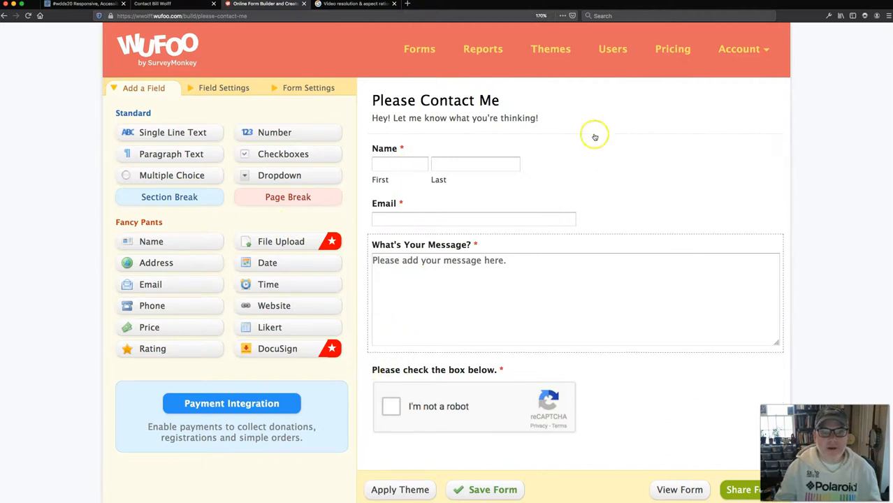
{"action": "mouse_move", "coordinate": [551, 49]}
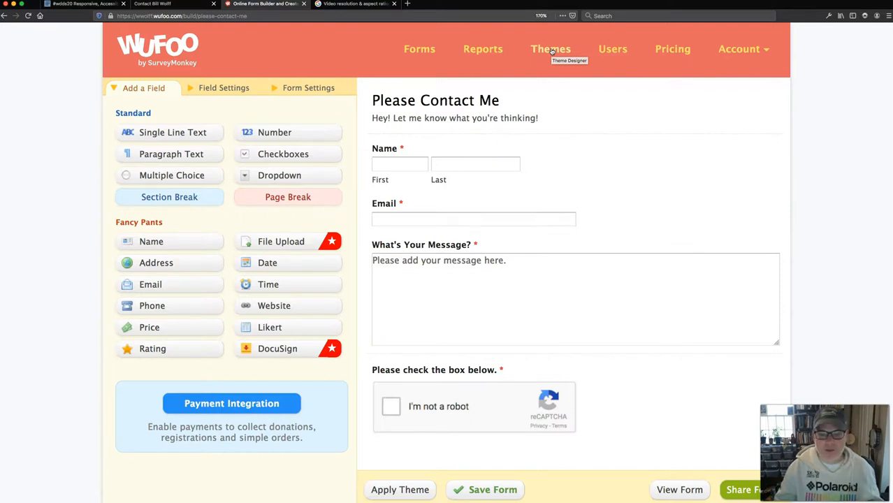
{"action": "left_click", "coordinate": [551, 48]}
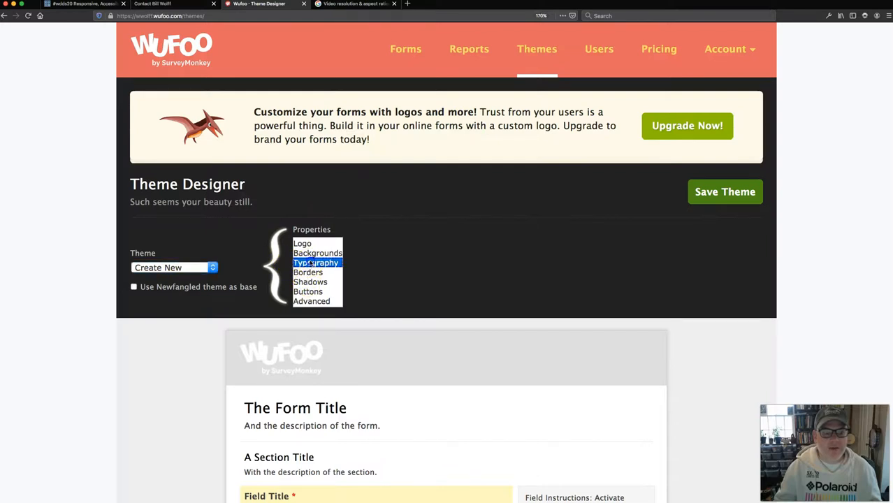
Review Title and Section Title typography, browsing Whistle and Typekit fonts in the font chooser.
{"action": "left_click", "coordinate": [315, 262]}
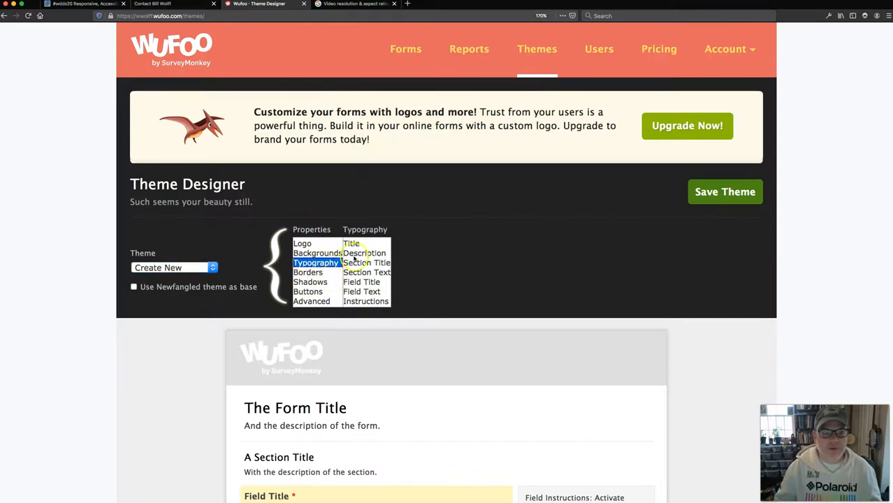
{"action": "left_click", "coordinate": [351, 243]}
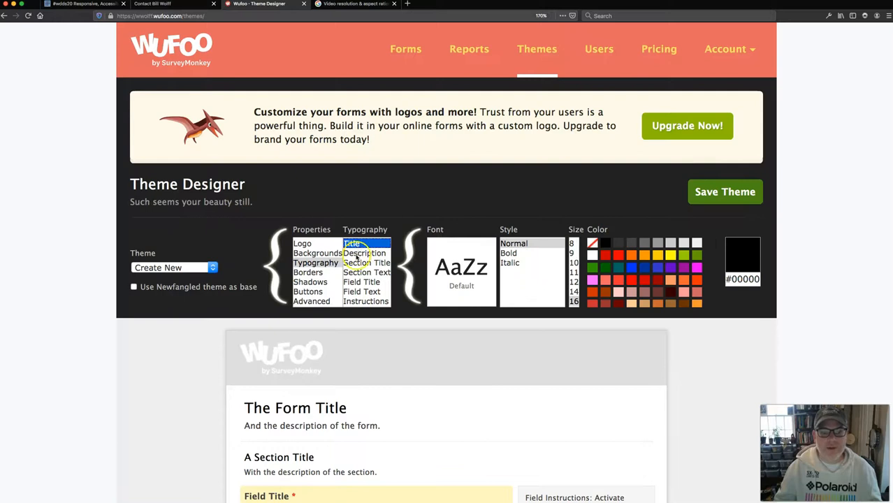
{"action": "left_click", "coordinate": [367, 262]}
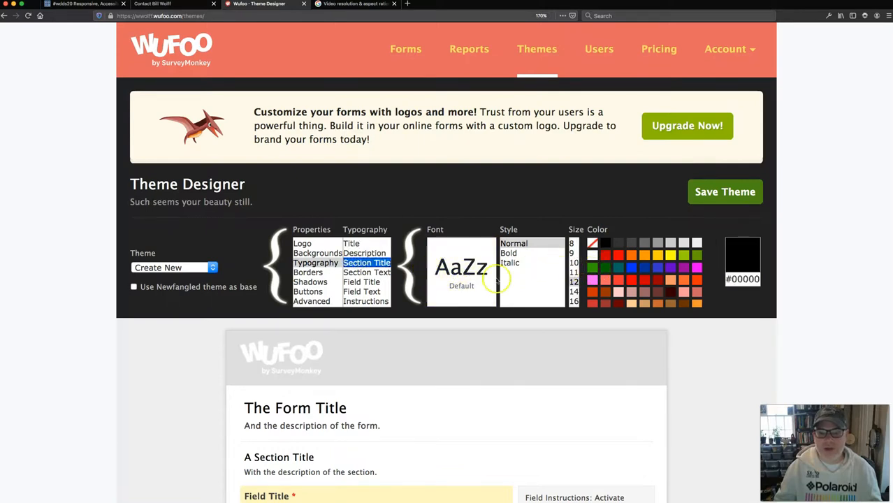
{"action": "left_click", "coordinate": [461, 268]}
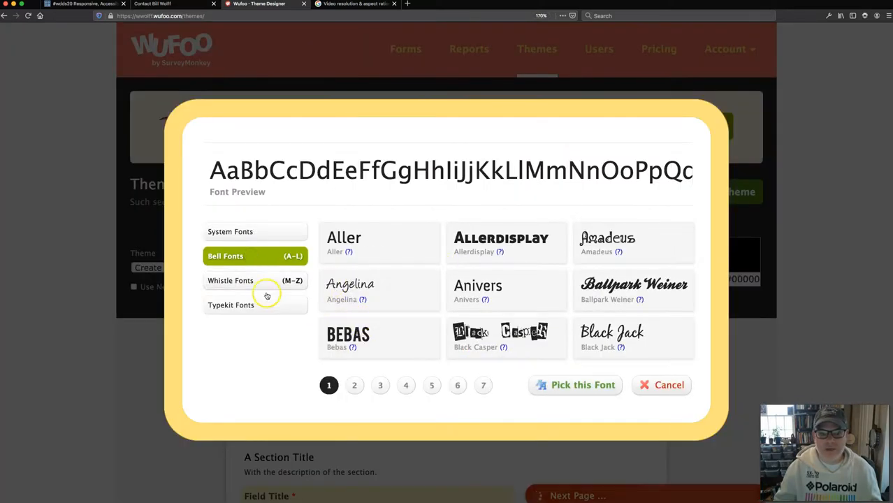
{"action": "left_click", "coordinate": [232, 280]}
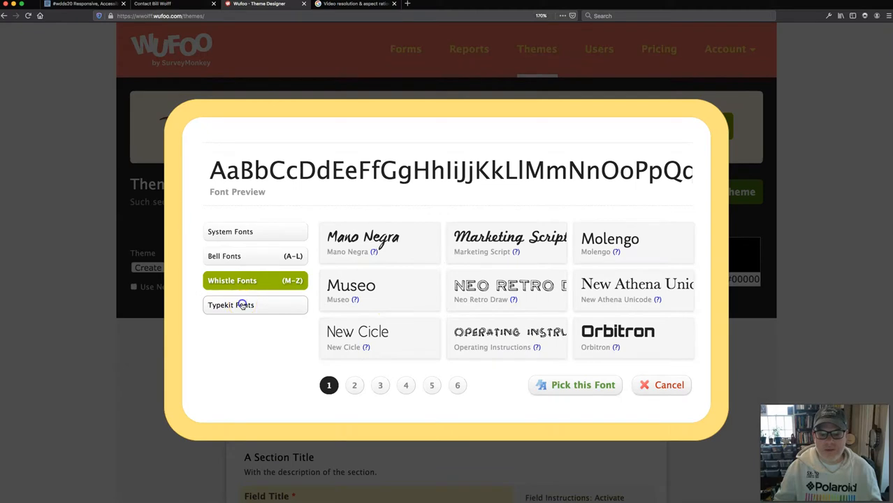
{"action": "left_click", "coordinate": [232, 304]}
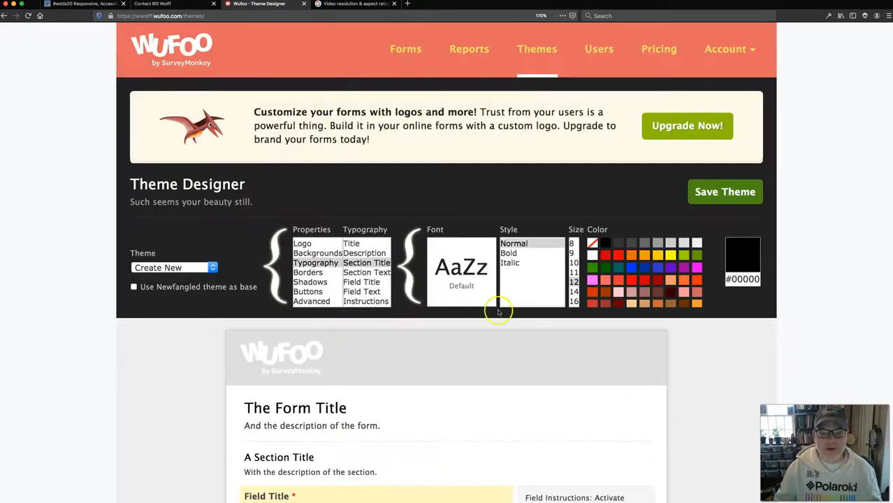
{"action": "scroll", "scroll_direction": "down", "scroll_amount": 3}
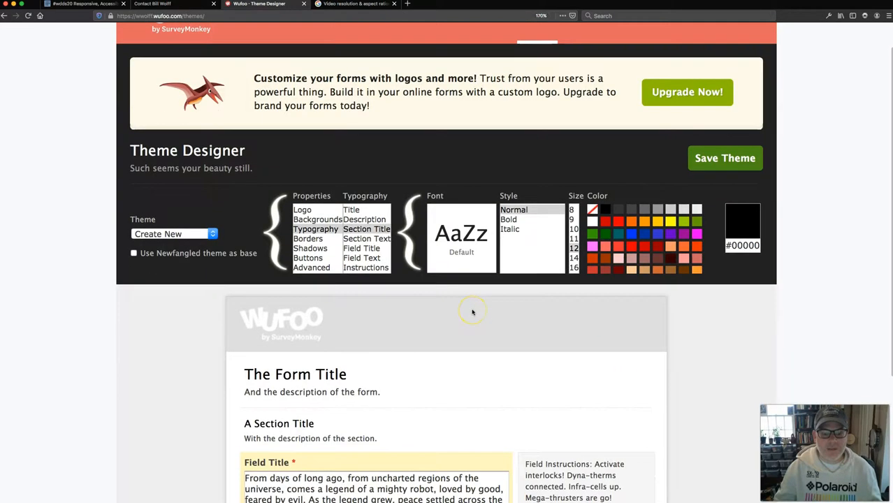
{"action": "scroll", "scroll_direction": "up", "scroll_amount": 3}
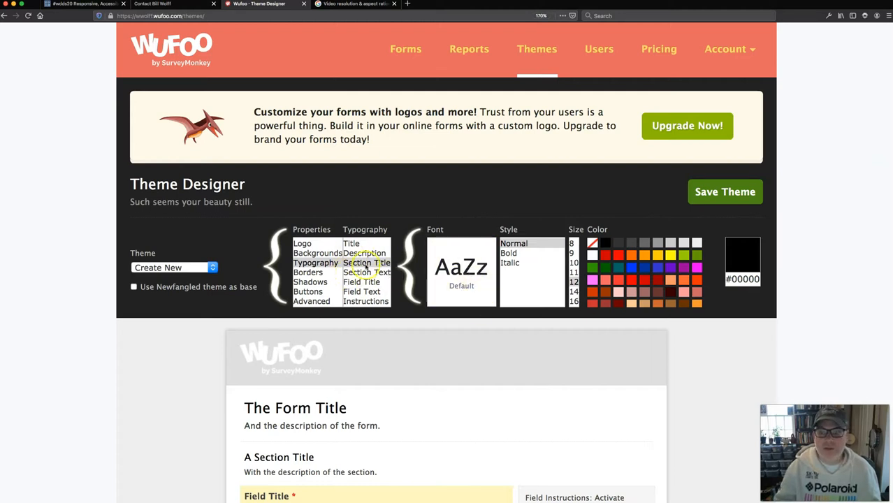
{"action": "mouse_move", "coordinate": [445, 107]}
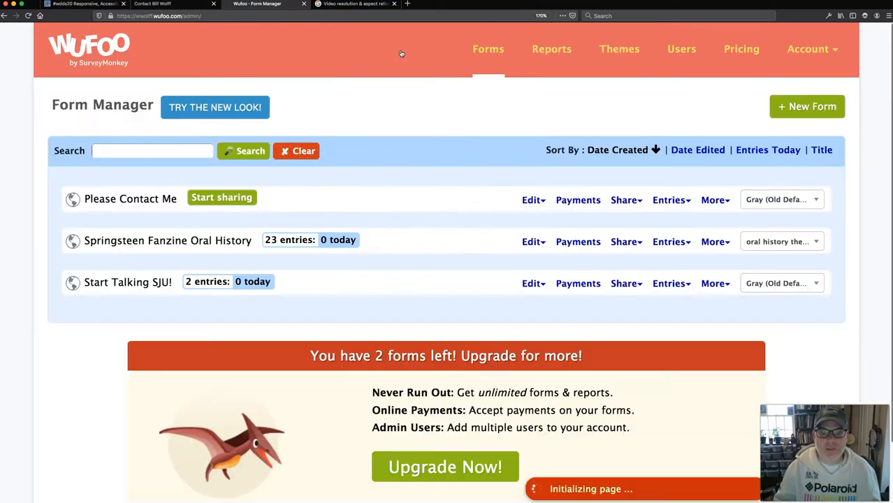
Choose Edit form for Please Contact Me and scroll through its Name, Email, message and captcha fields.
{"action": "left_click", "coordinate": [533, 200]}
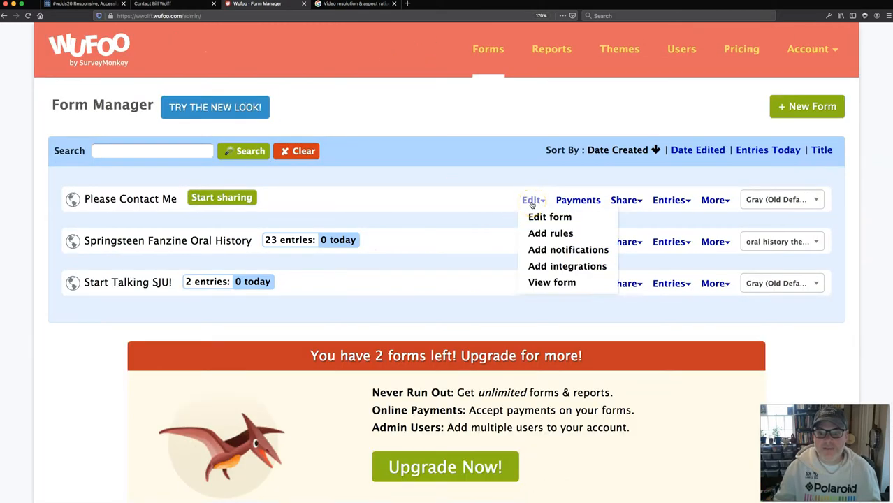
{"action": "left_click", "coordinate": [549, 217]}
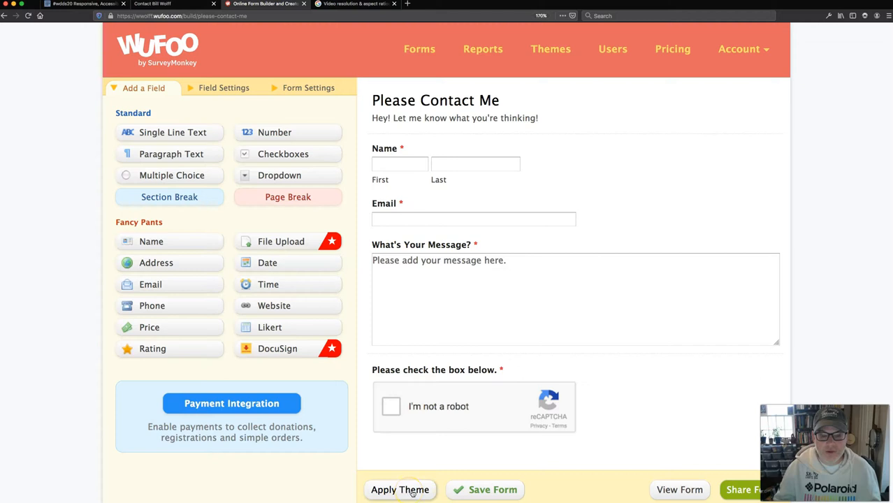
{"action": "scroll", "scroll_direction": "down", "scroll_amount": 3}
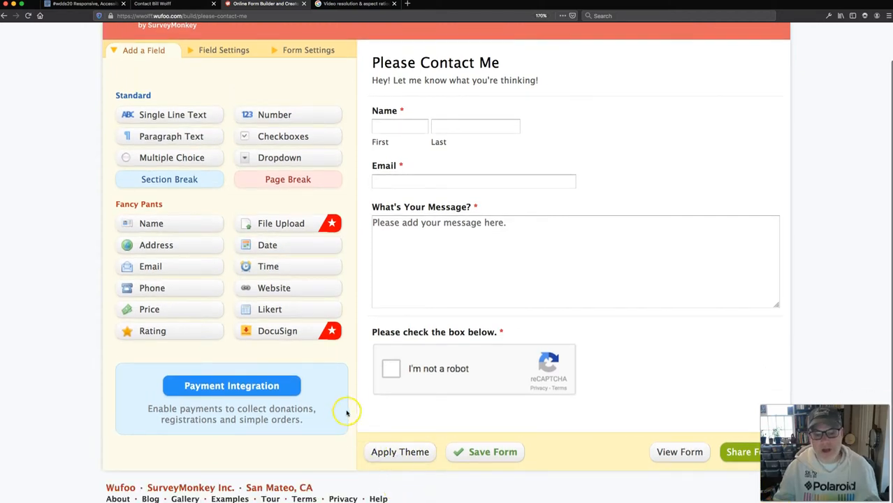
{"action": "mouse_move", "coordinate": [364, 357]}
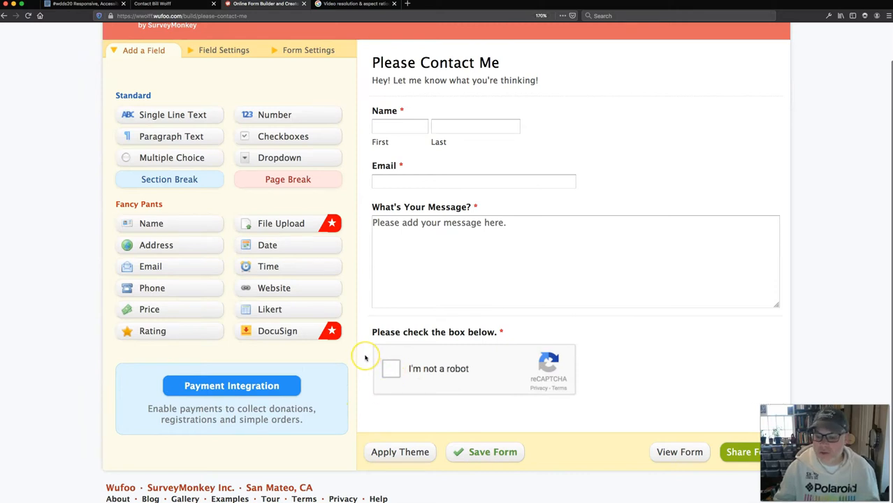
{"action": "mouse_move", "coordinate": [365, 358]}
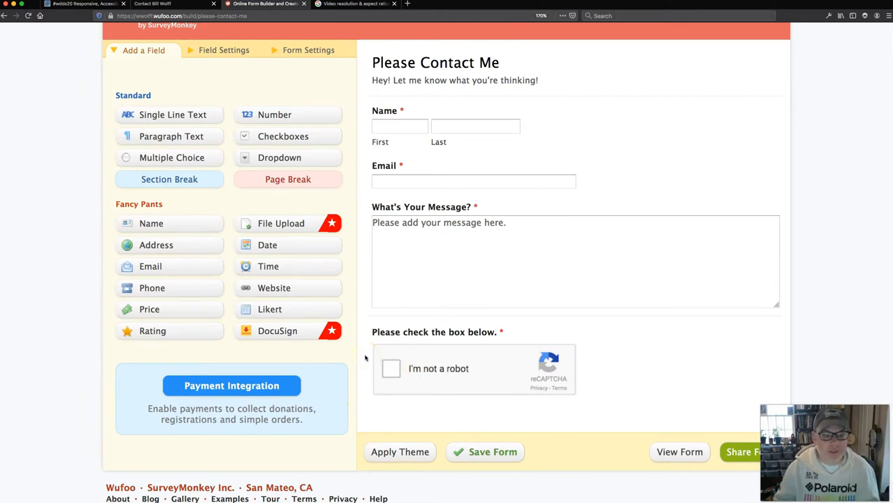
{"action": "scroll", "scroll_direction": "up", "scroll_amount": 3}
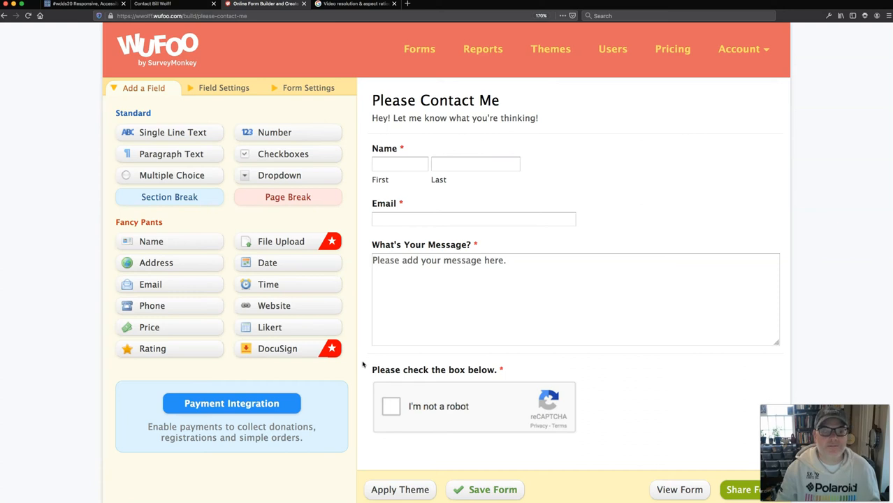
{"action": "mouse_move", "coordinate": [283, 377]}
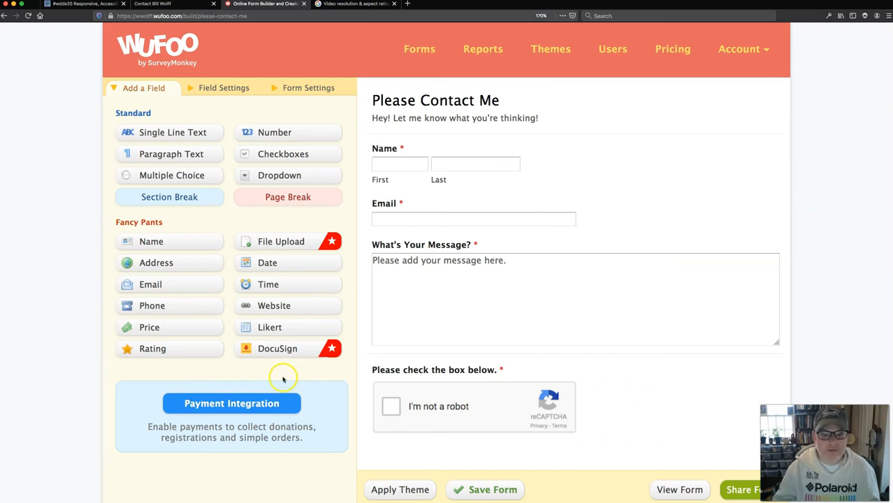
{"action": "mouse_move", "coordinate": [283, 378]}
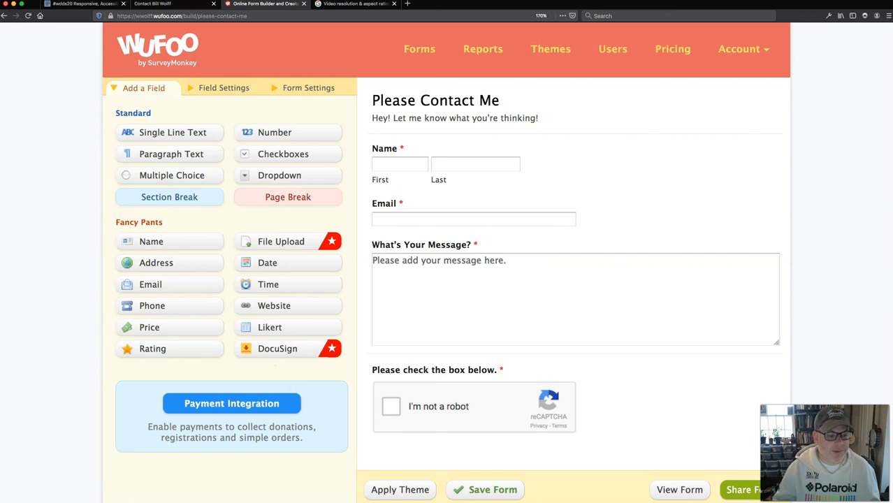